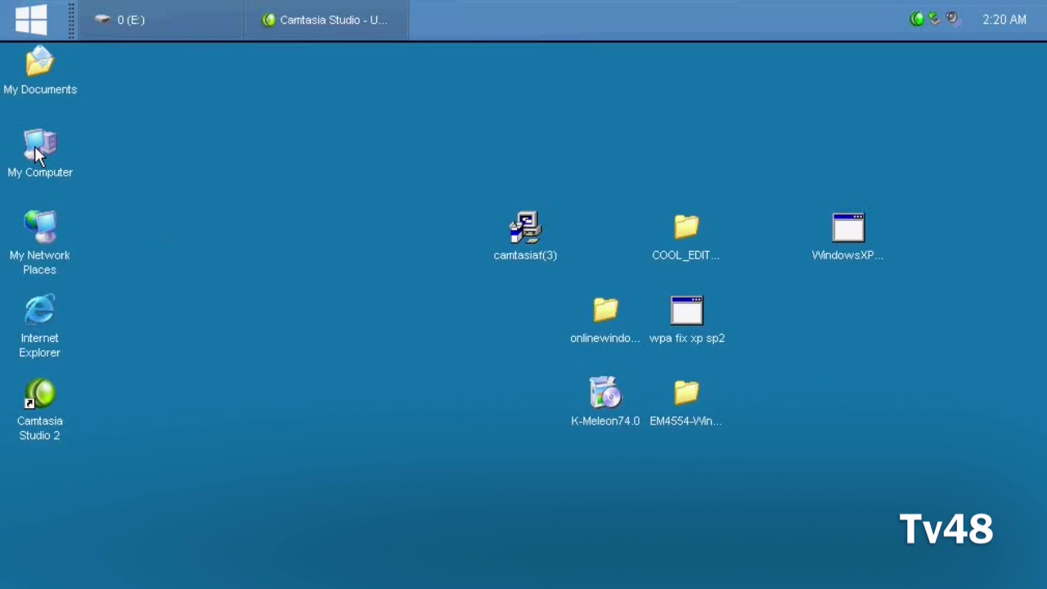
# Step: Bring up My Computer's Properties to see XP Professional SP2, 233 MHz CPU and 96 MB RAM
pyautogui.rightClick(40, 150)
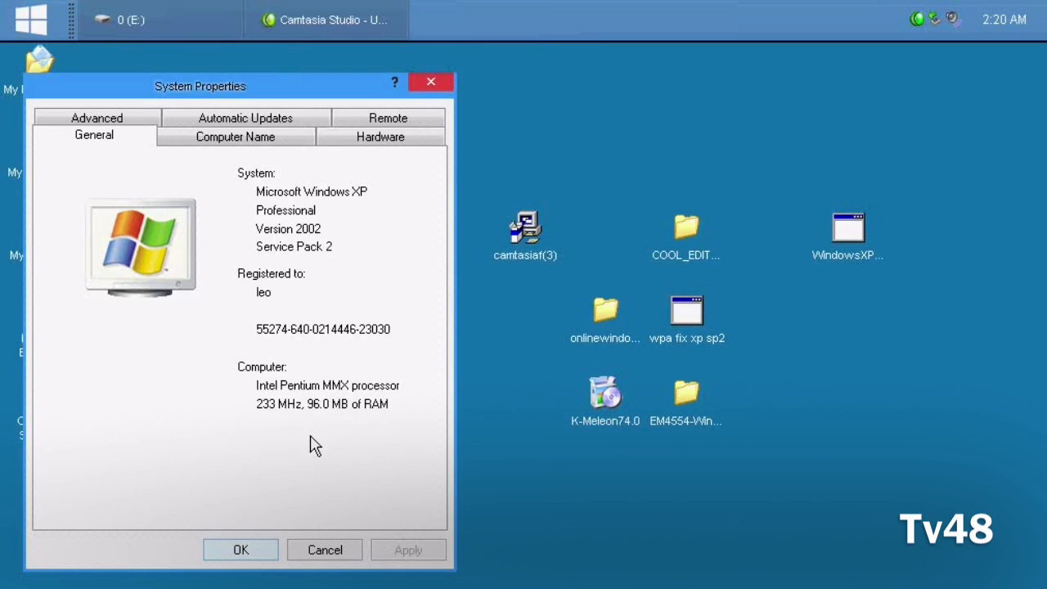
pyautogui.moveTo(318, 438)
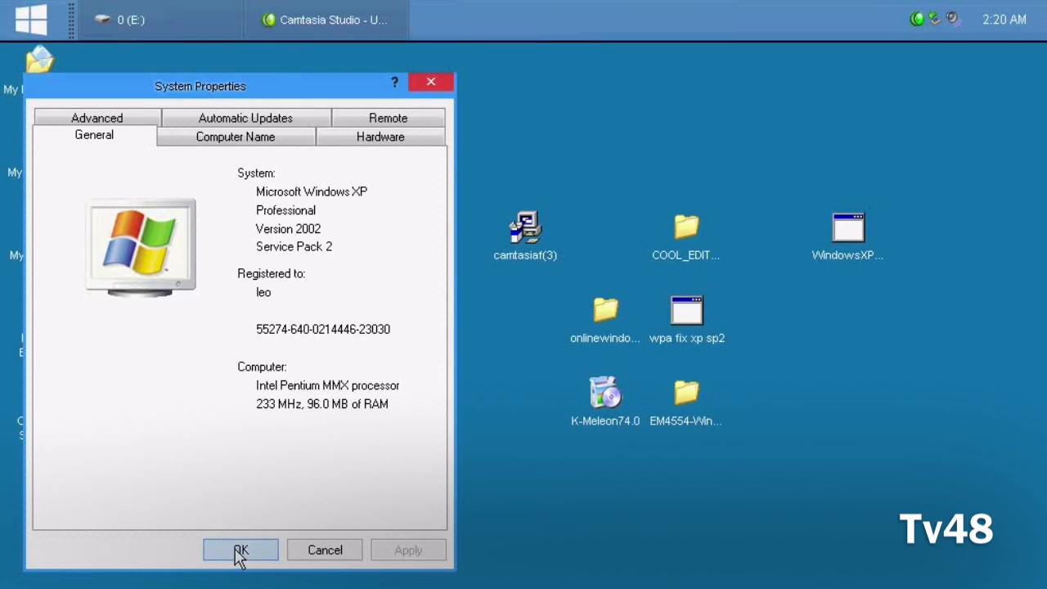
# Step: Dismiss System Properties with OK and return to the plain desktop
pyautogui.click(240, 549)
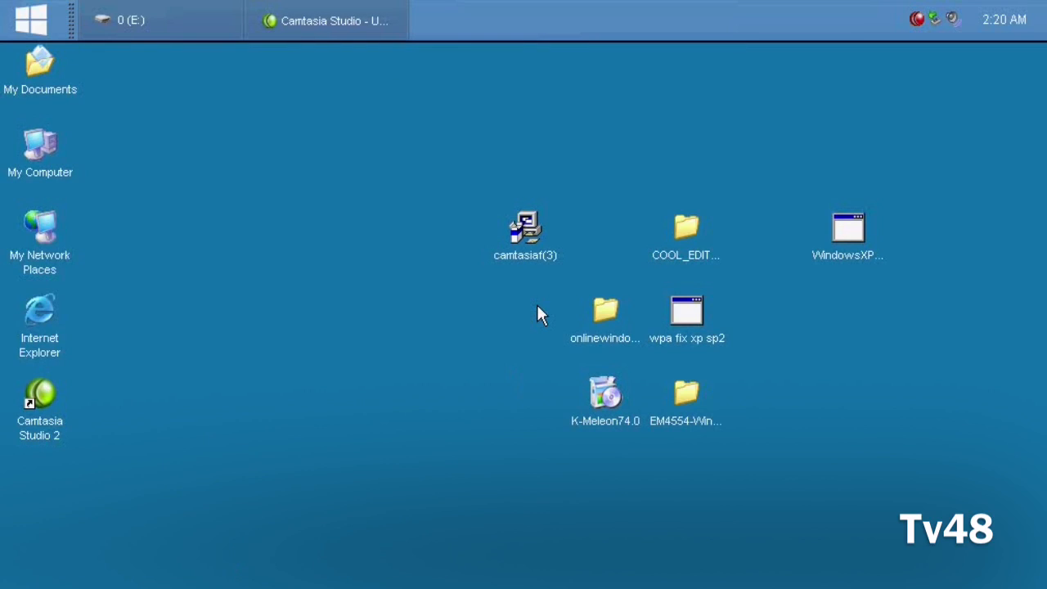
pyautogui.moveTo(200, 294)
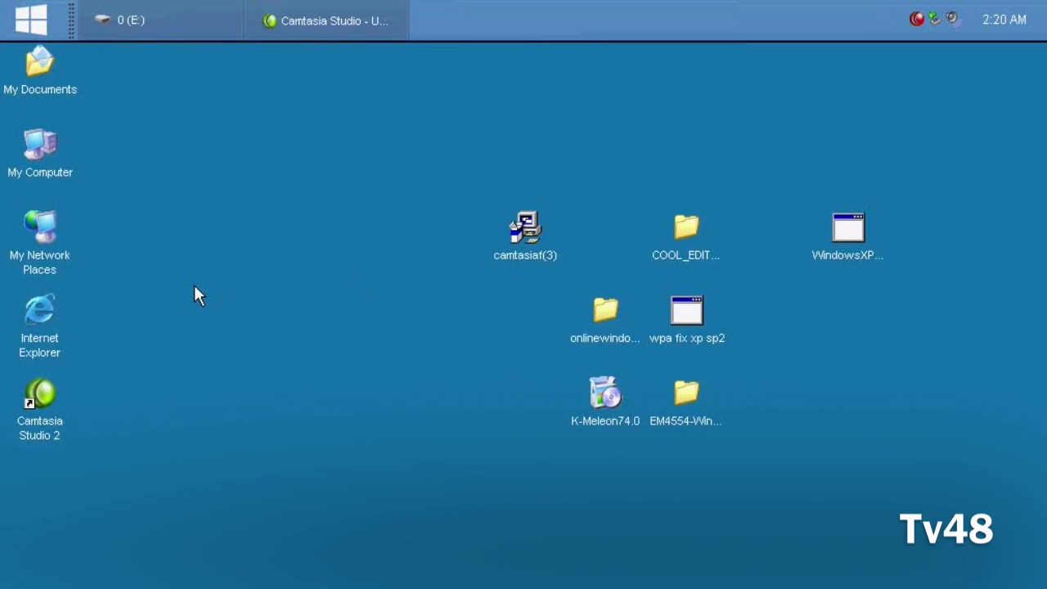
pyautogui.moveTo(172, 199)
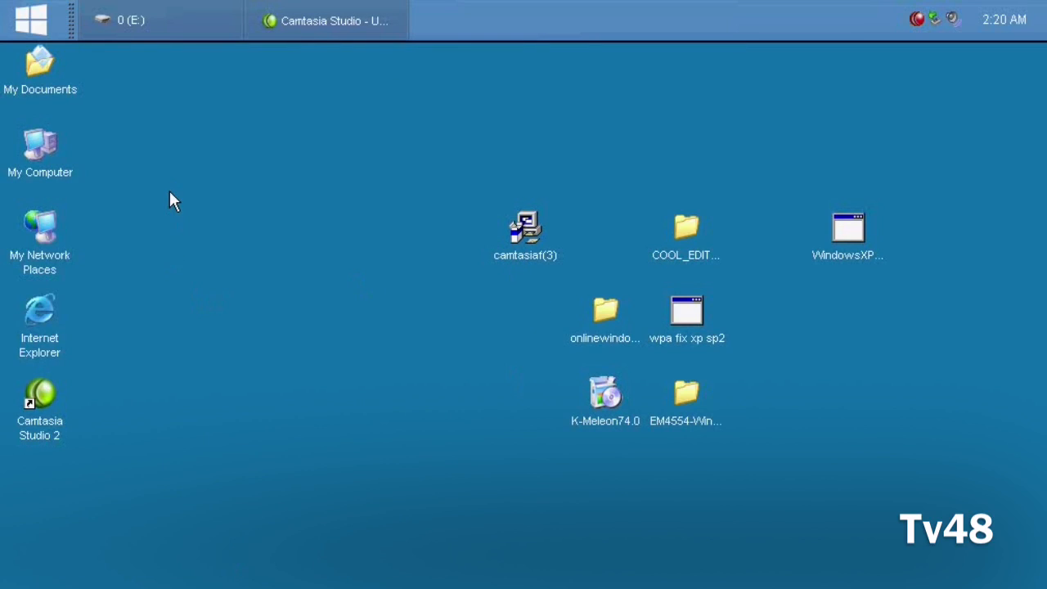
pyautogui.moveTo(35, 122)
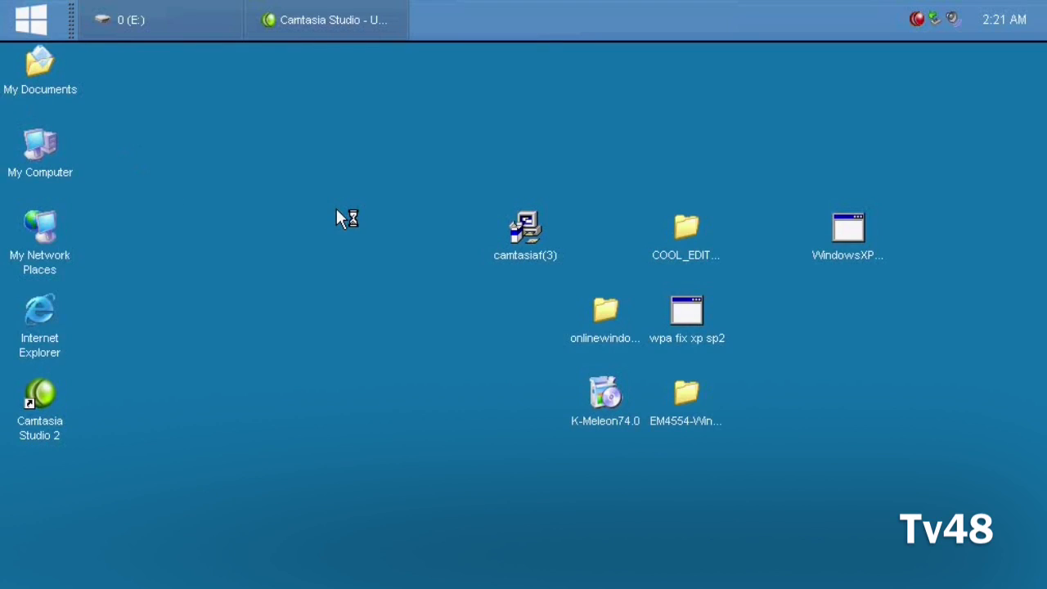
pyautogui.moveTo(340, 219)
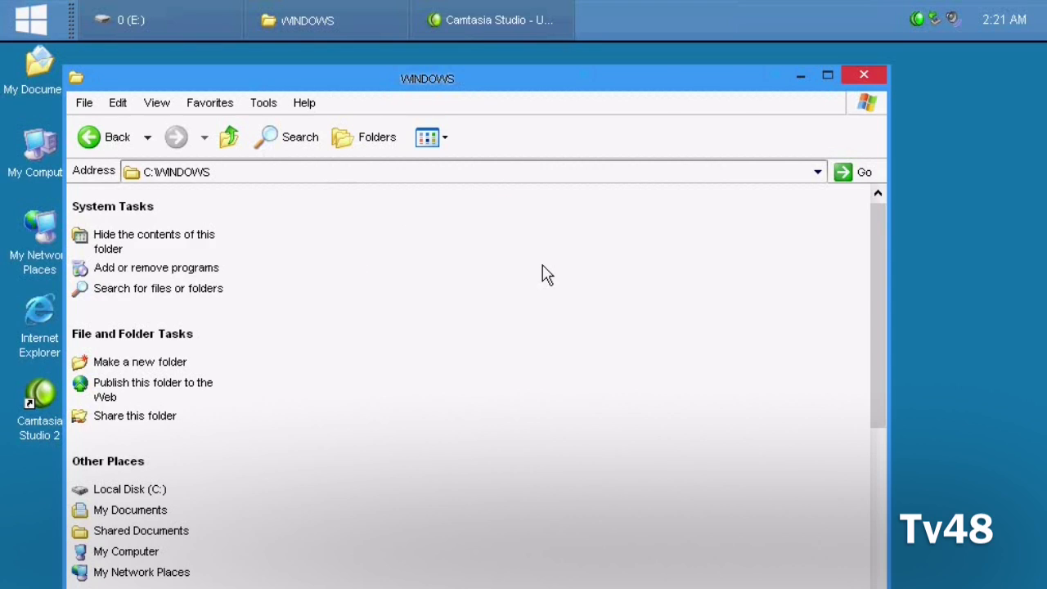
# Step: Browse C:\WINDOWS\Resources\Themes showing Windows 8, Luna and Windows Classic, then close it
pyautogui.click(154, 242)
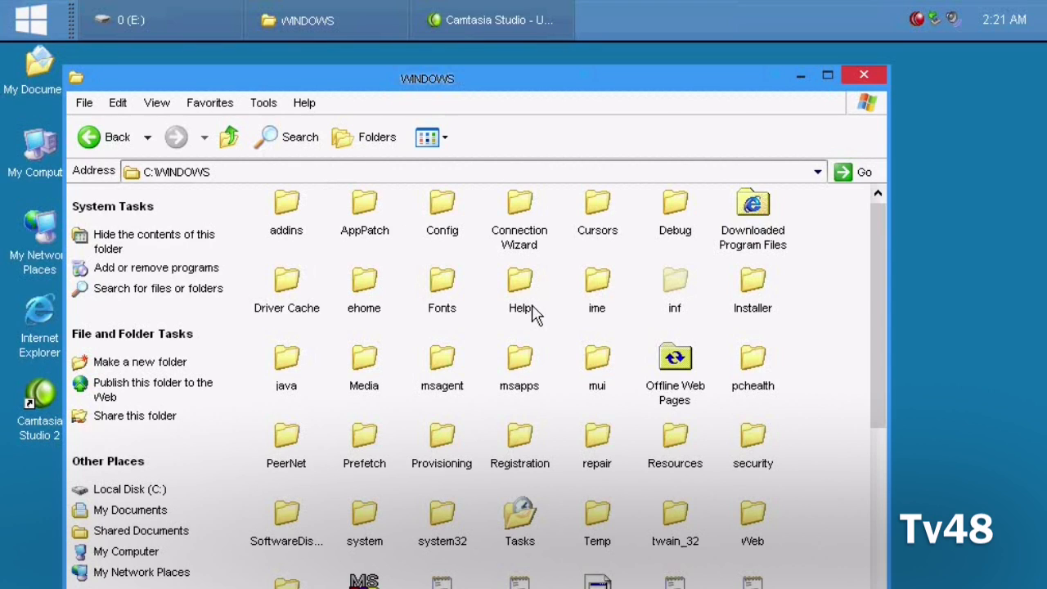
pyautogui.moveTo(466, 455)
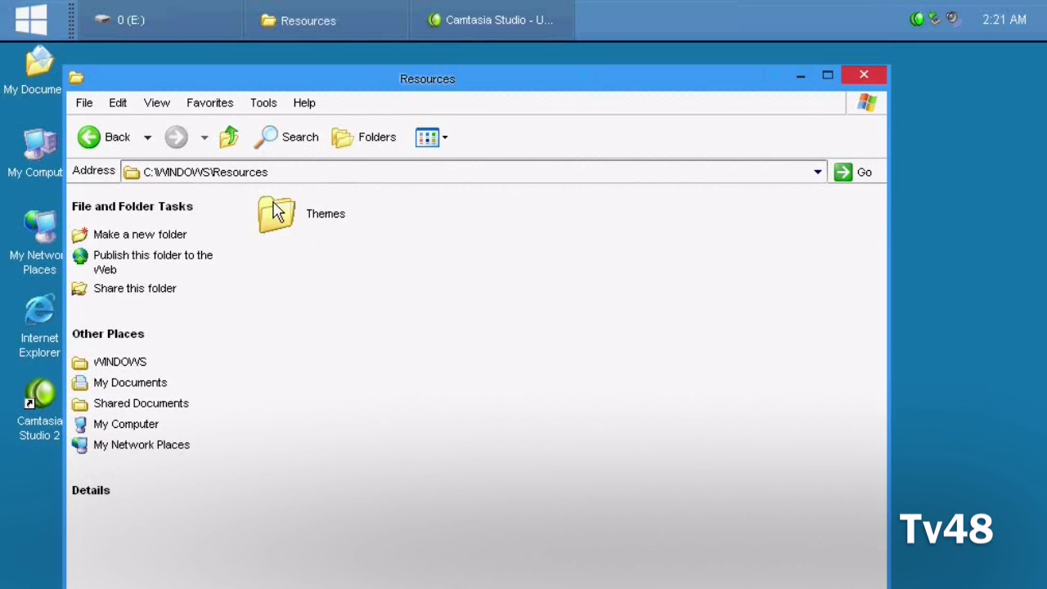
pyautogui.doubleClick(274, 211)
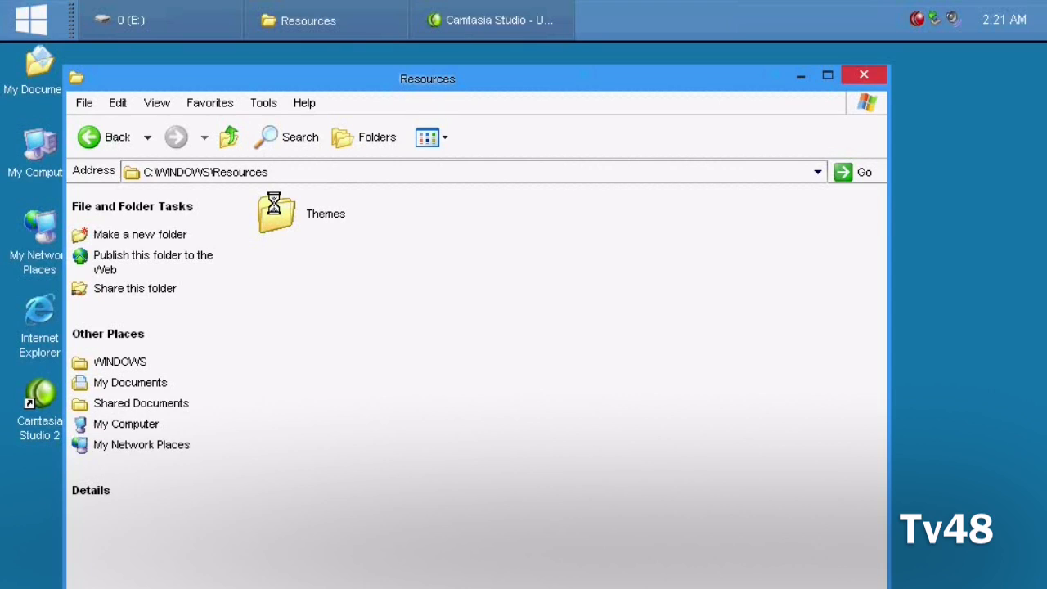
pyautogui.doubleClick(275, 209)
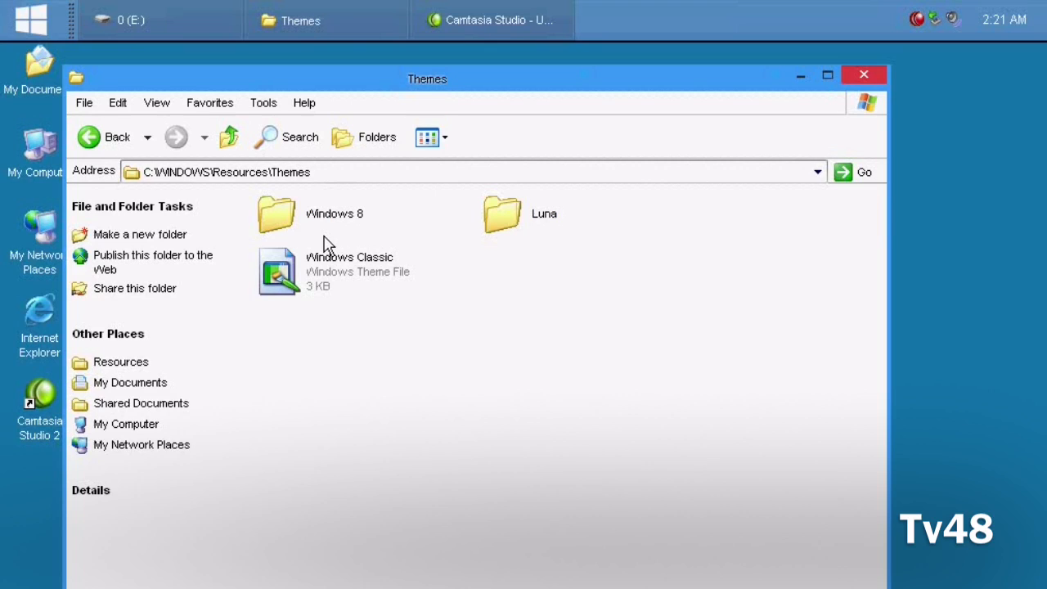
pyautogui.moveTo(684, 195)
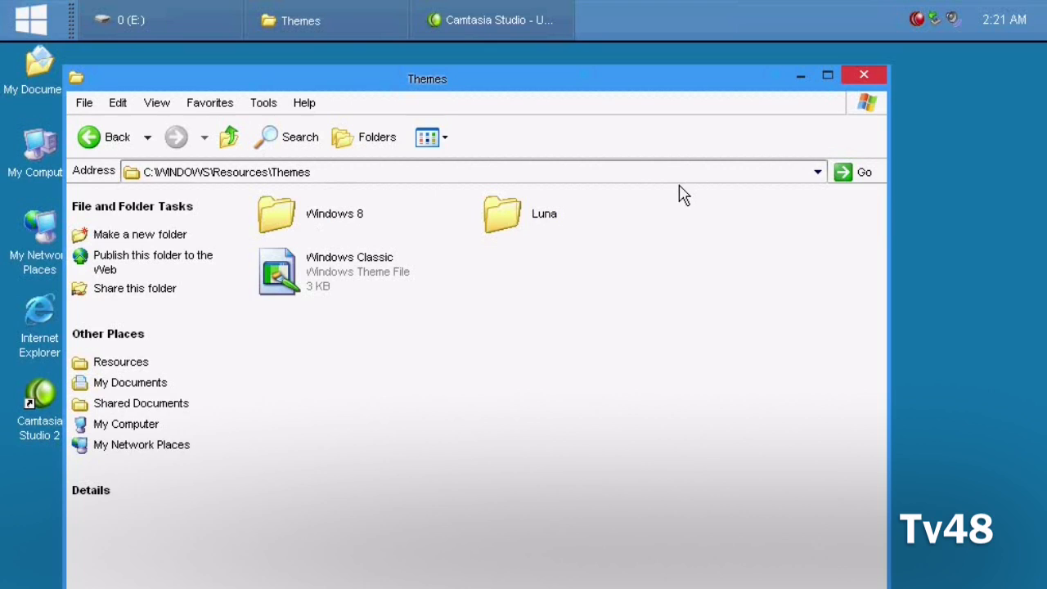
pyautogui.moveTo(864, 75)
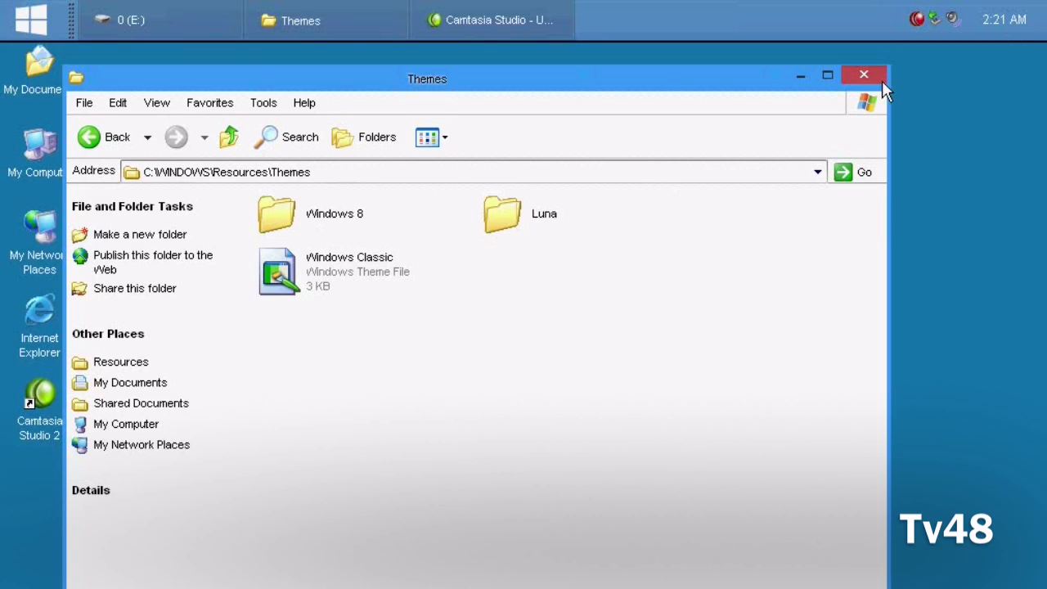
pyautogui.click(864, 75)
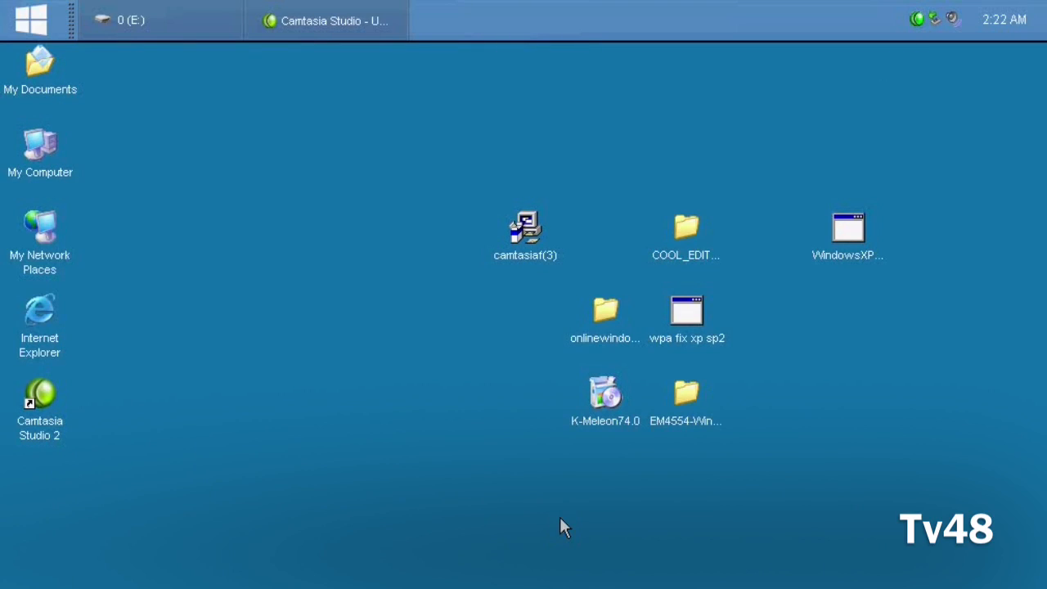
pyautogui.moveTo(548, 393)
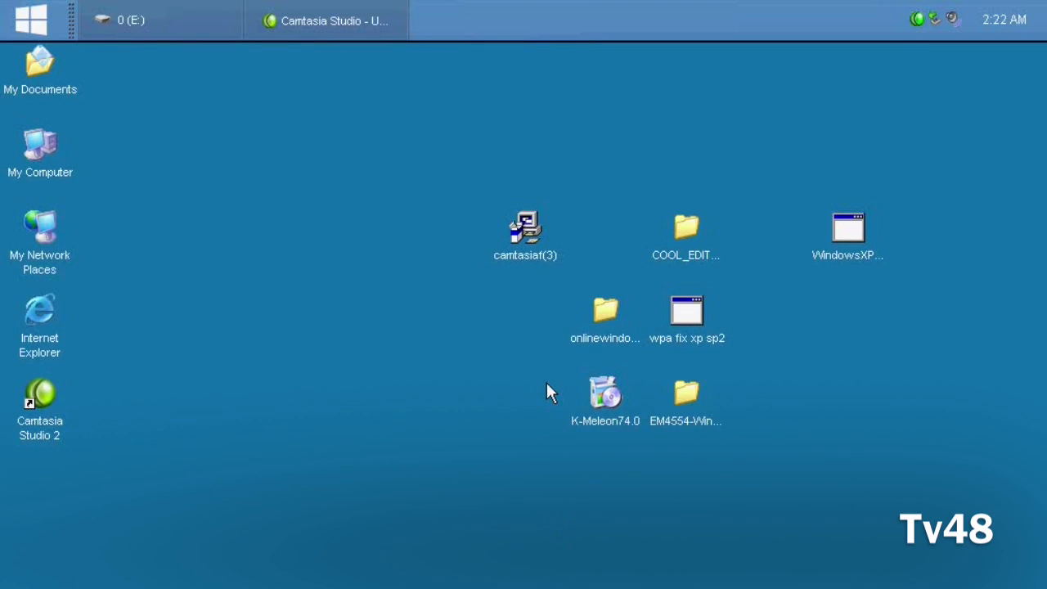
pyautogui.moveTo(690, 243)
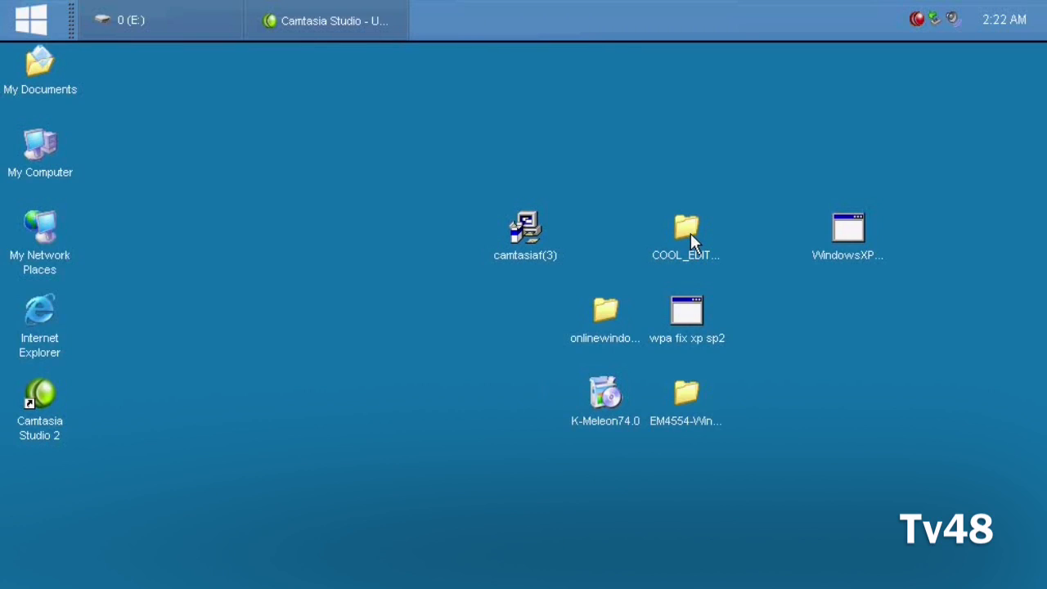
pyautogui.click(687, 232)
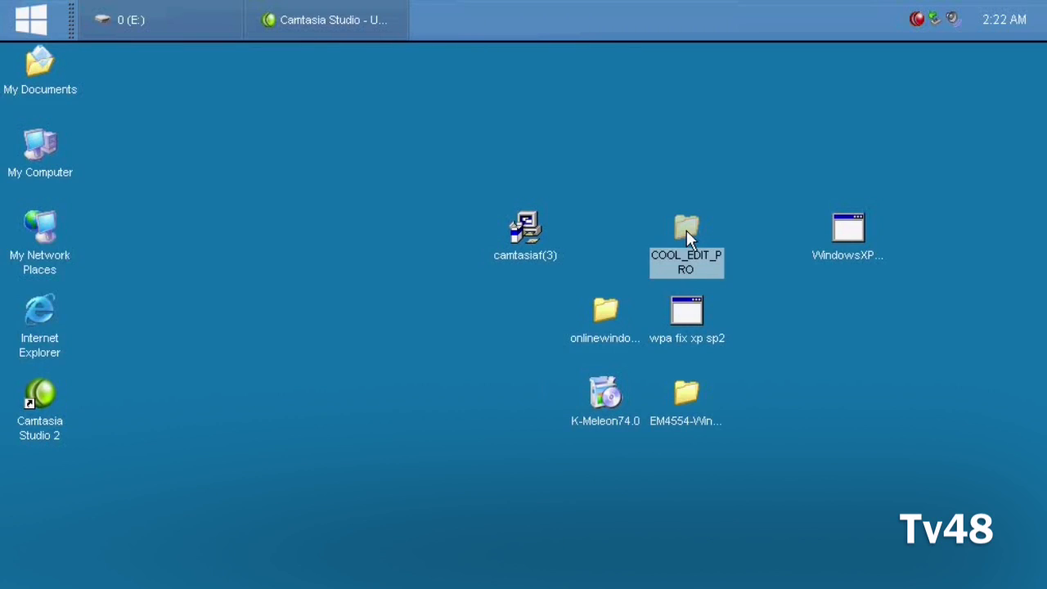
pyautogui.moveTo(678, 314)
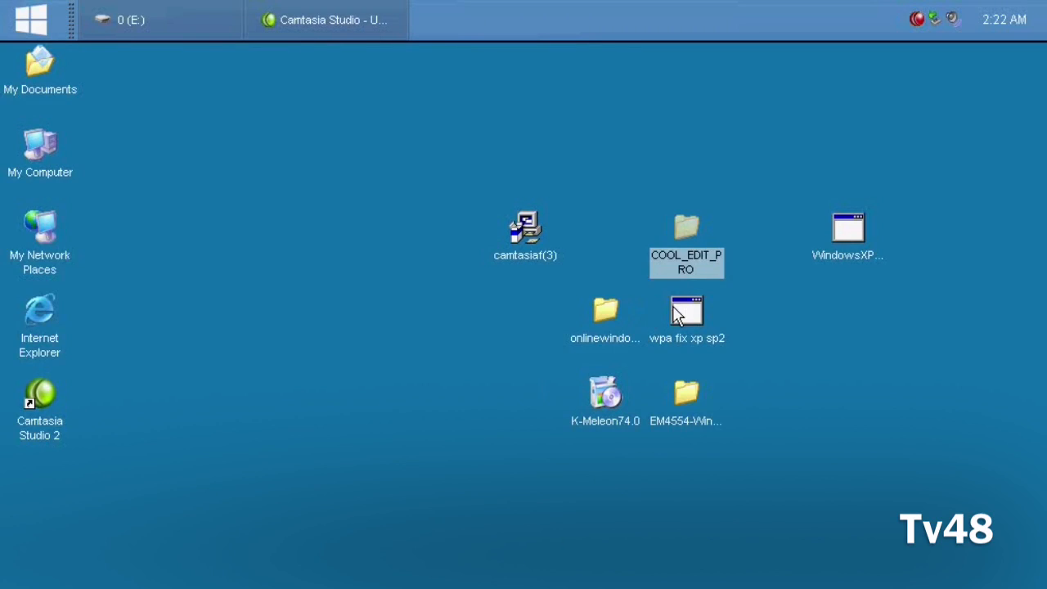
pyautogui.moveTo(700, 330)
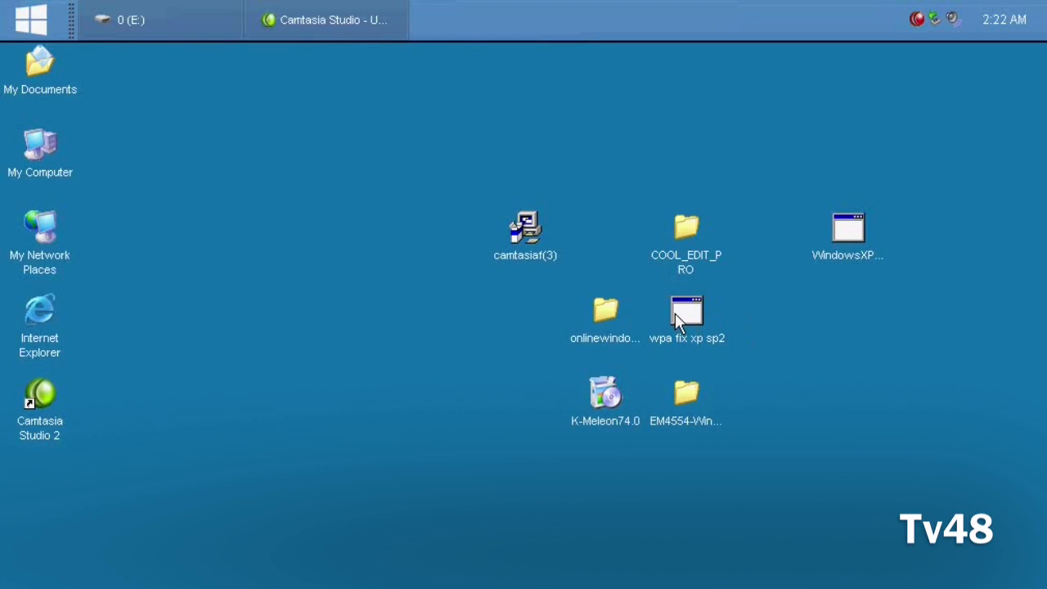
pyautogui.moveTo(685, 319)
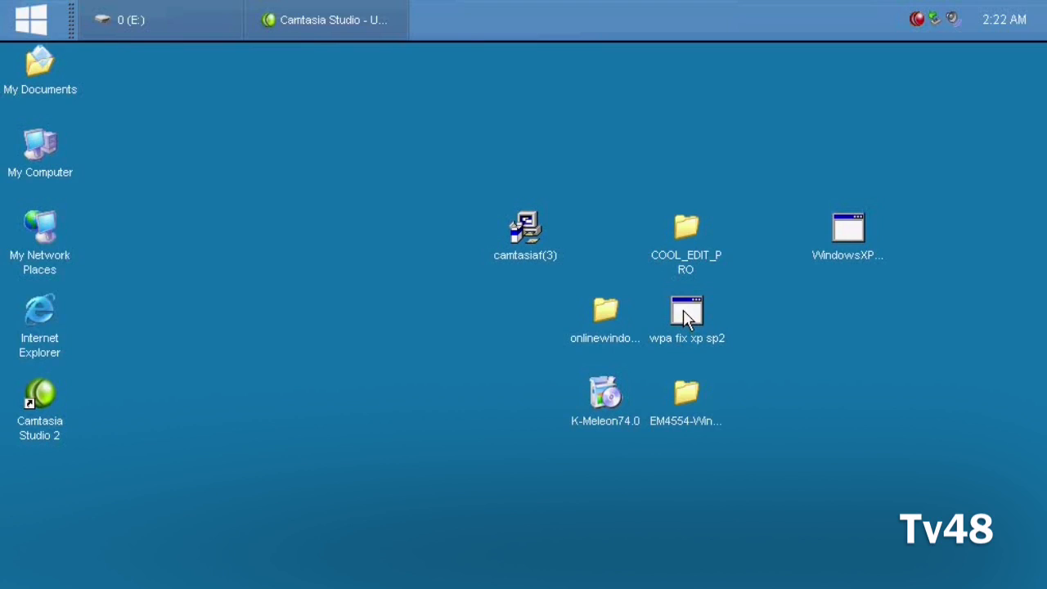
pyautogui.moveTo(625, 412)
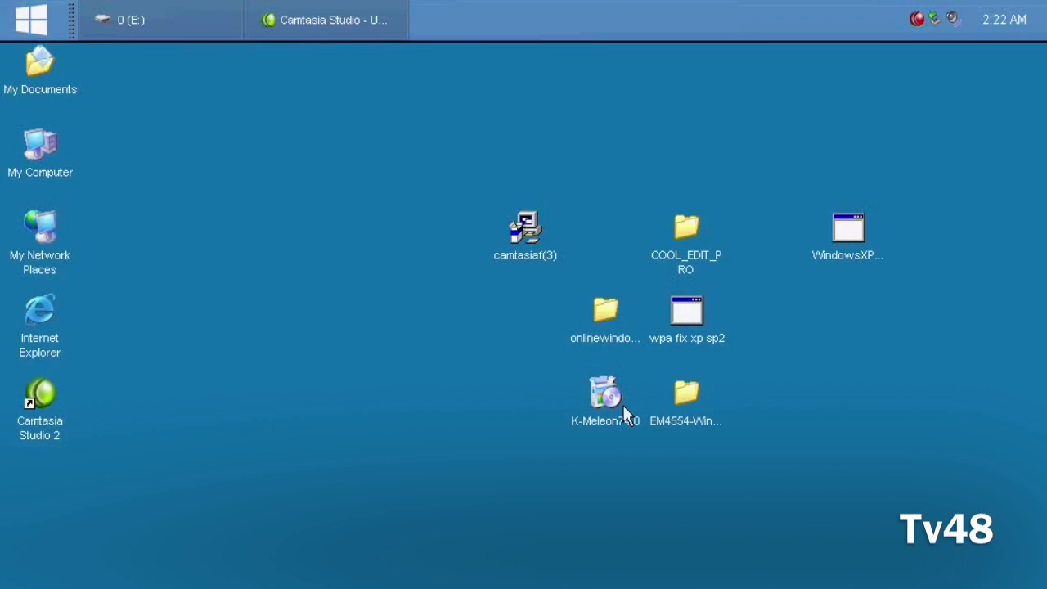
pyautogui.moveTo(609, 409)
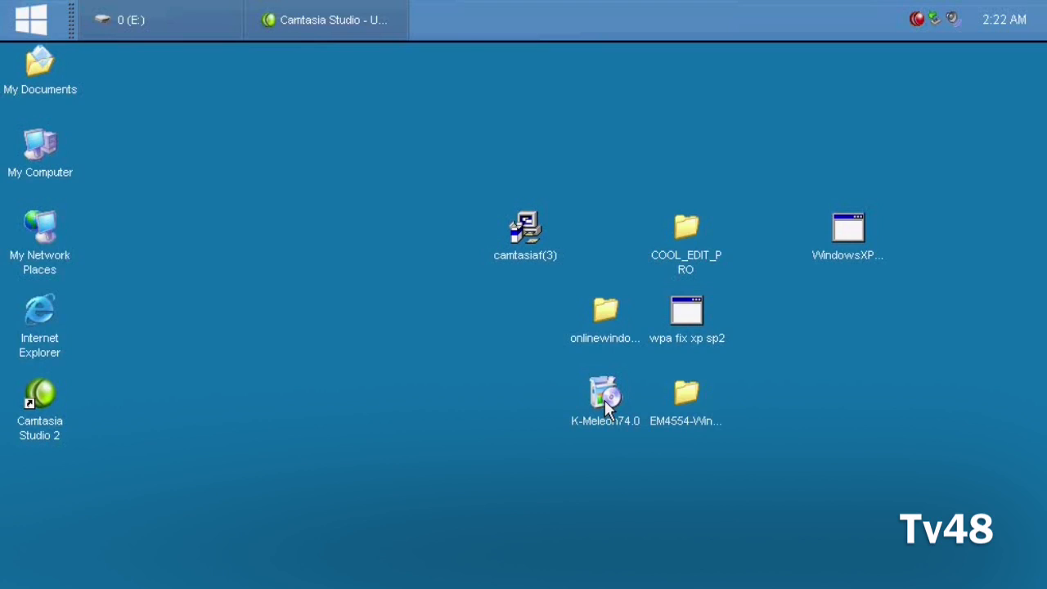
pyautogui.click(605, 397)
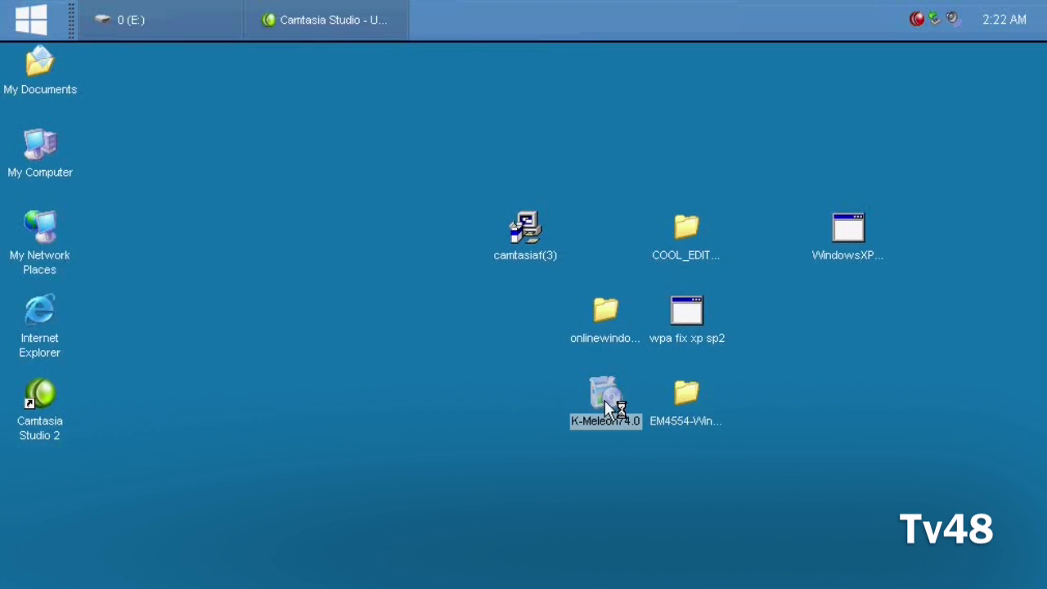
pyautogui.moveTo(597, 338)
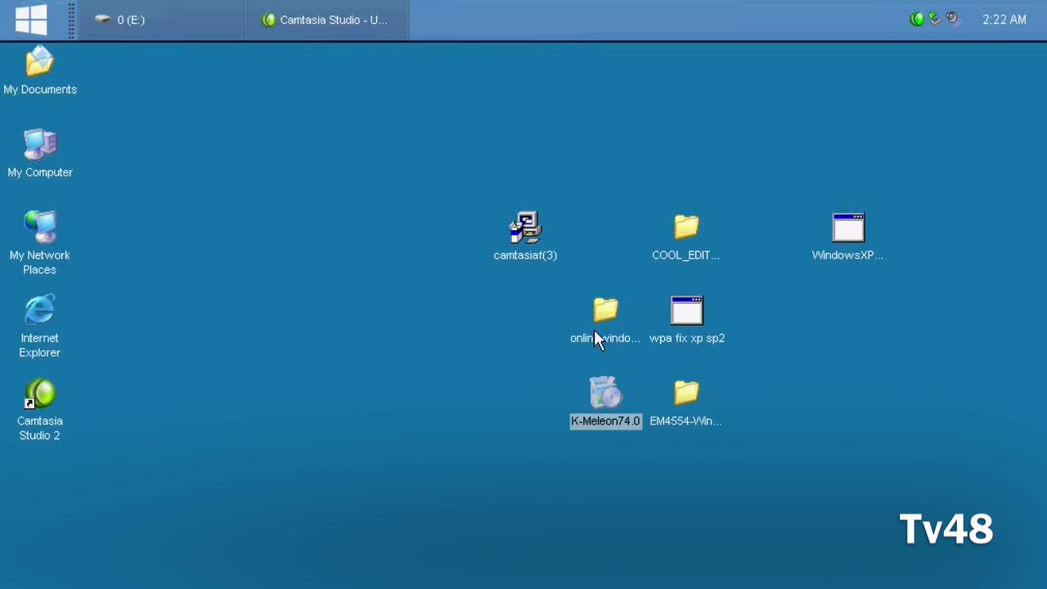
pyautogui.doubleClick(605, 397)
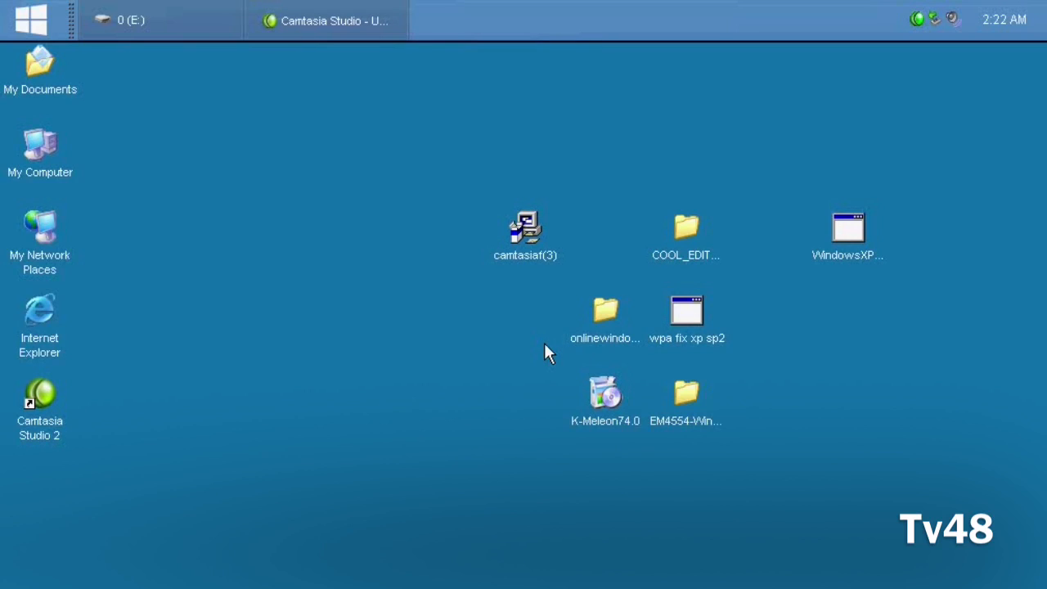
# Step: Launch the K-Meleon74.0 installer and let it unpack its data to 58%
pyautogui.doubleClick(605, 393)
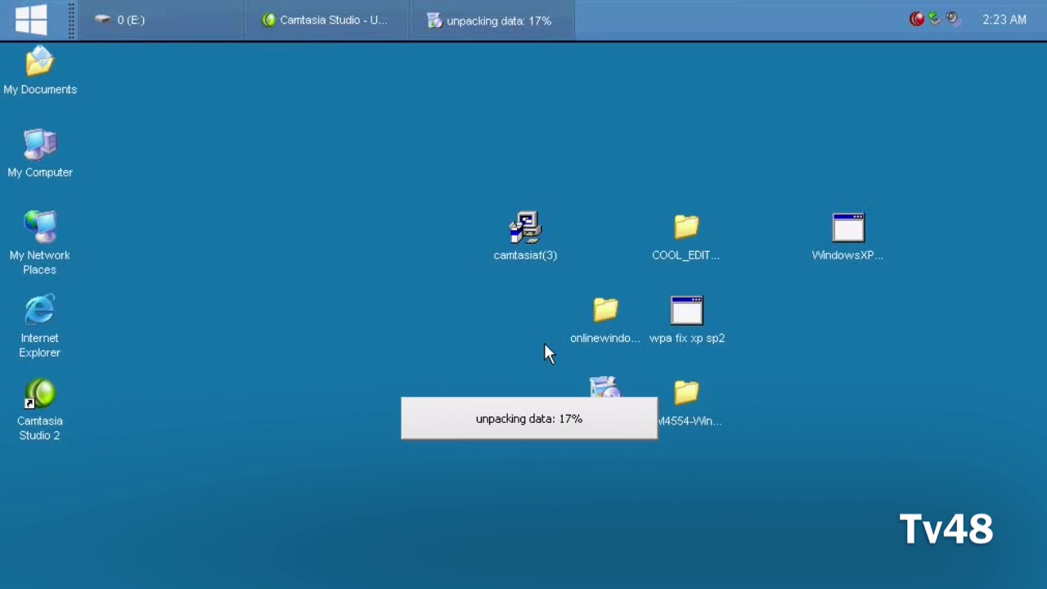
pyautogui.moveTo(922, 23)
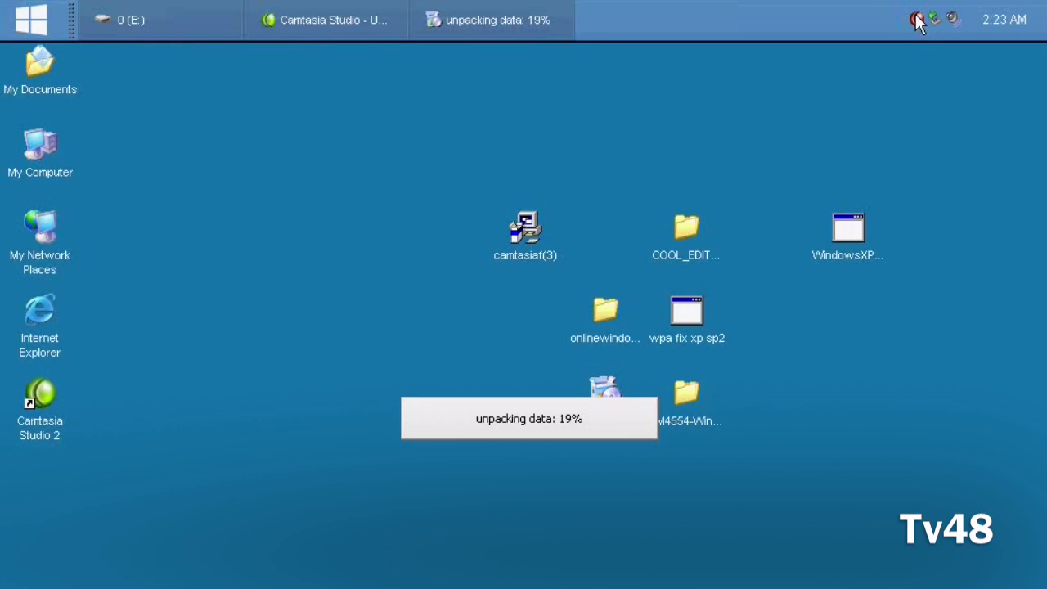
pyautogui.rightClick(916, 20)
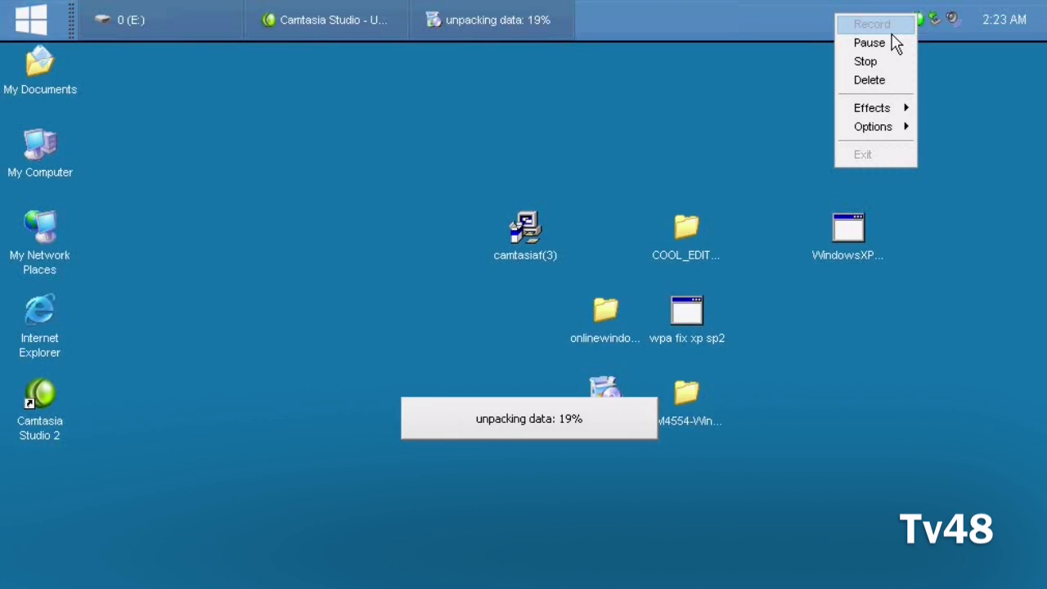
pyautogui.click(147, 221)
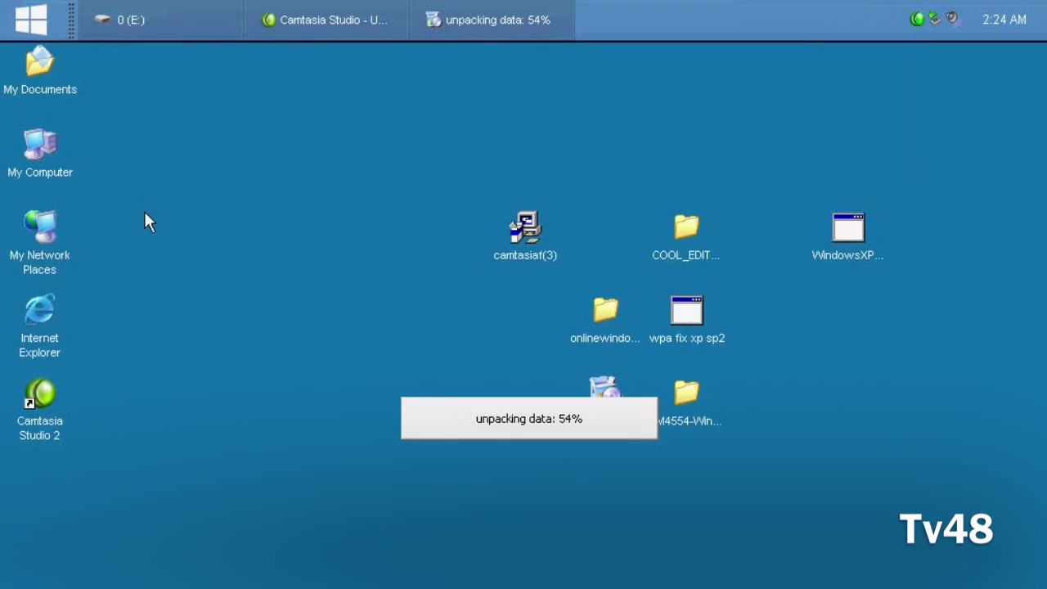
pyautogui.moveTo(729, 92)
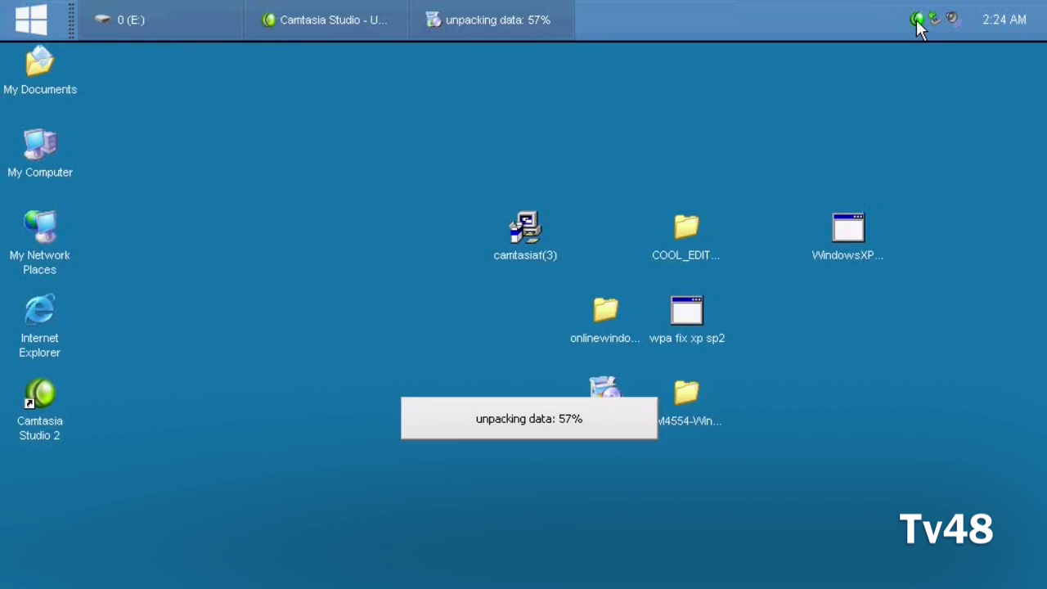
pyautogui.rightClick(918, 20)
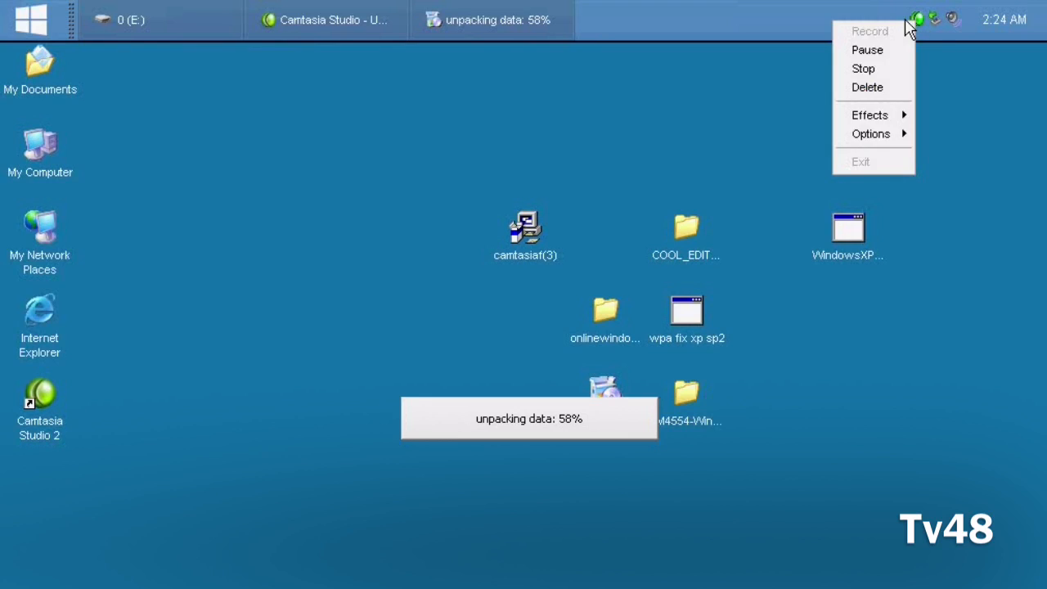
pyautogui.moveTo(867, 49)
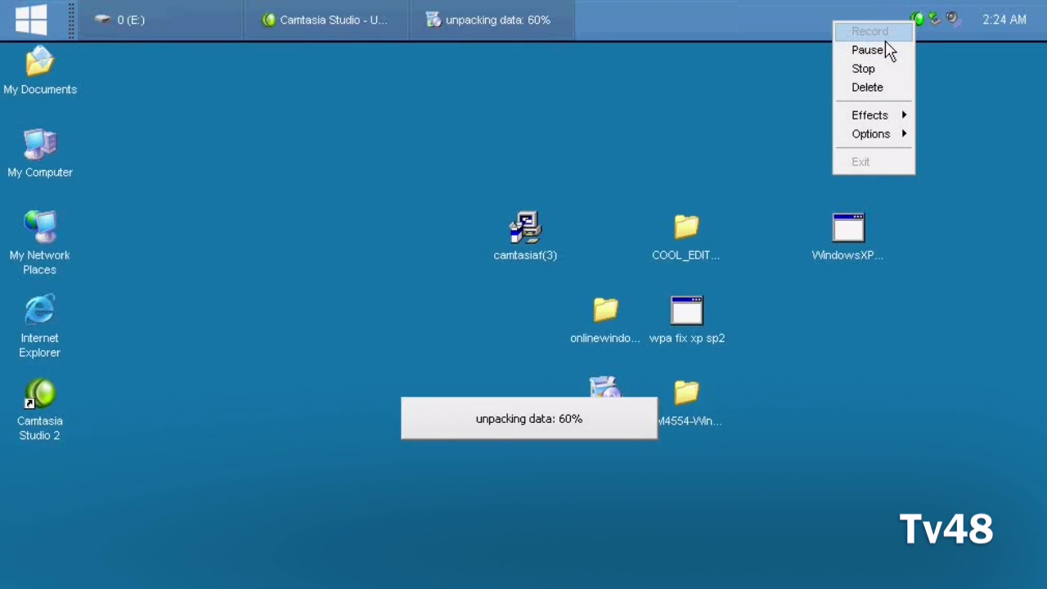
pyautogui.moveTo(867, 50)
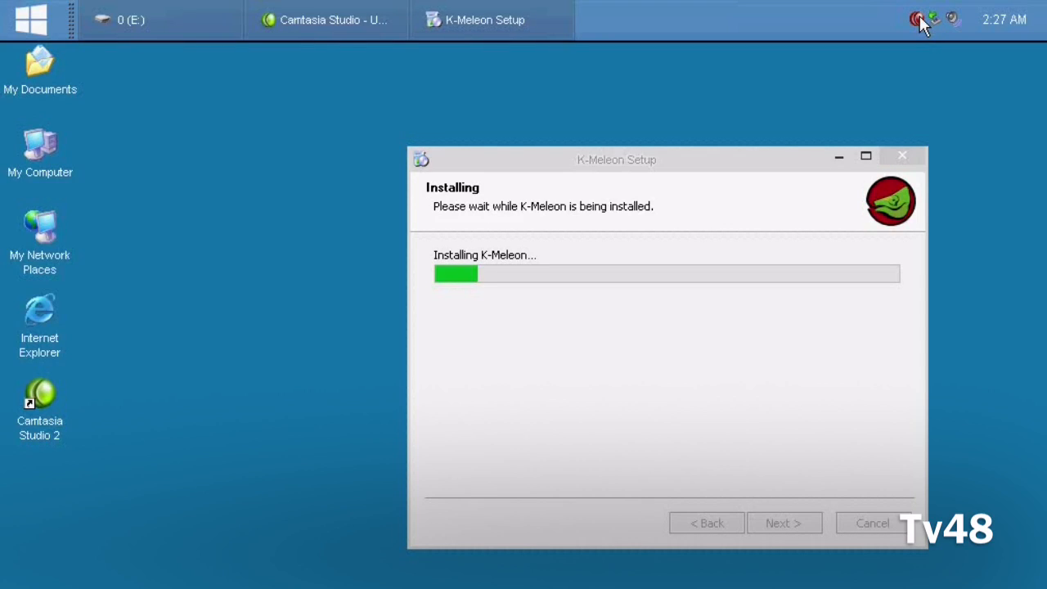
# Step: Complete the K-Meleon install and untick 'Launch K-Meleon now' on the finish page
pyautogui.click(920, 20)
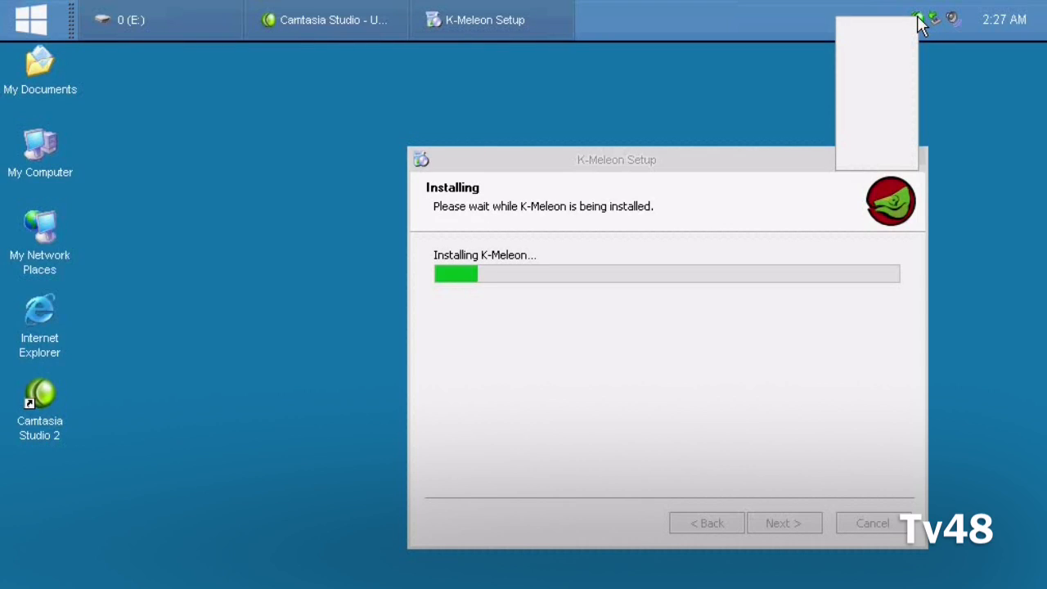
pyautogui.click(916, 20)
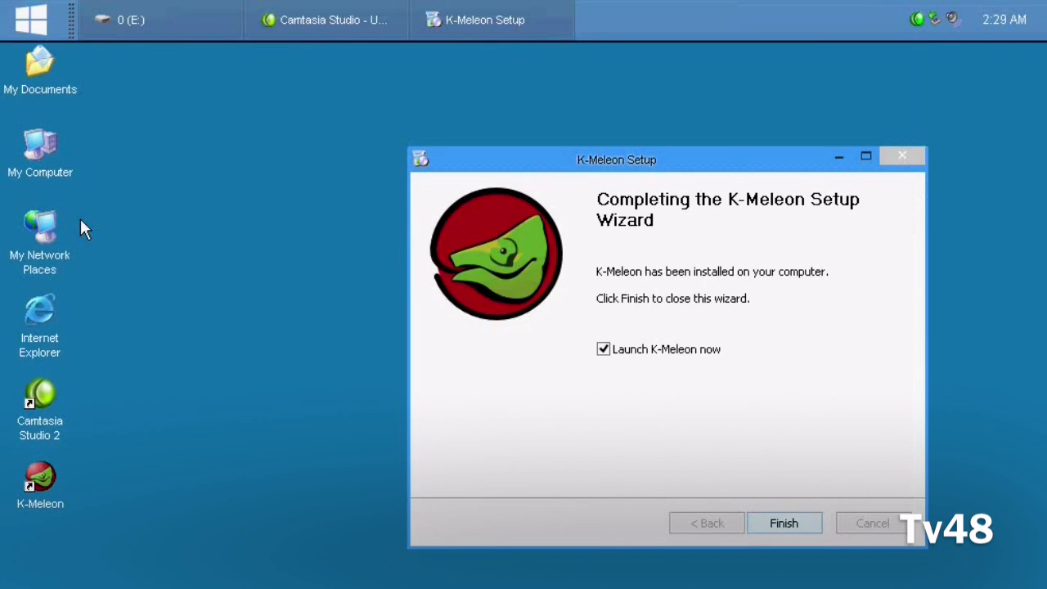
pyautogui.moveTo(746, 419)
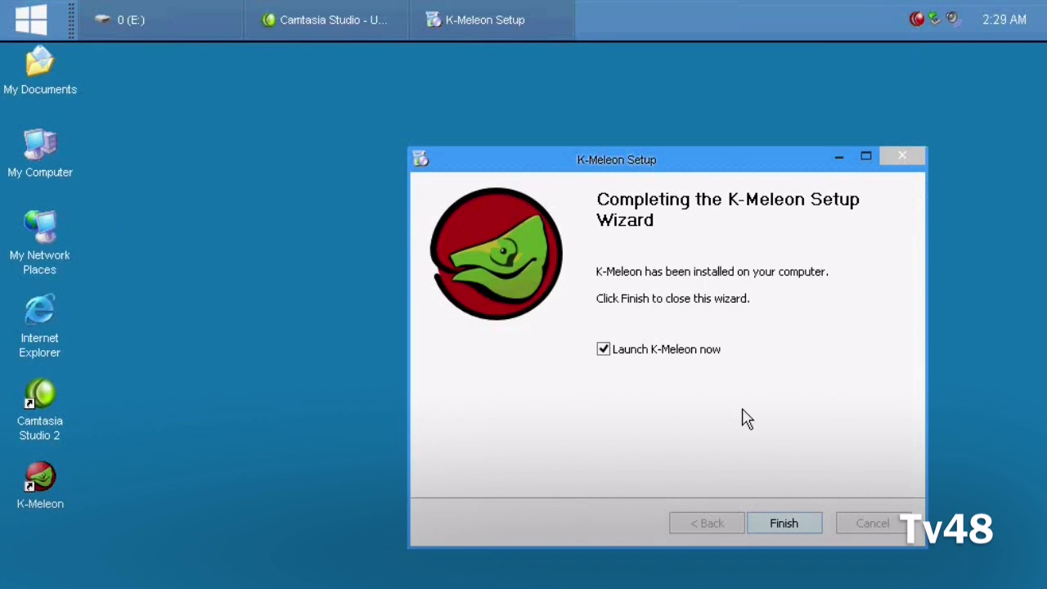
pyautogui.click(602, 350)
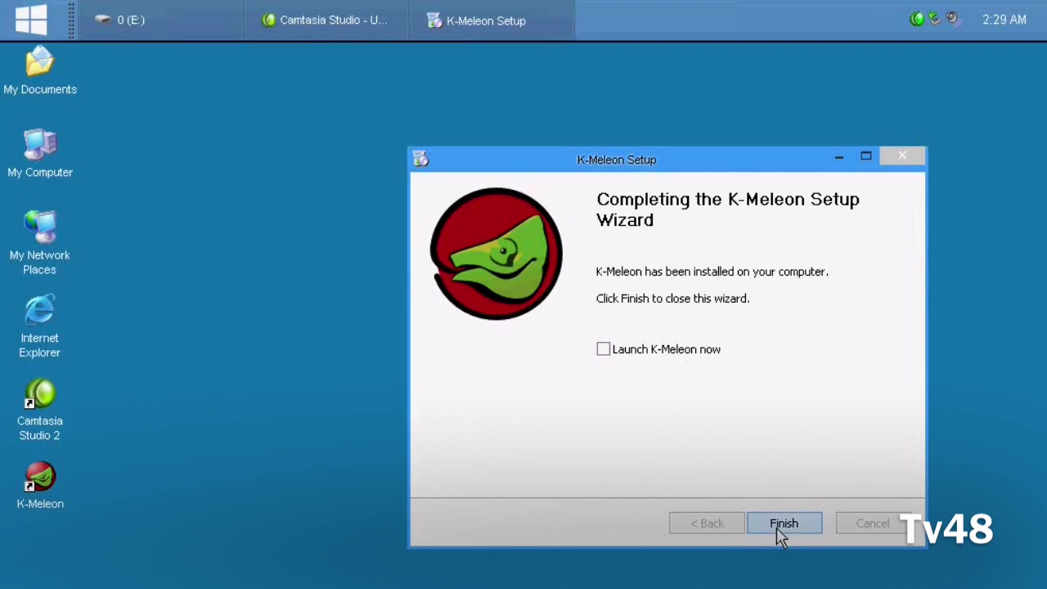
# Step: Close the K-Meleon Setup wizard with Finish, leaving its desktop shortcut
pyautogui.click(782, 523)
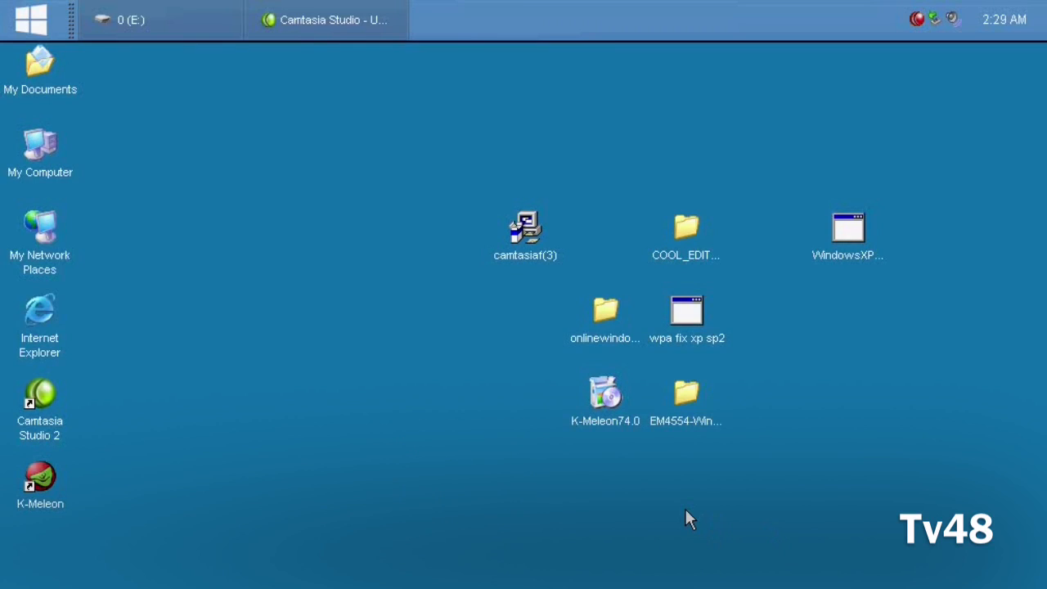
pyautogui.moveTo(507, 308)
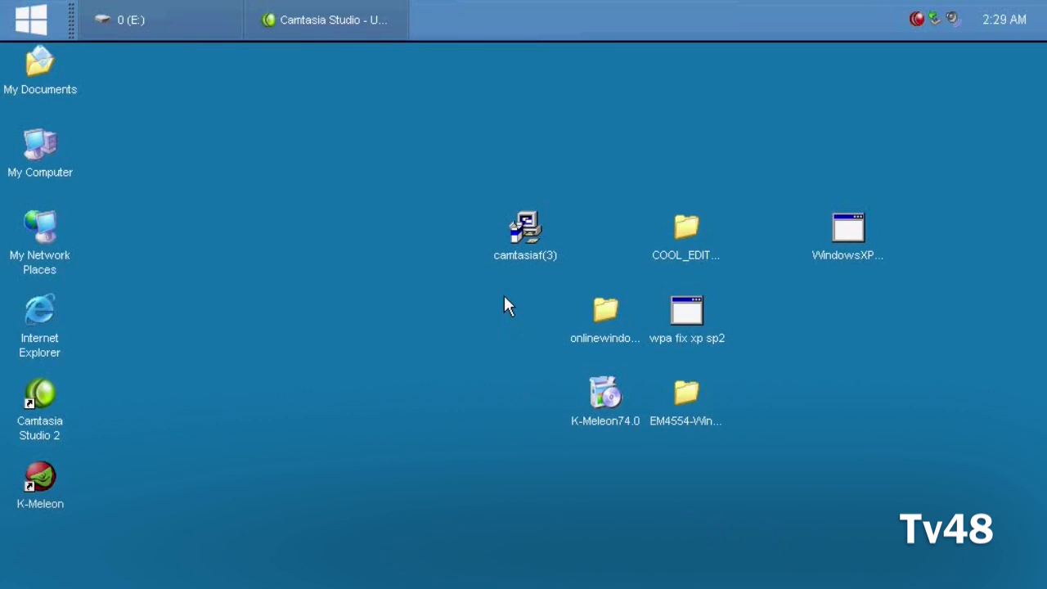
pyautogui.moveTo(546, 288)
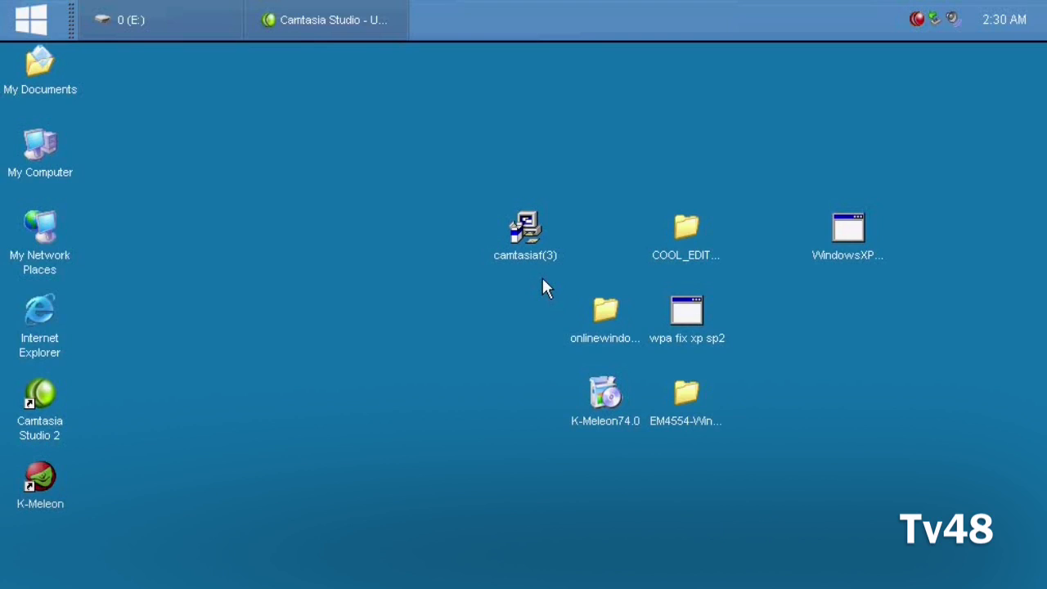
pyautogui.moveTo(589, 282)
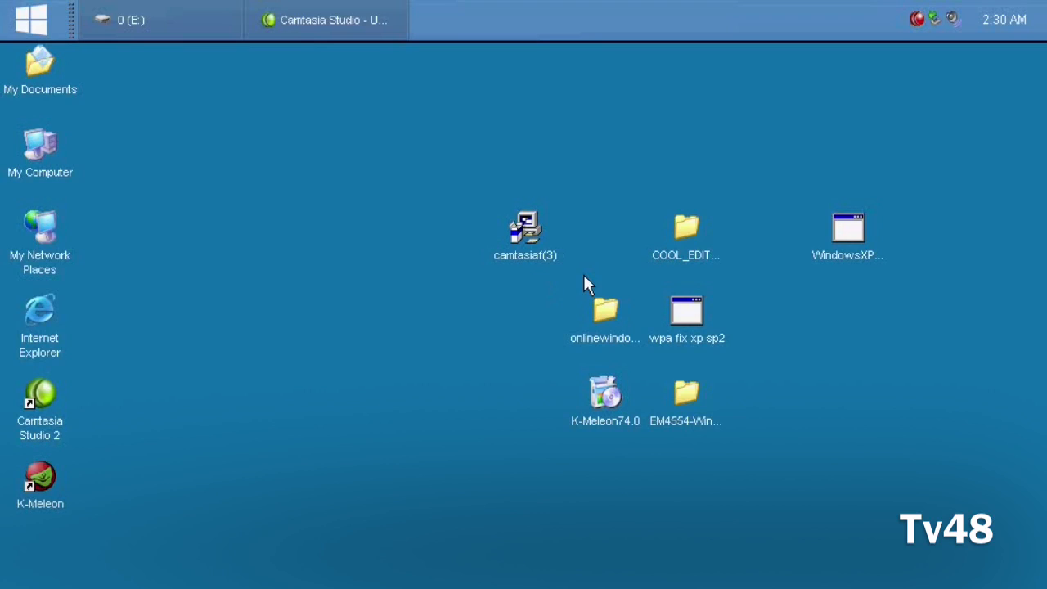
pyautogui.moveTo(695, 274)
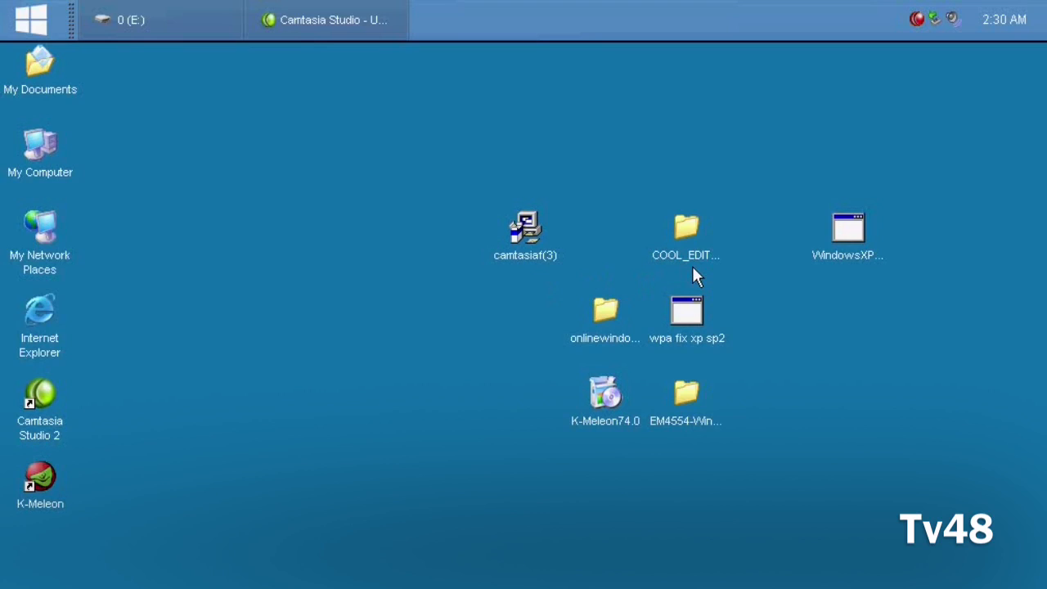
pyautogui.moveTo(684, 413)
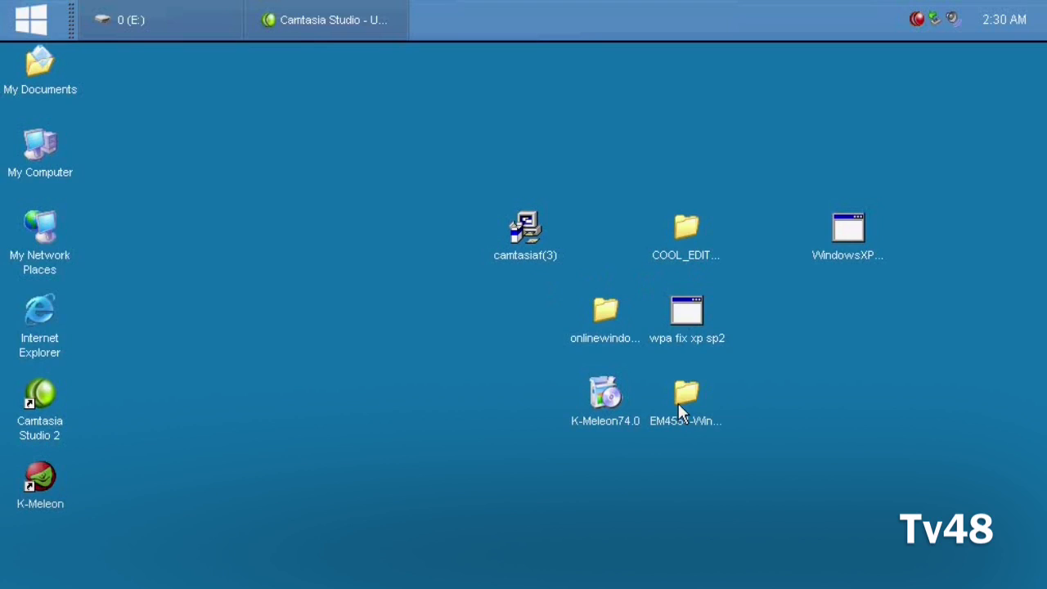
pyautogui.click(685, 397)
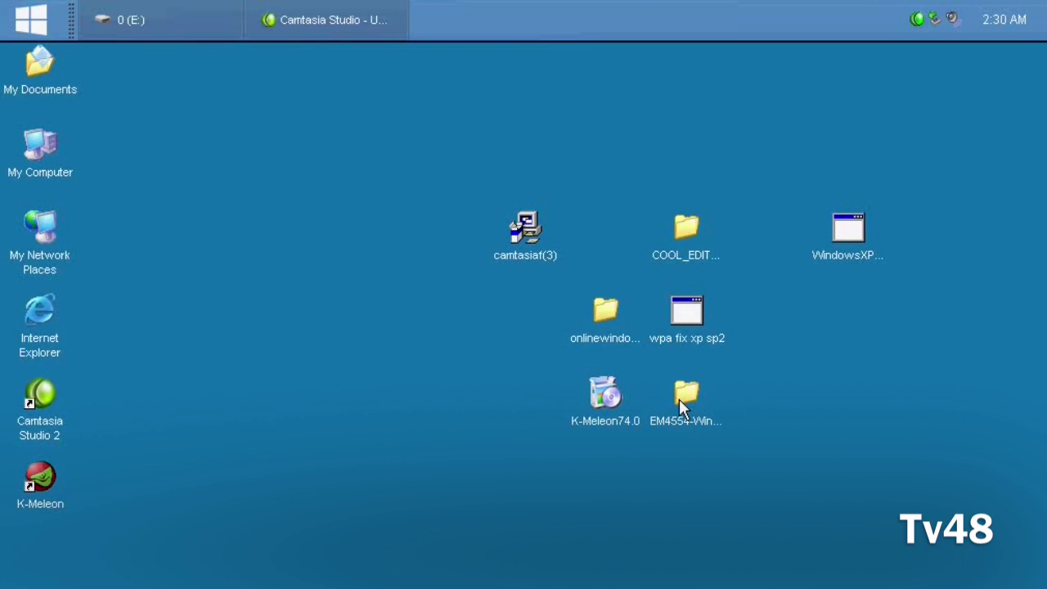
pyautogui.doubleClick(685, 395)
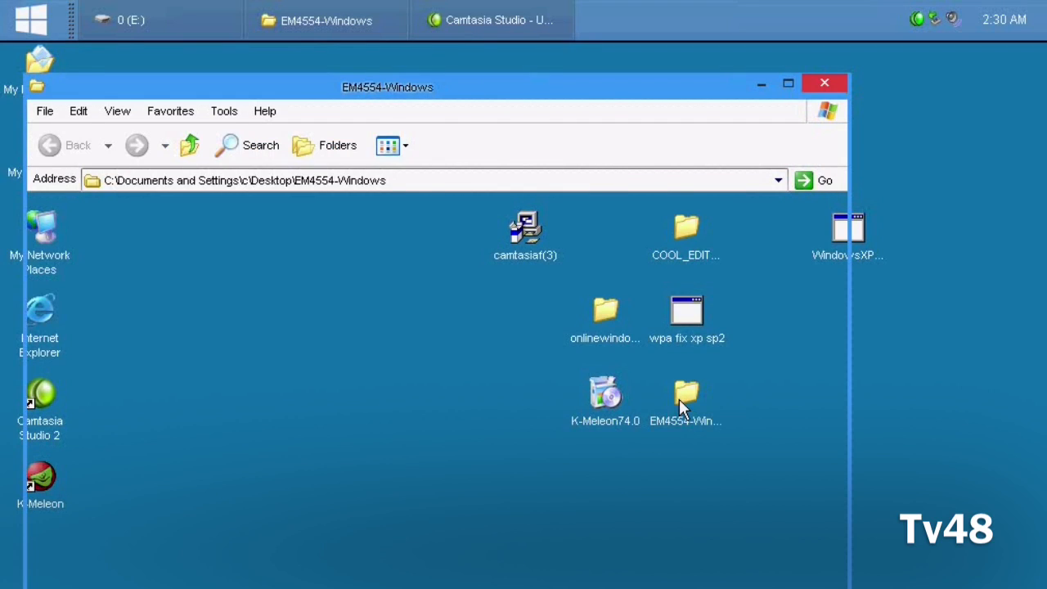
pyautogui.doubleClick(685, 397)
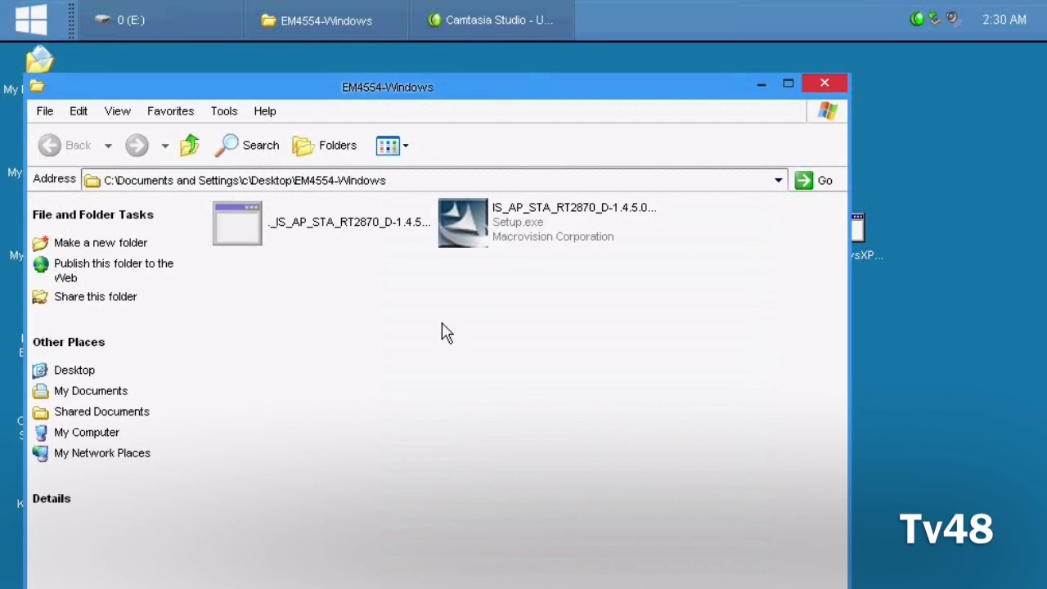
pyautogui.moveTo(483, 245)
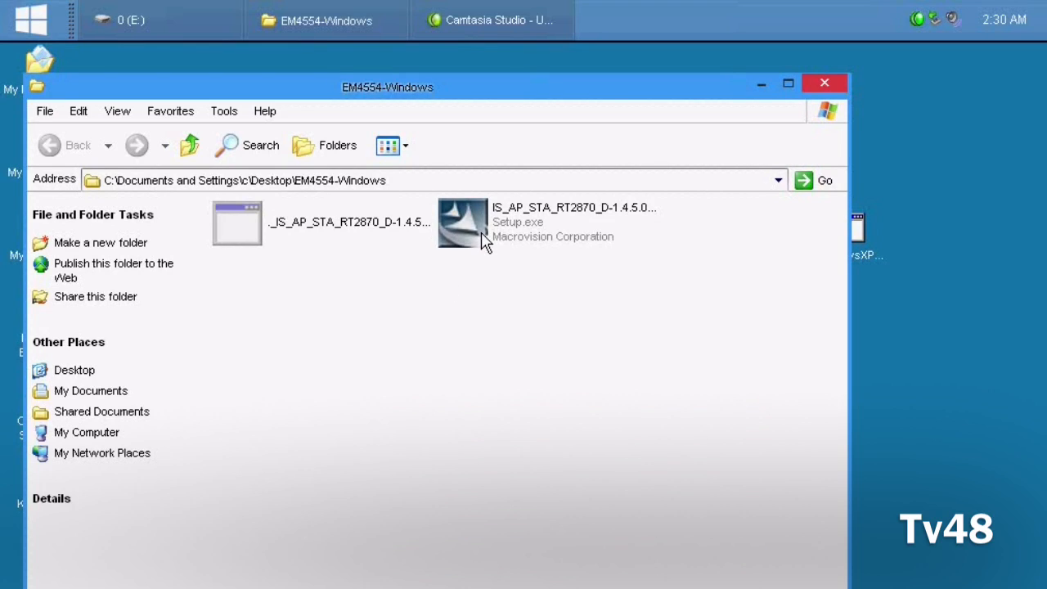
pyautogui.click(461, 223)
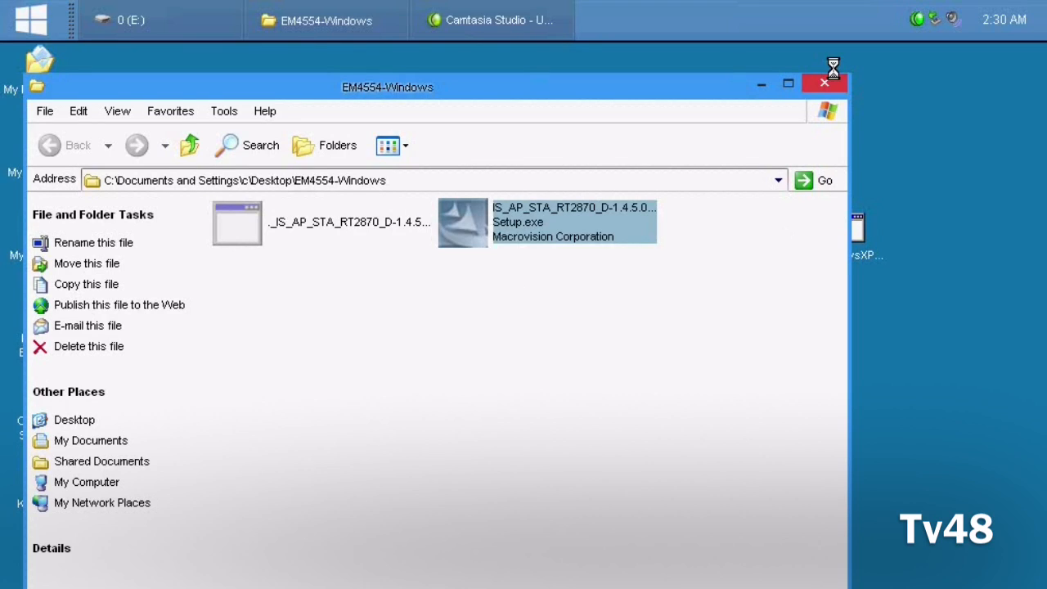
pyautogui.click(824, 83)
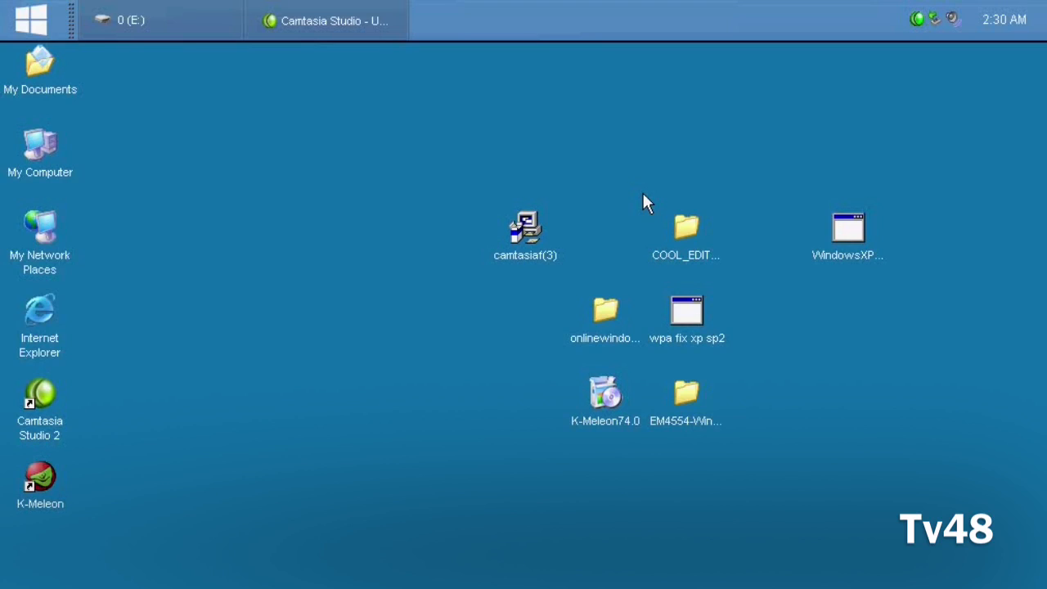
pyautogui.moveTo(432, 145)
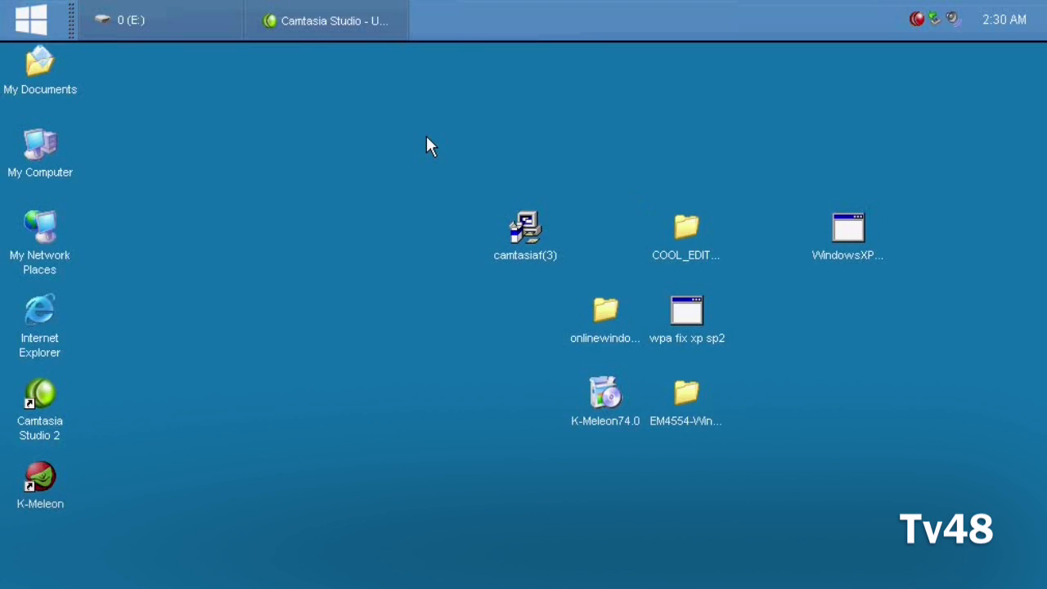
pyautogui.moveTo(1033, 8)
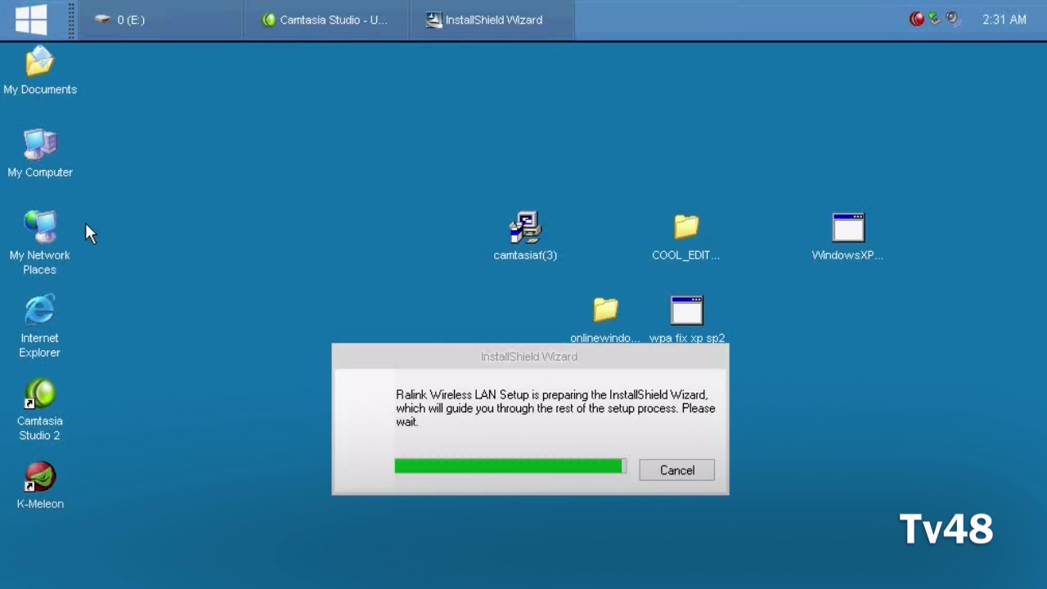
pyautogui.moveTo(924, 32)
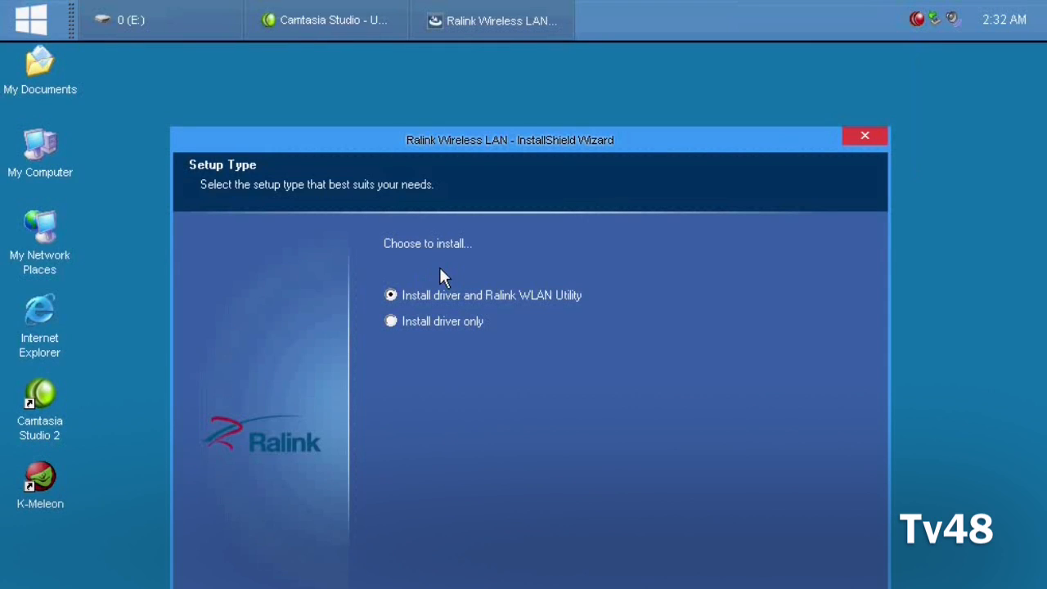
# Step: Choose 'Install driver and Ralink WLAN Utility' as the Ralink setup type
pyautogui.click(390, 321)
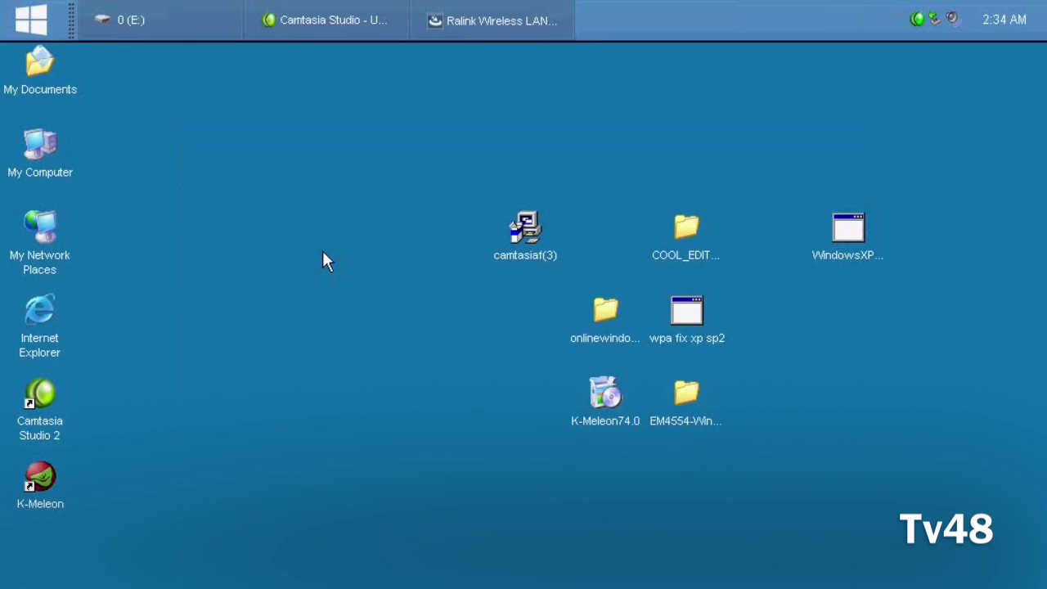
pyautogui.moveTo(745, 293)
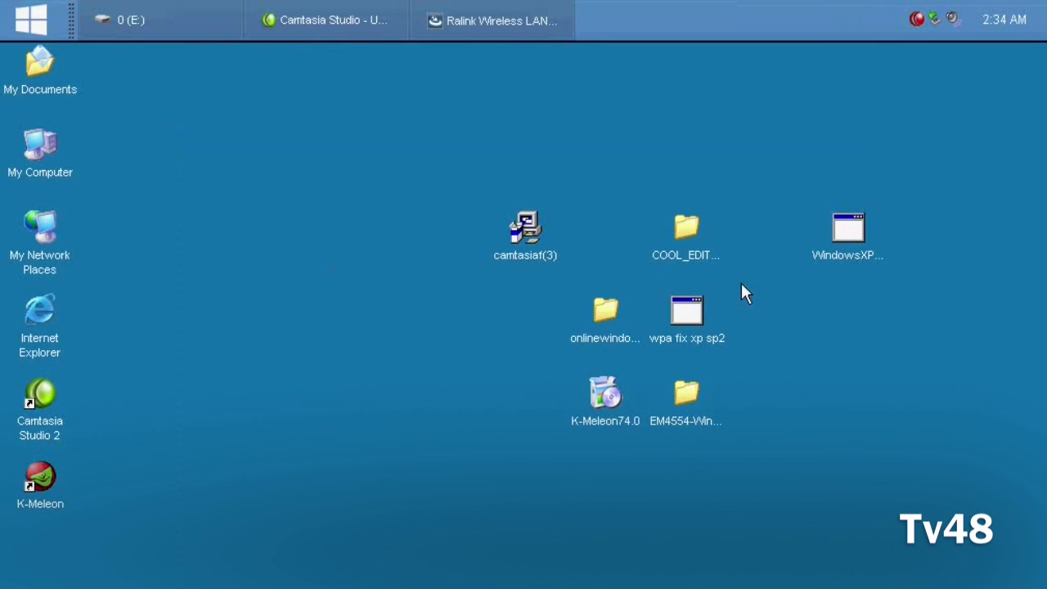
pyautogui.moveTo(686, 314)
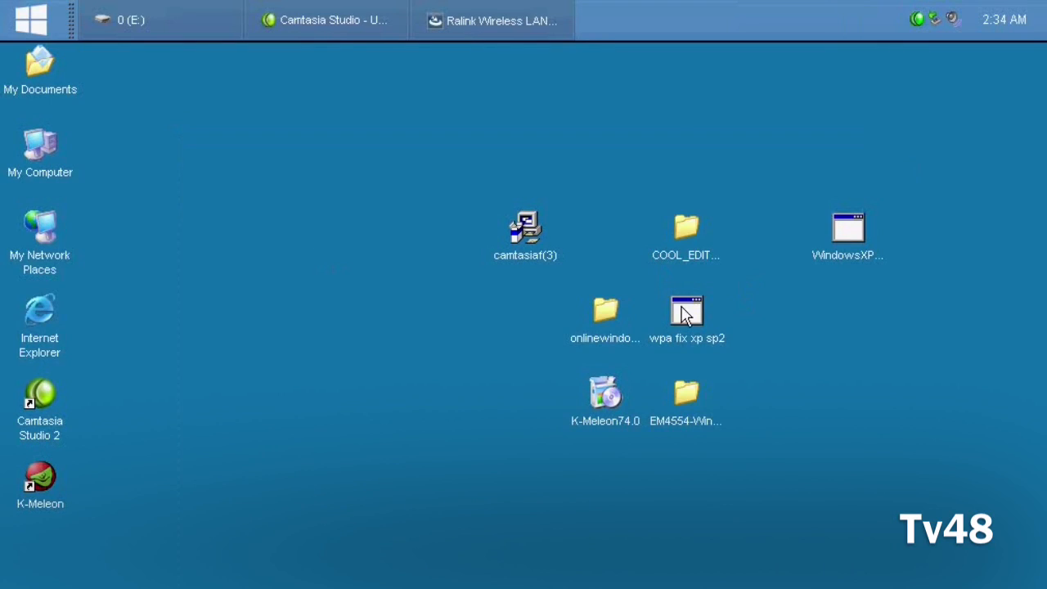
# Step: Launch 'wpa fix xp sp2' from the desktop and bring up its context menu
pyautogui.doubleClick(687, 314)
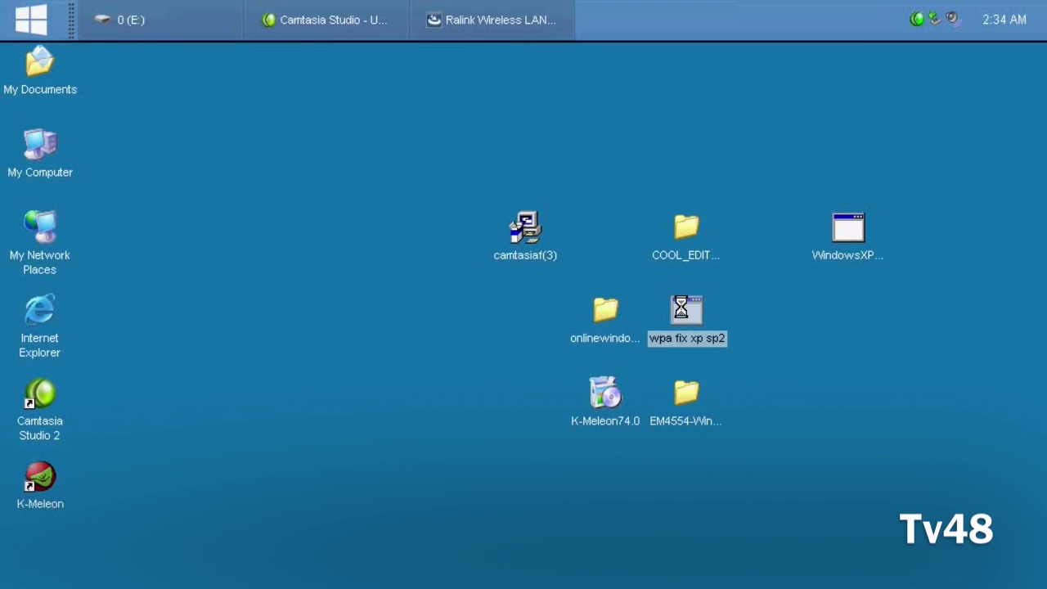
pyautogui.rightClick(685, 309)
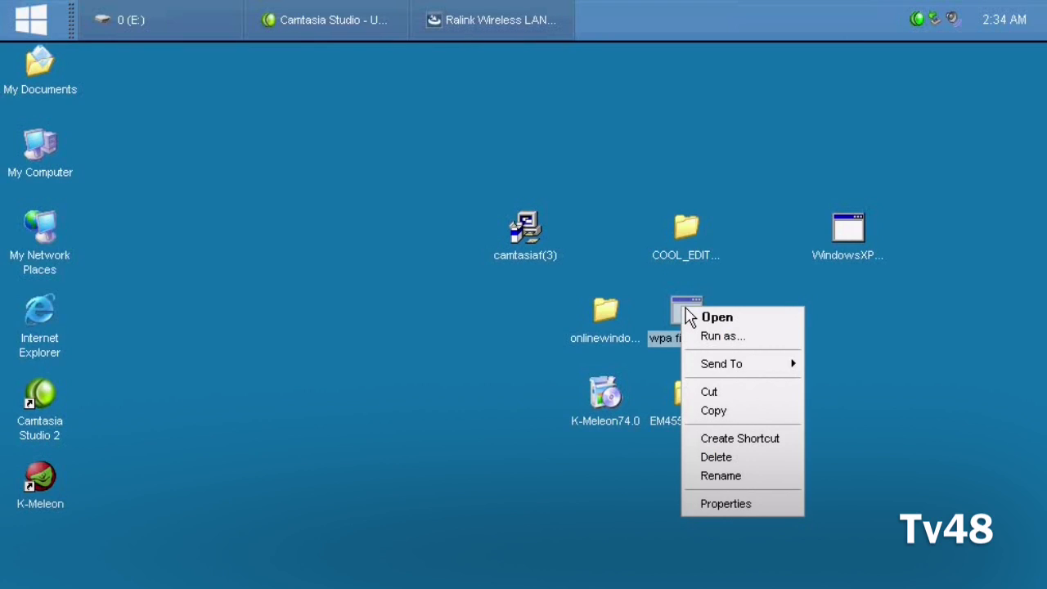
pyautogui.moveTo(740, 317)
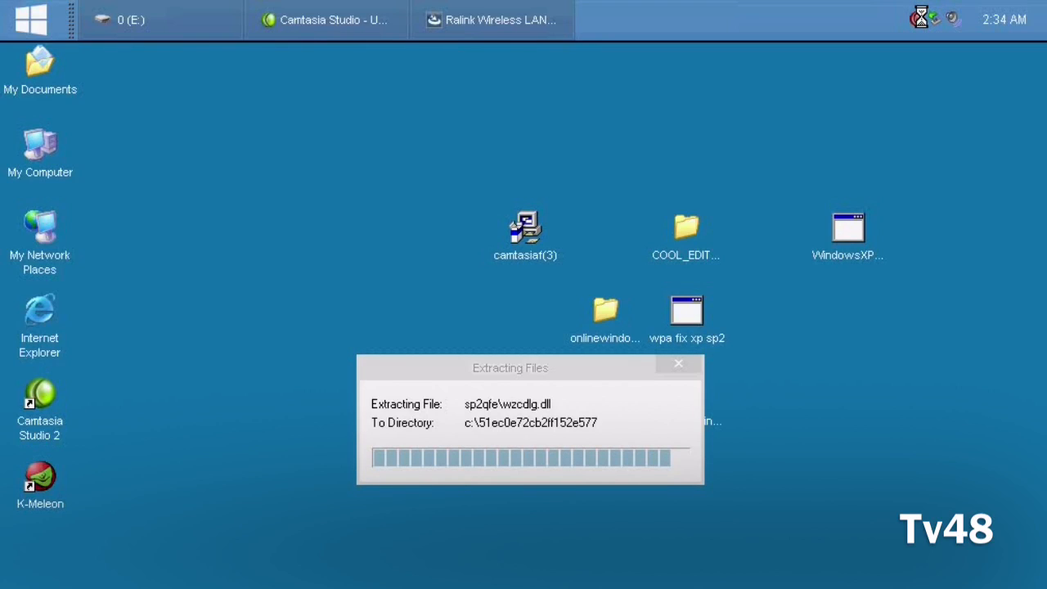
# Step: Finish the KB893357 WPA hotfix with 'Do not restart now' ticked
pyautogui.click(921, 18)
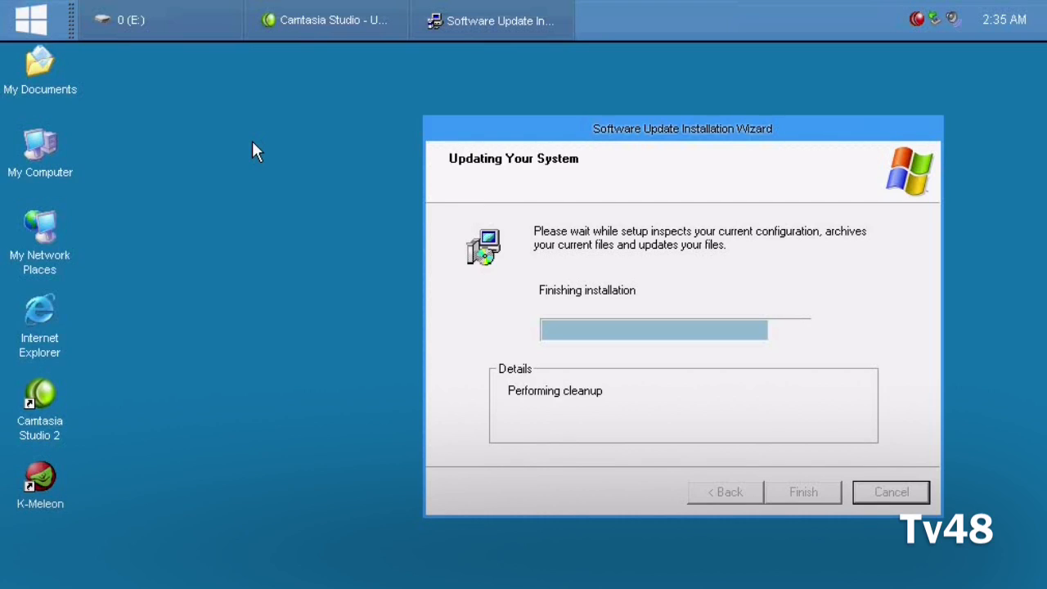
pyautogui.moveTo(880, 10)
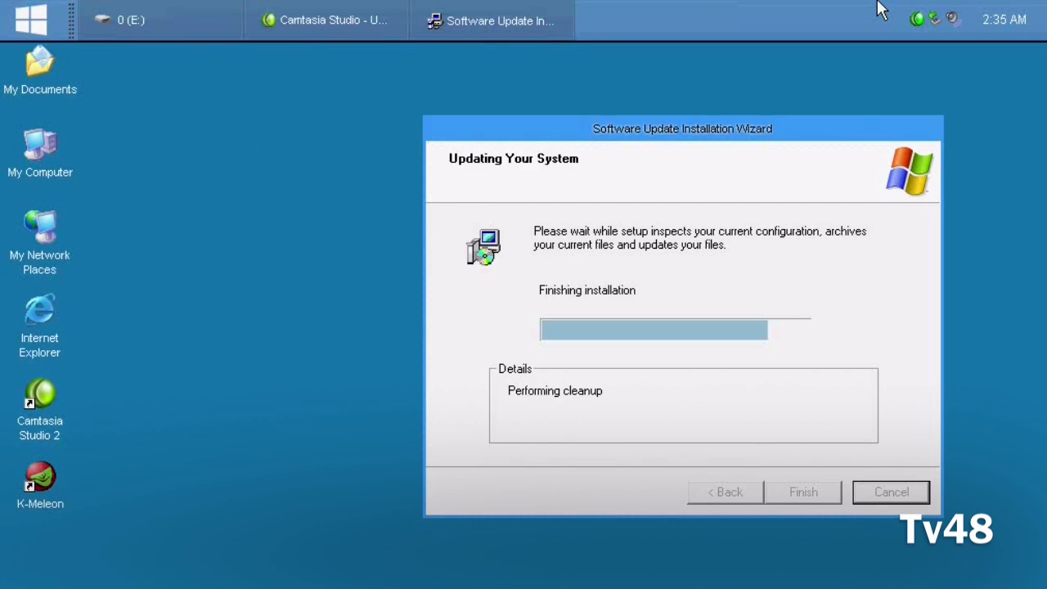
pyautogui.moveTo(899, 23)
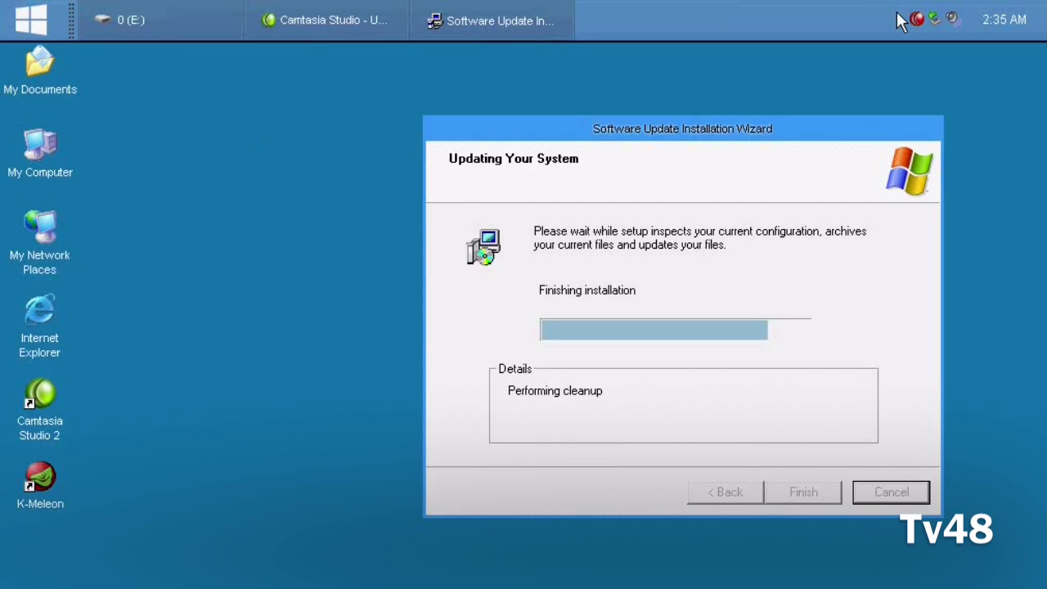
pyautogui.moveTo(913, 23)
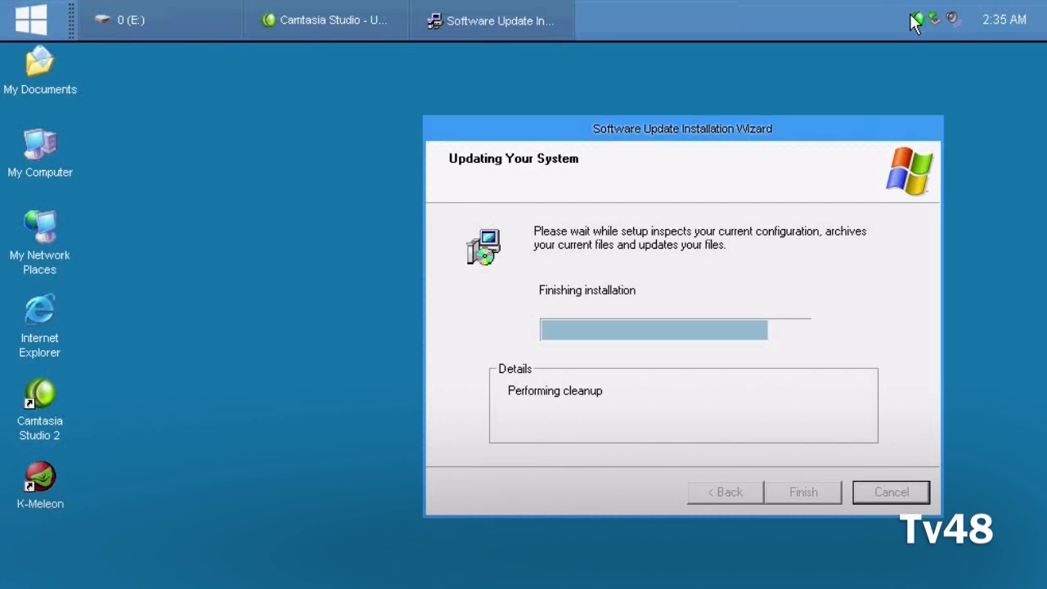
pyautogui.moveTo(919, 19)
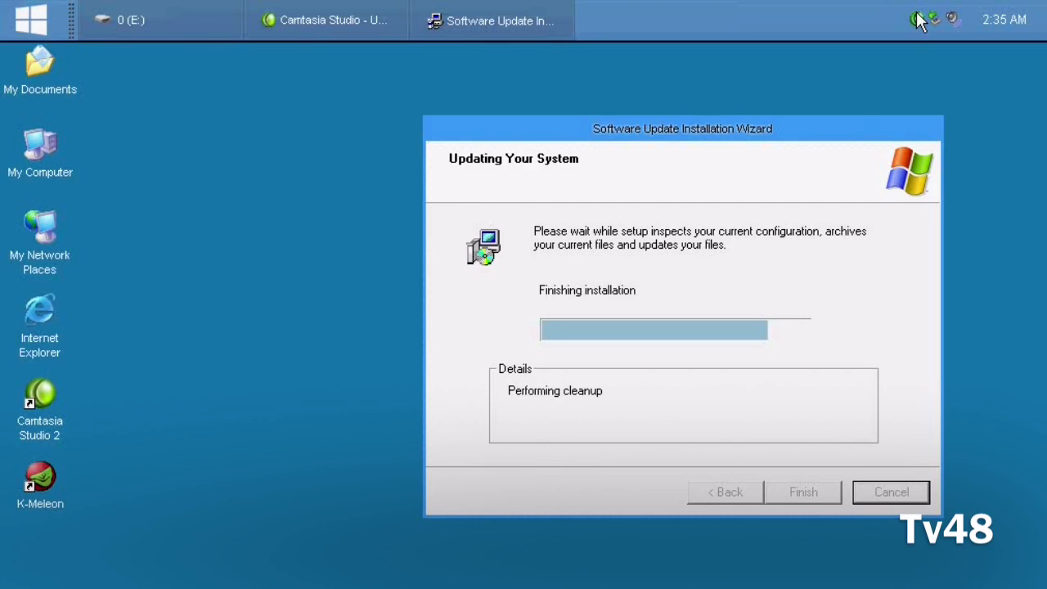
pyautogui.click(919, 20)
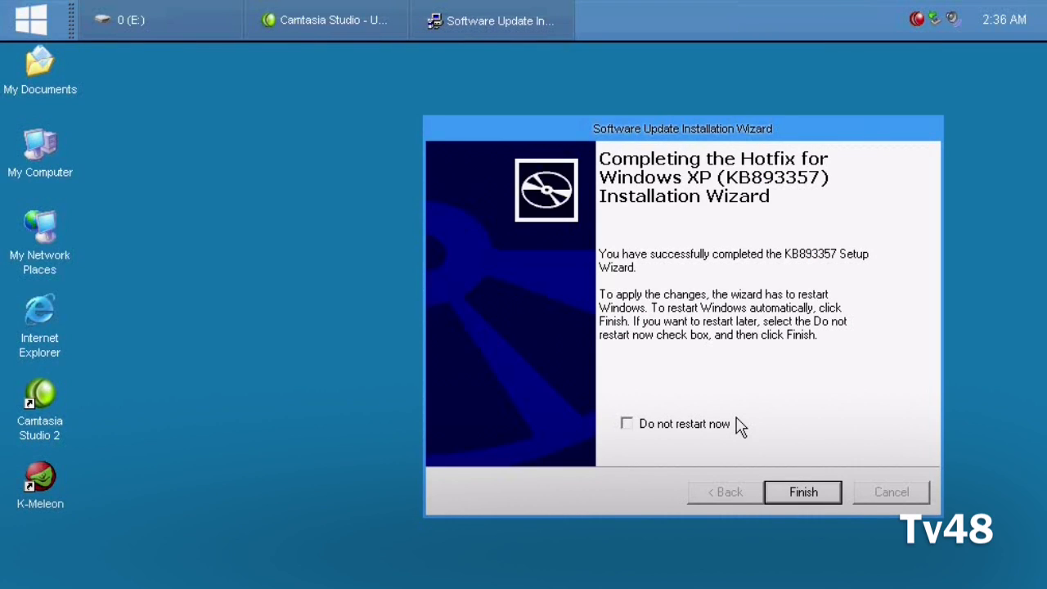
pyautogui.moveTo(661, 435)
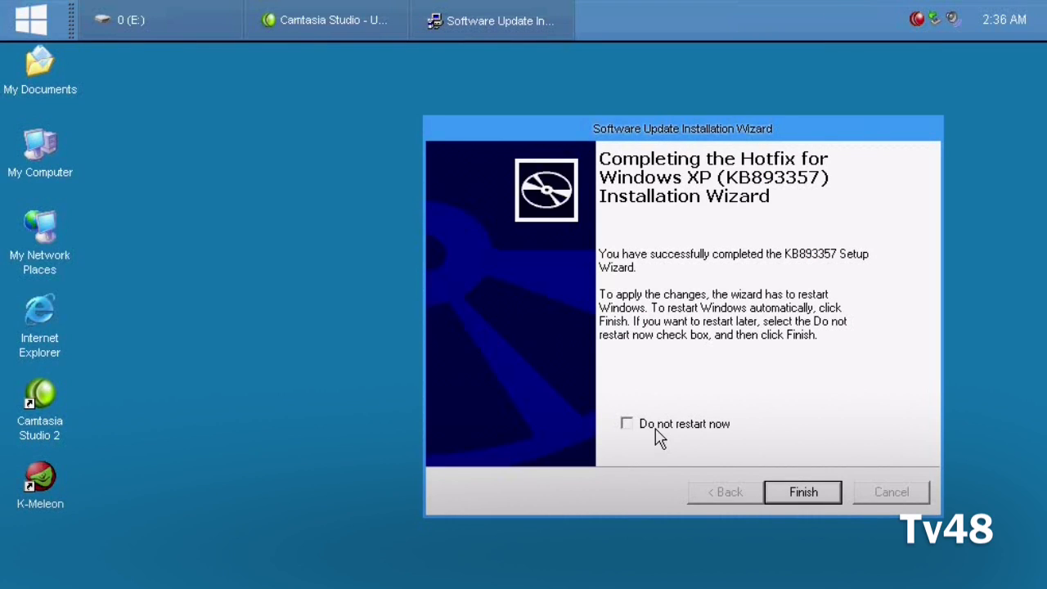
pyautogui.click(627, 422)
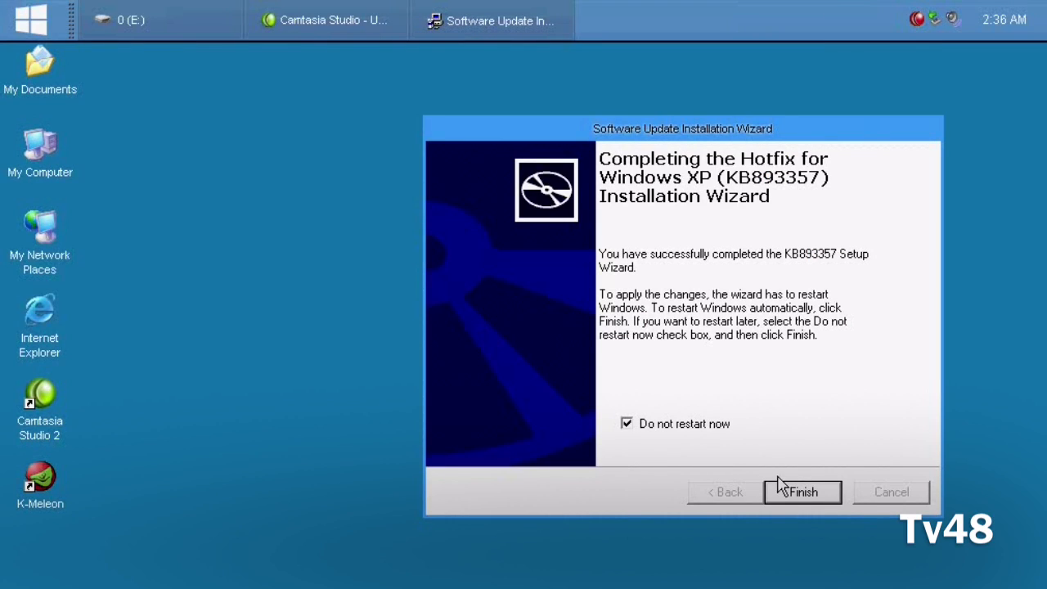
pyautogui.click(801, 491)
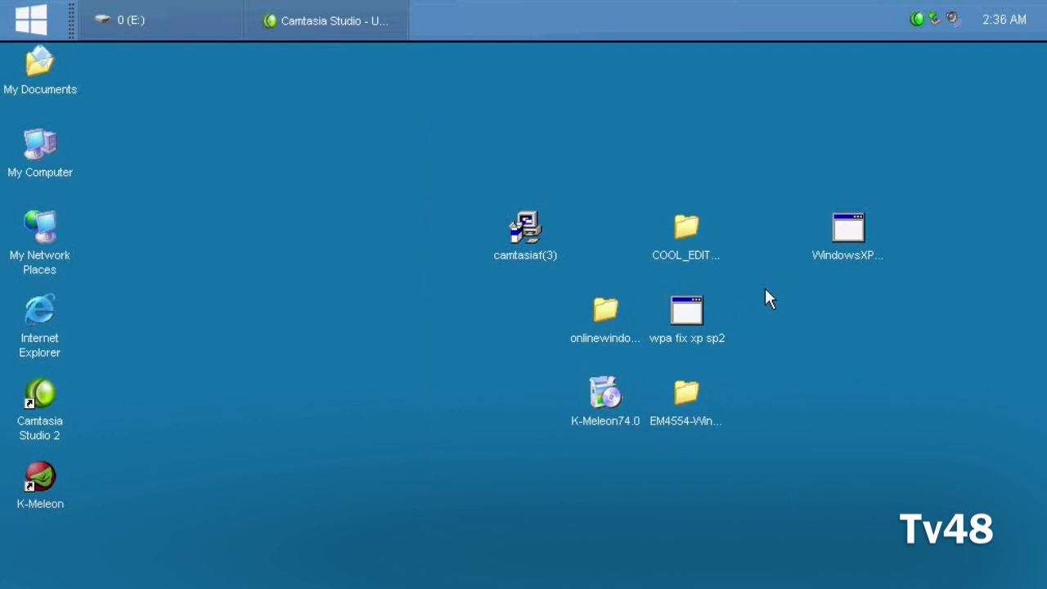
pyautogui.moveTo(777, 252)
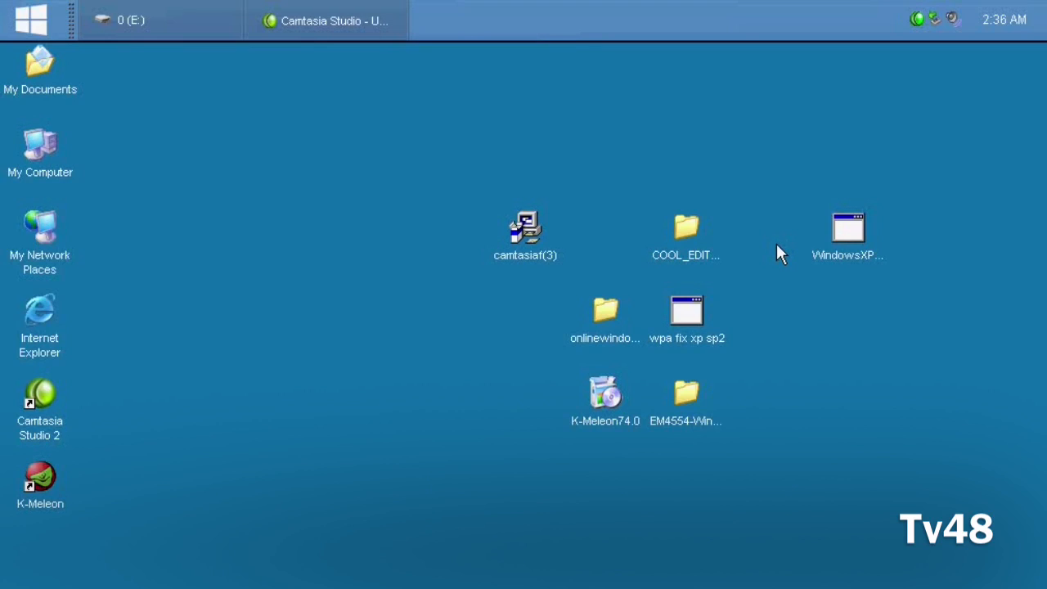
pyautogui.moveTo(776, 252)
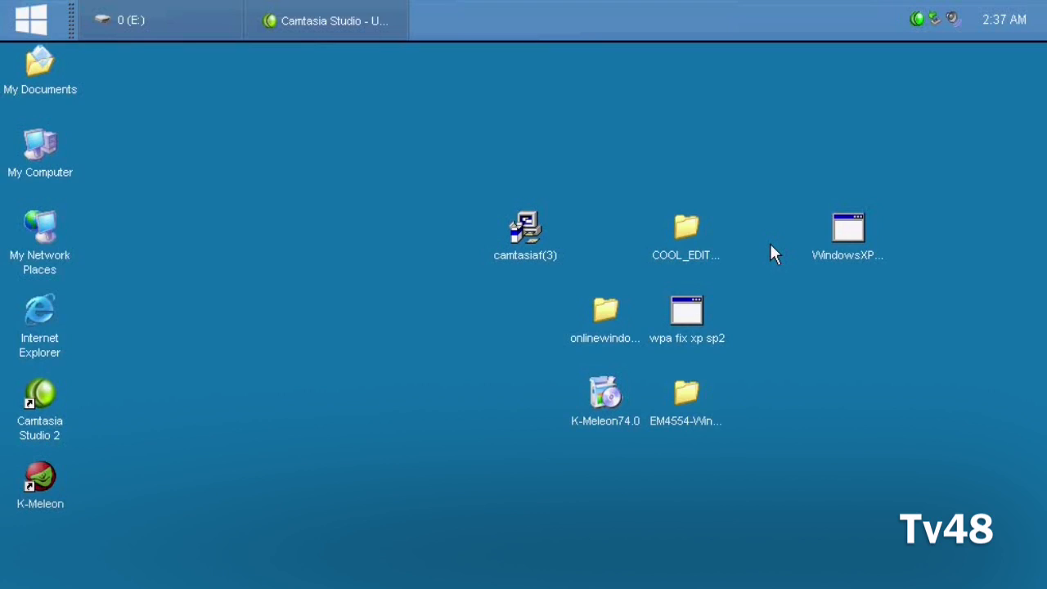
pyautogui.moveTo(736, 256)
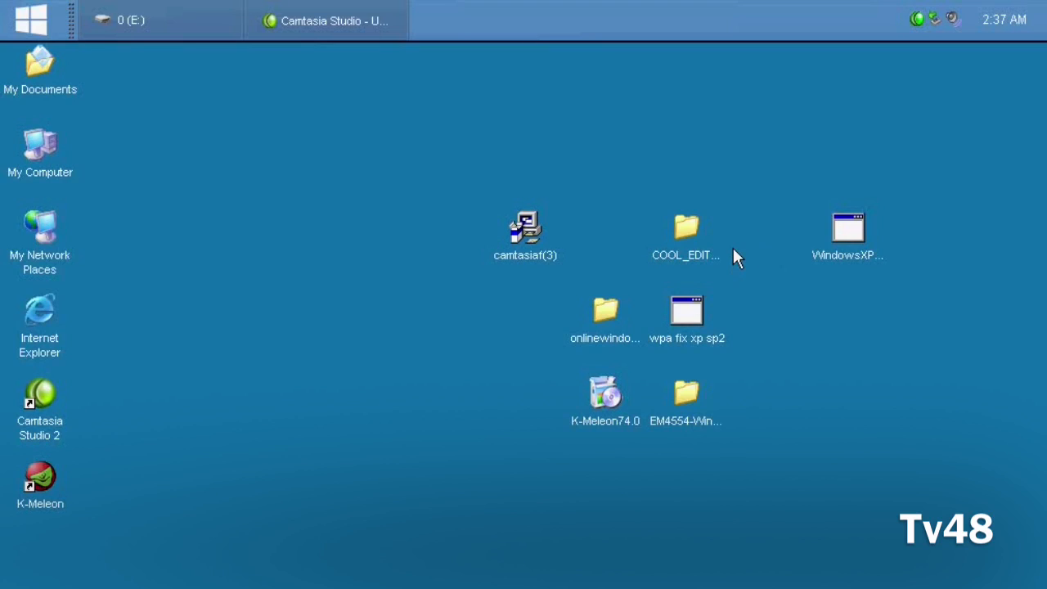
pyautogui.moveTo(161, 46)
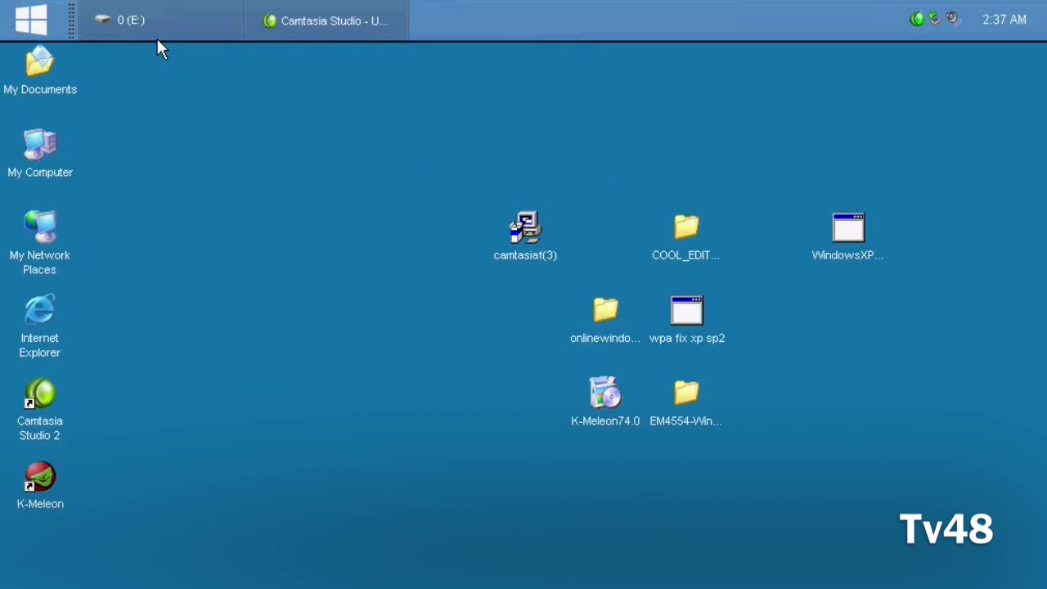
# Step: Restore the E: drive window and scroll down toward the K-Lite Codec Pack installers
pyautogui.click(156, 19)
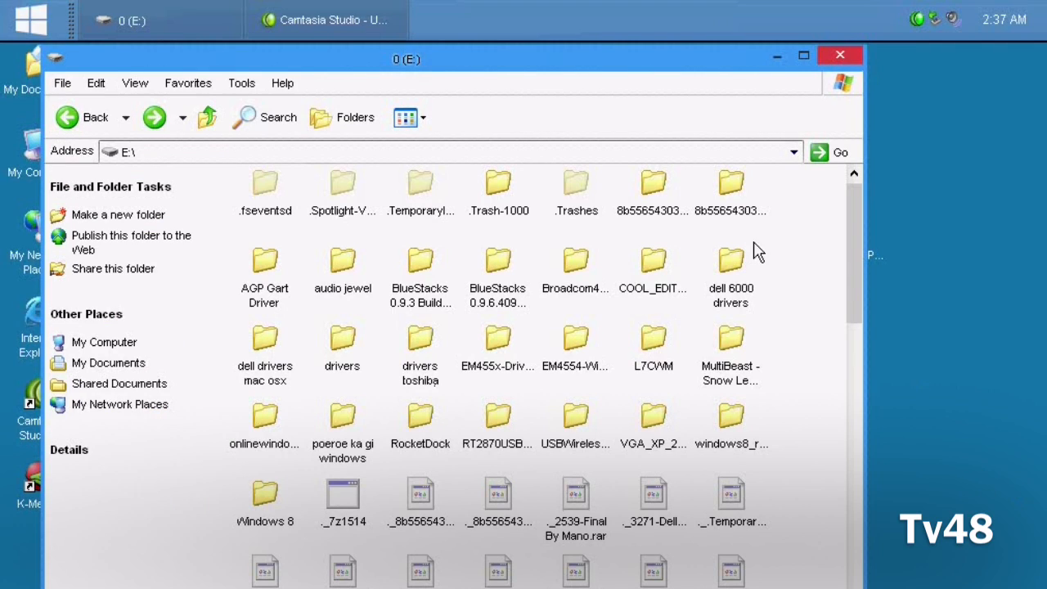
pyautogui.moveTo(849, 291)
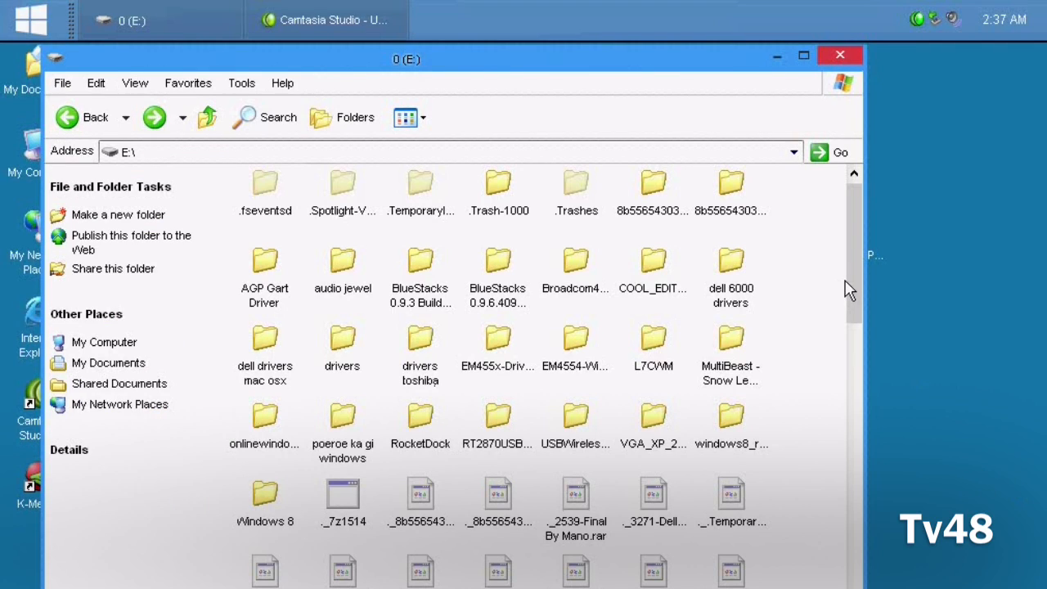
pyautogui.moveTo(844, 307)
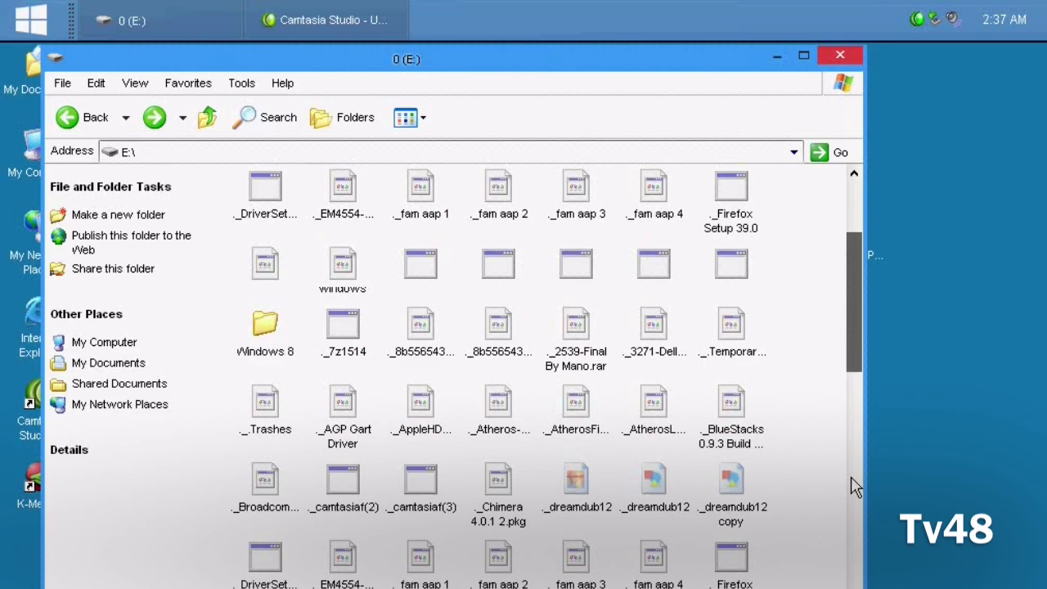
pyautogui.scroll(-3)
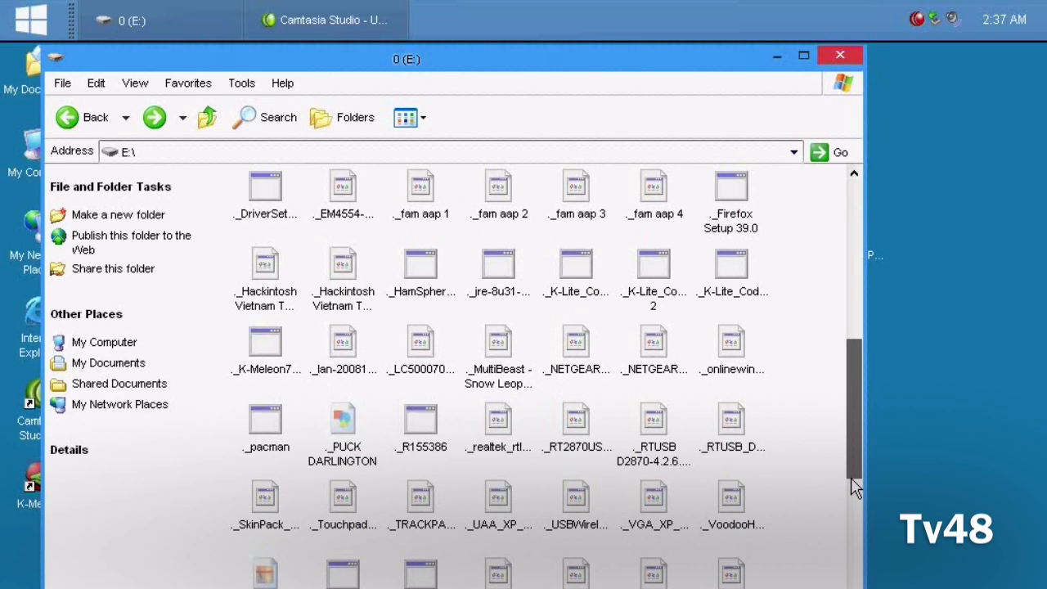
pyautogui.scroll(-3)
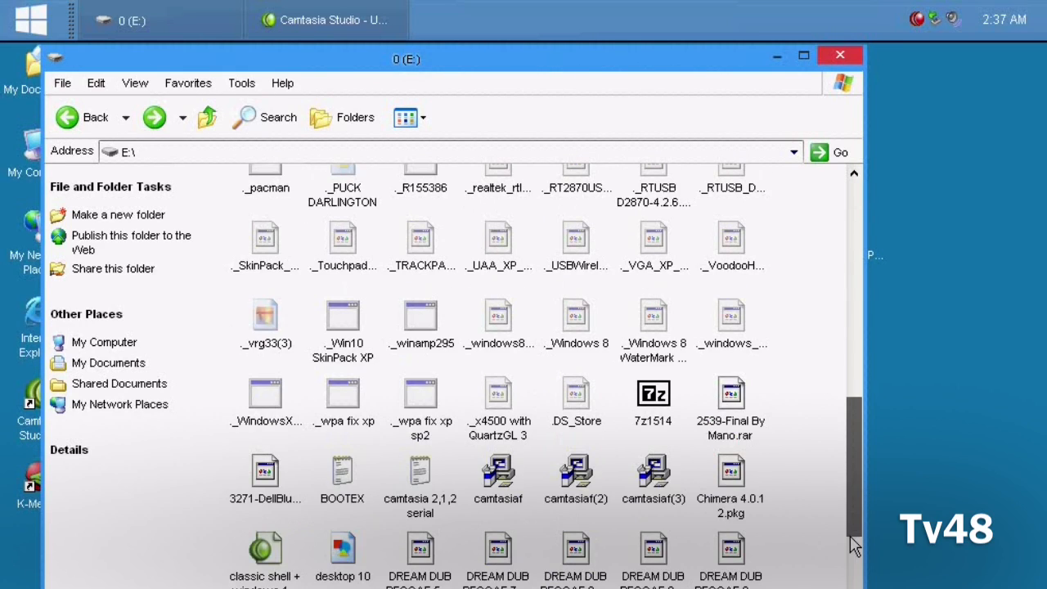
pyautogui.scroll(-3)
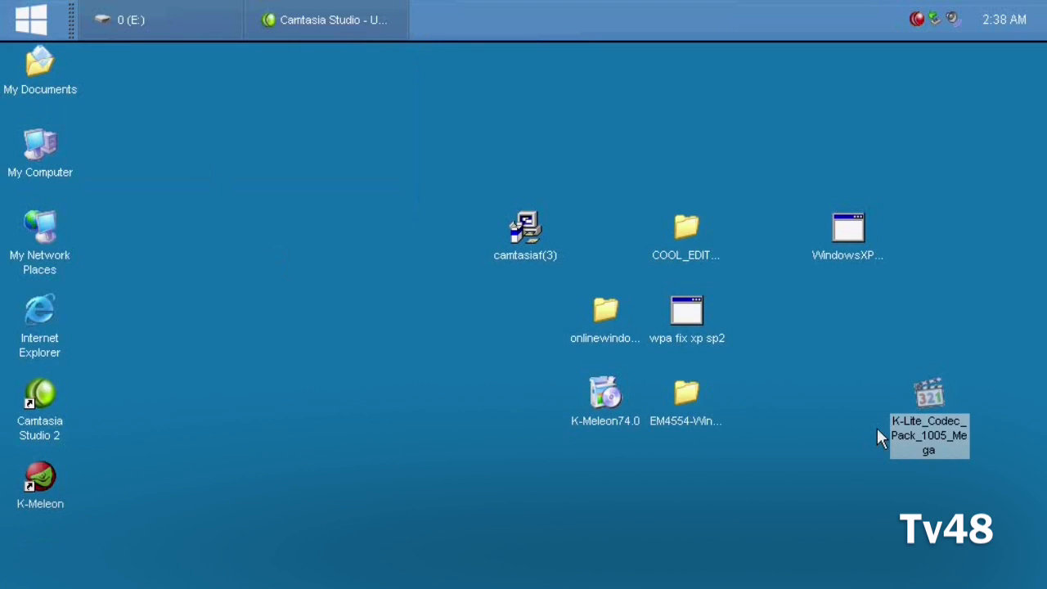
pyautogui.moveTo(932, 401)
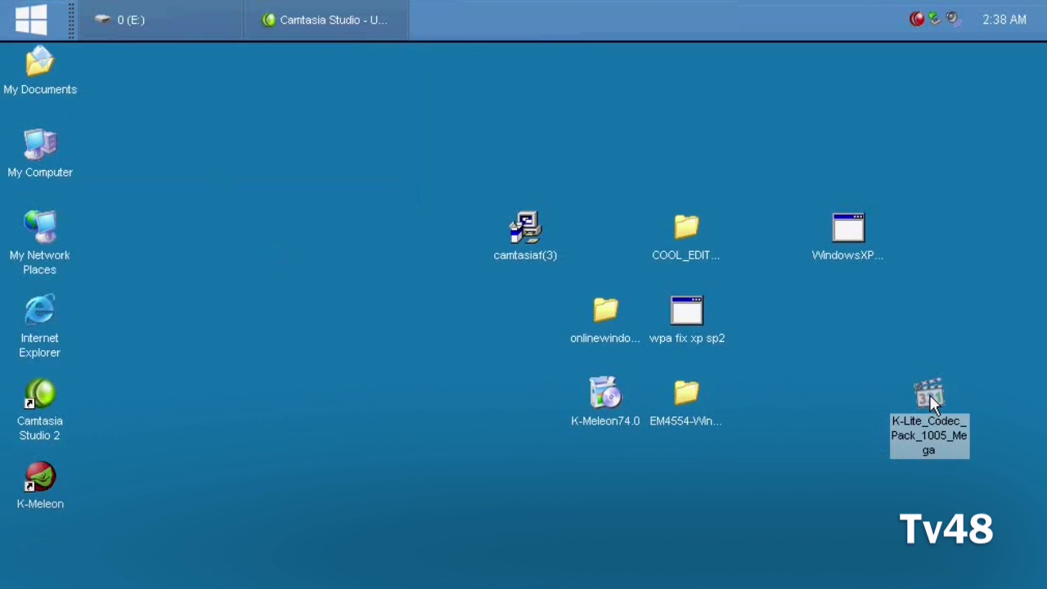
pyautogui.moveTo(800, 403)
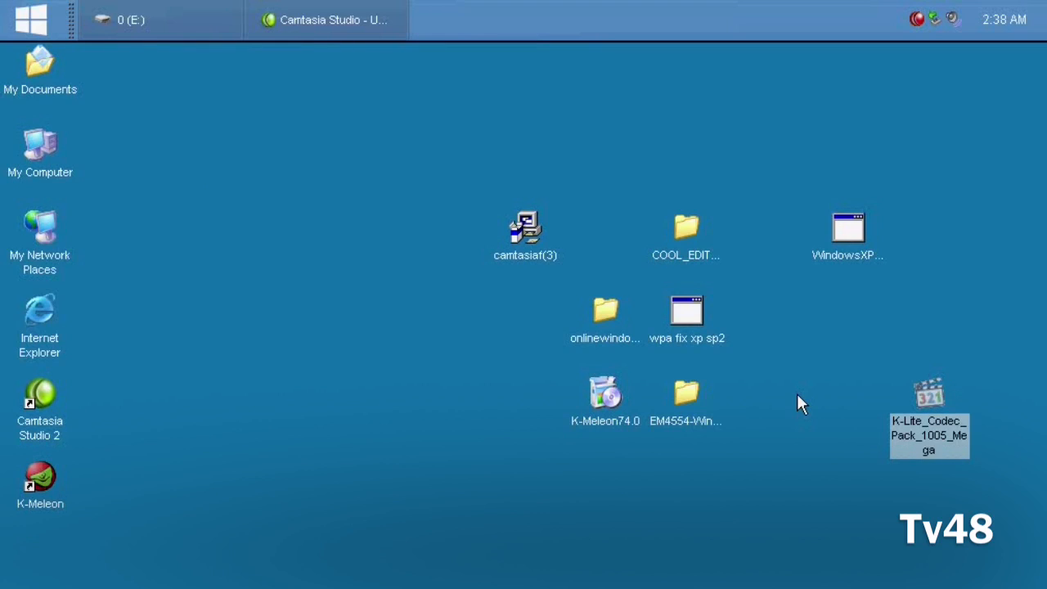
pyautogui.moveTo(799, 400)
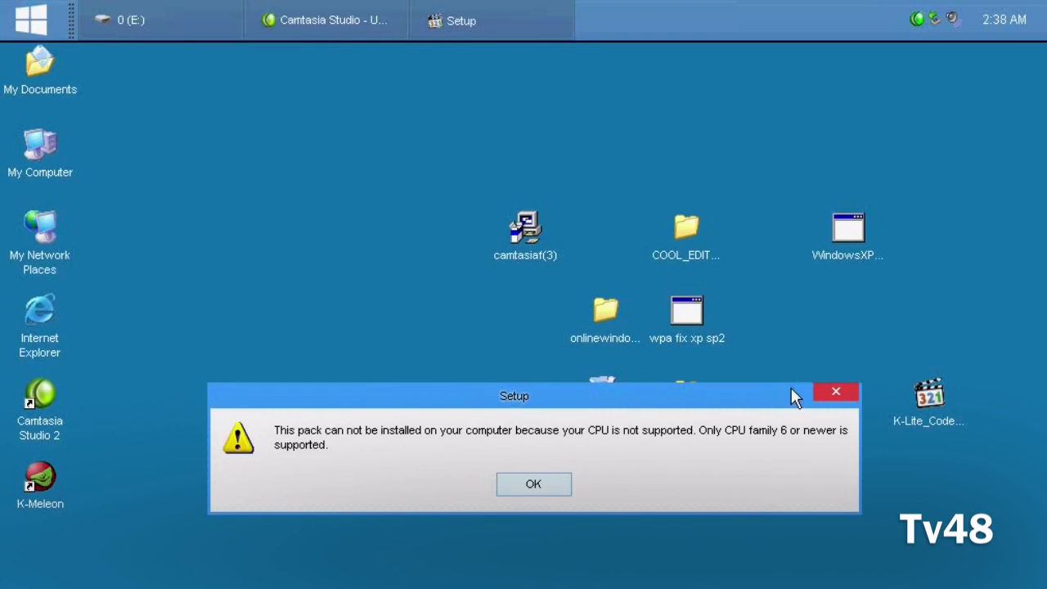
pyautogui.moveTo(630, 477)
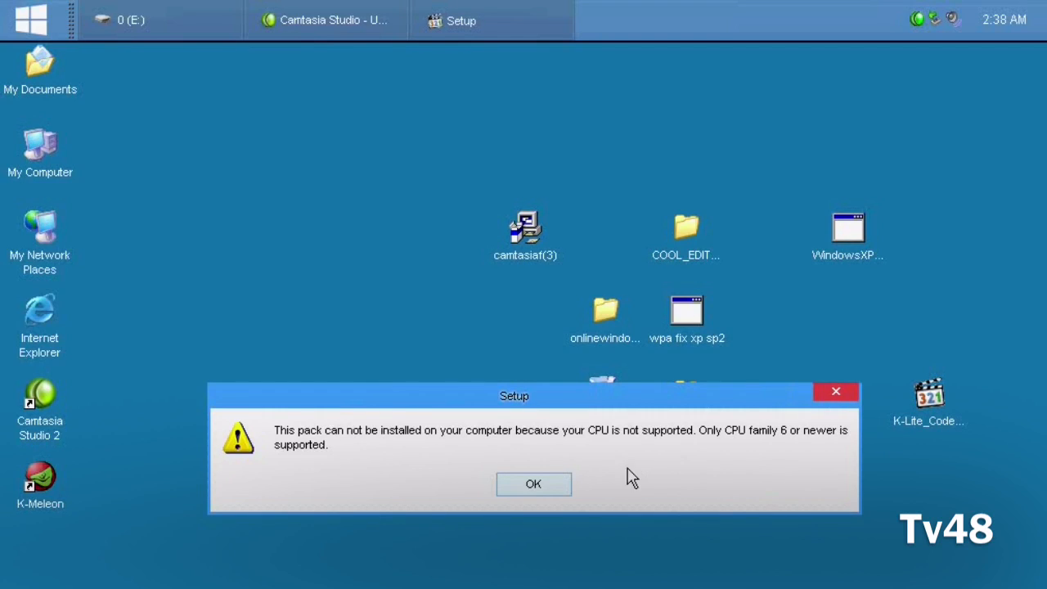
pyautogui.moveTo(586, 494)
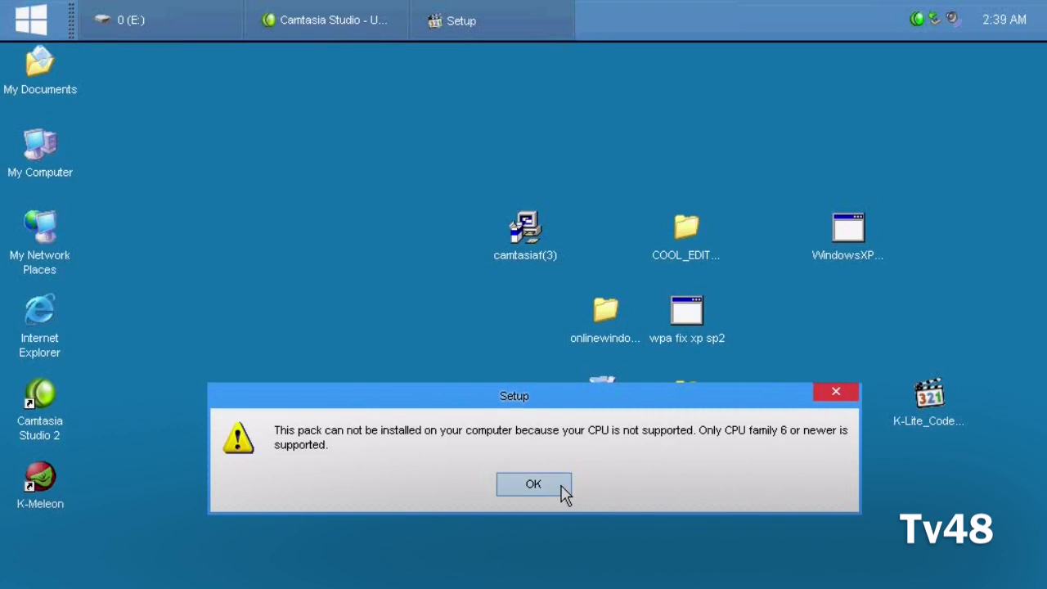
# Step: Acknowledge the Setup error that this CPU is unsupported by the codec pack
pyautogui.click(534, 484)
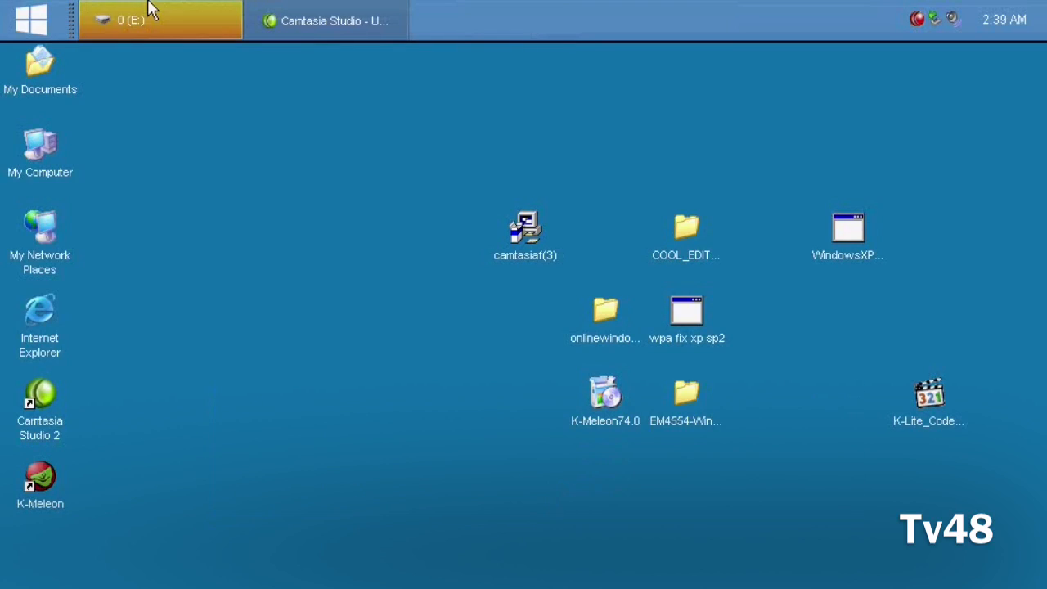
# Step: Restore the drive E: Explorer window listing the installers
pyautogui.click(160, 20)
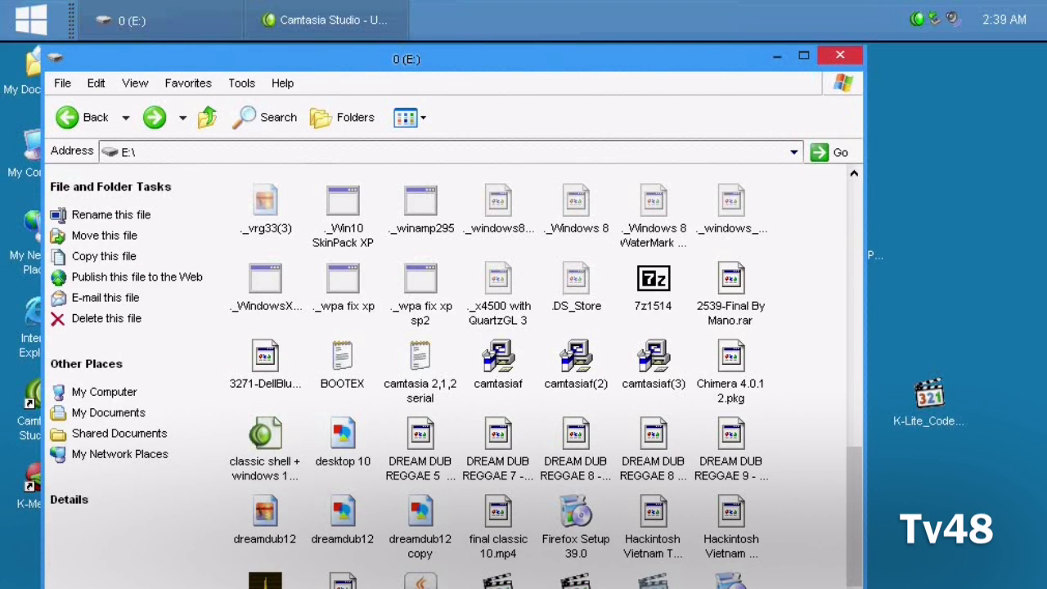
pyautogui.moveTo(868, 373)
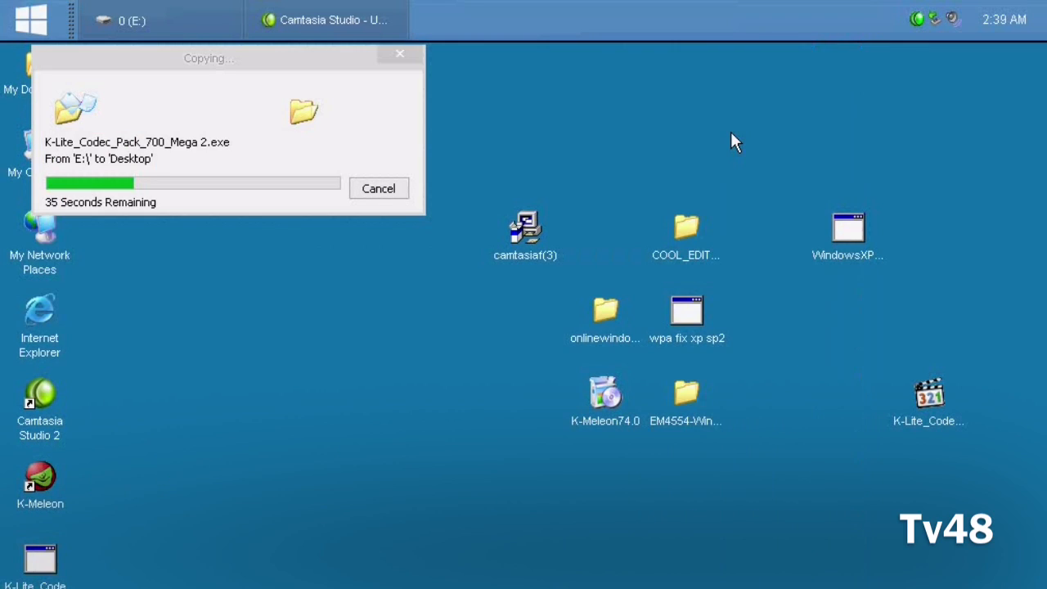
pyautogui.moveTo(471, 298)
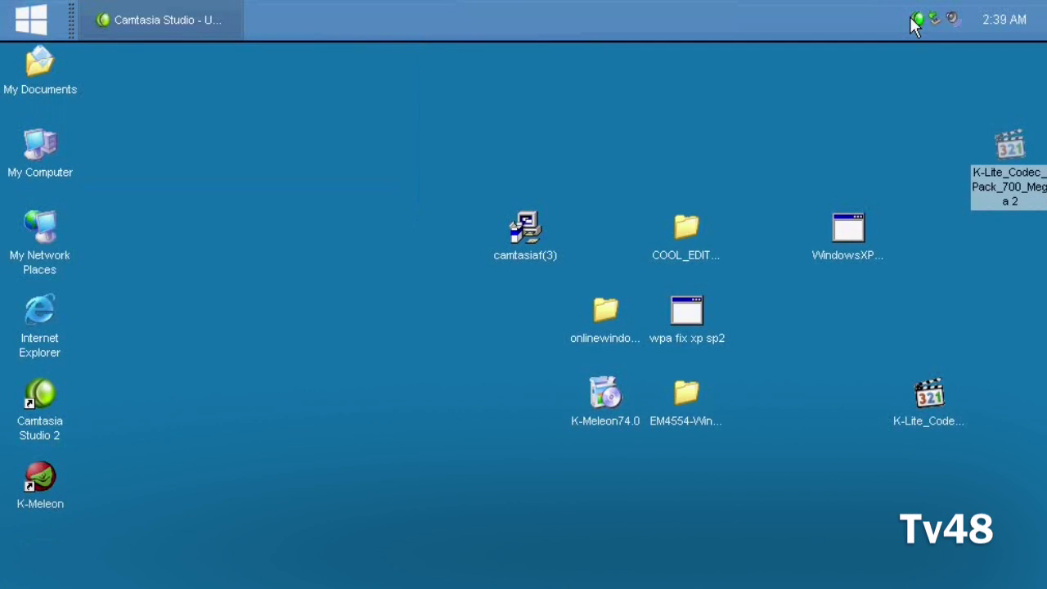
pyautogui.moveTo(1006, 150)
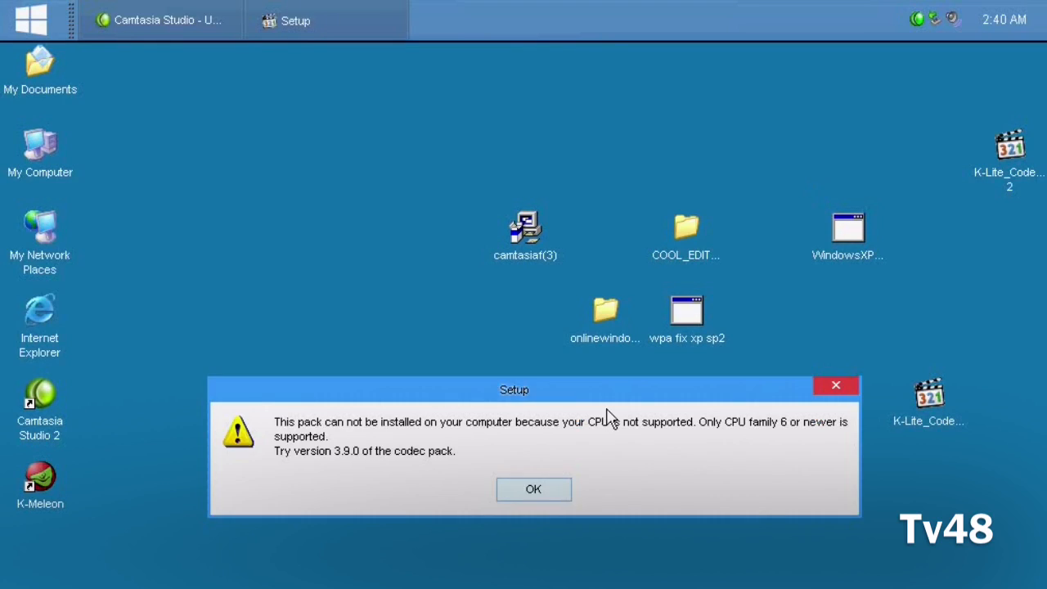
pyautogui.moveTo(527, 508)
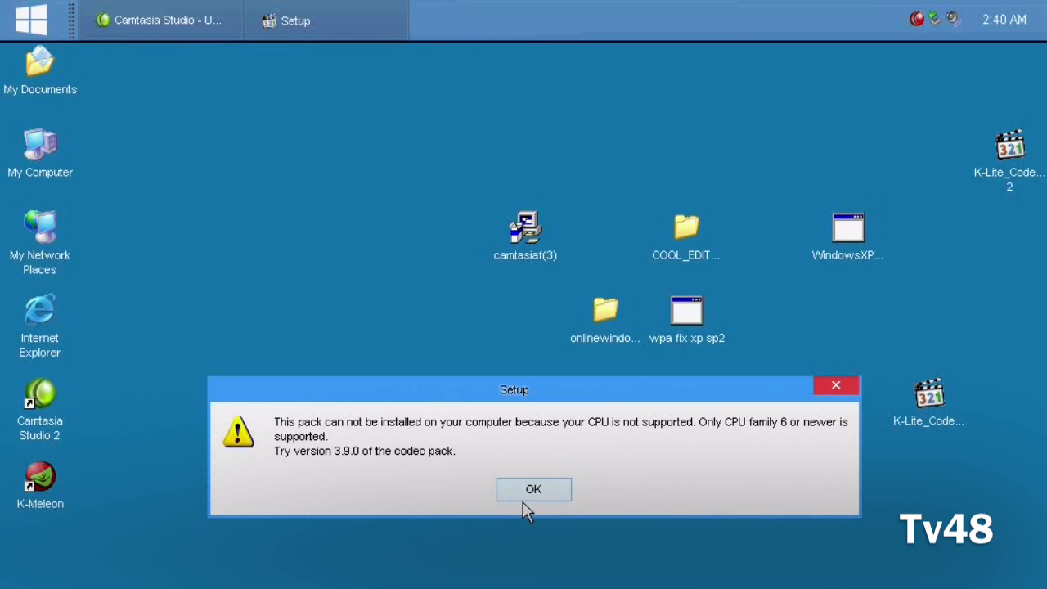
# Step: Dismiss the 3.9.0 suggestion, run the 700 Mega 2 installer and acknowledge its unsupported-CPU error
pyautogui.click(533, 489)
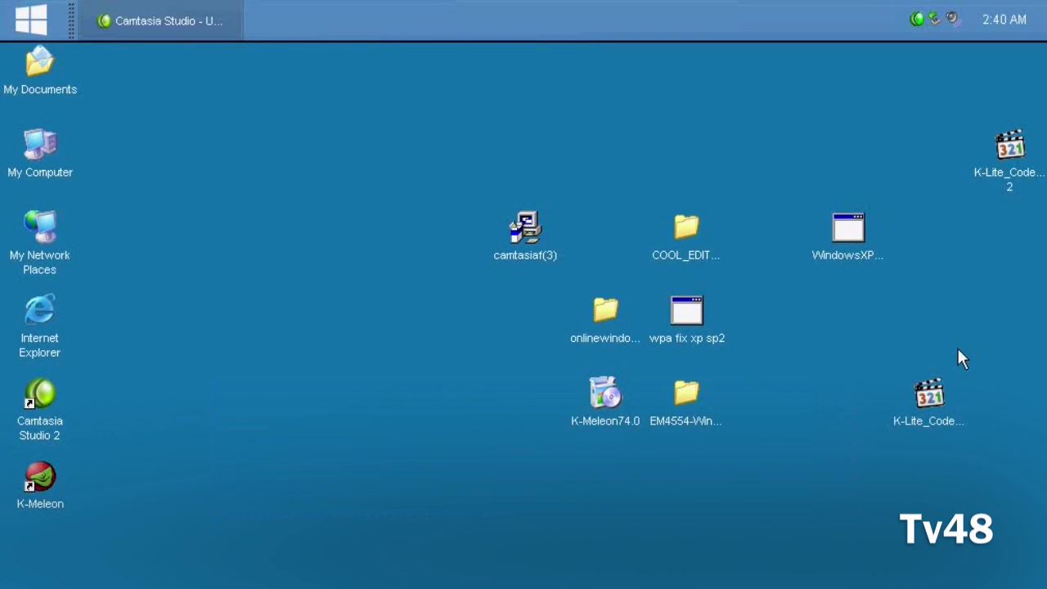
pyautogui.click(929, 398)
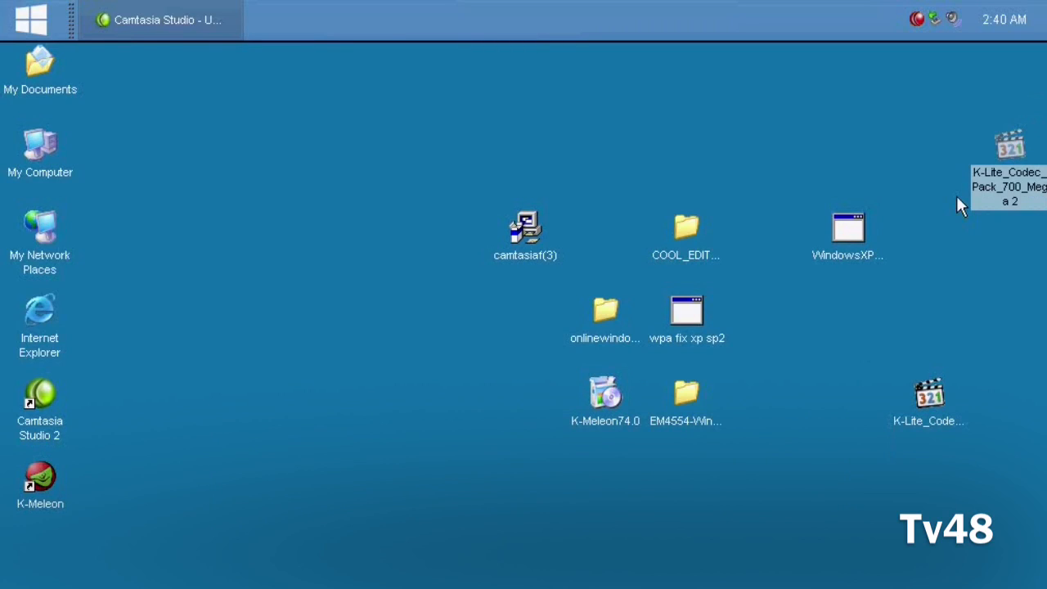
pyautogui.moveTo(907, 252)
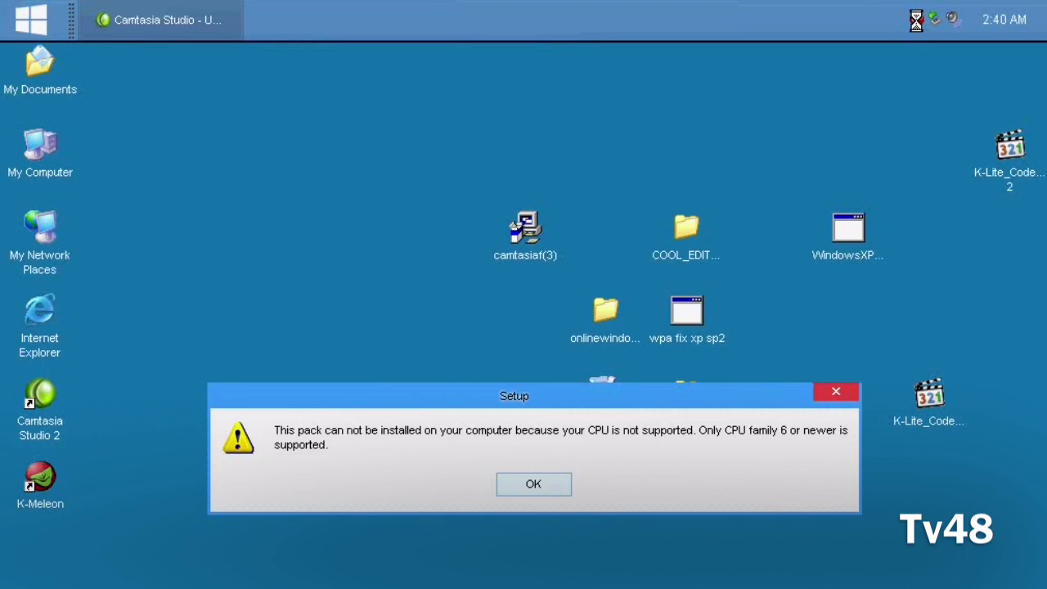
pyautogui.click(916, 20)
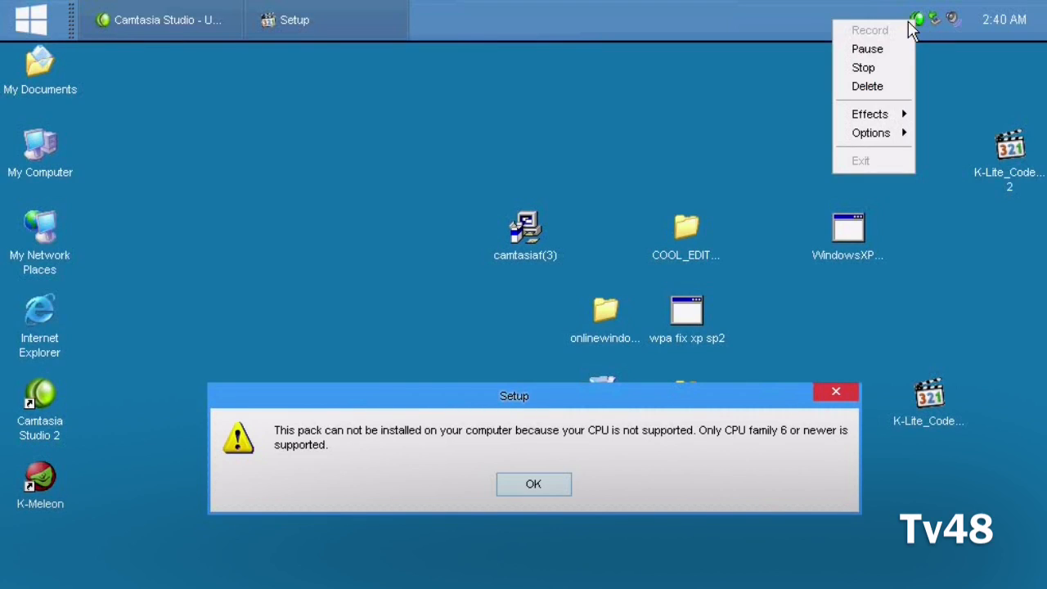
pyautogui.moveTo(876, 49)
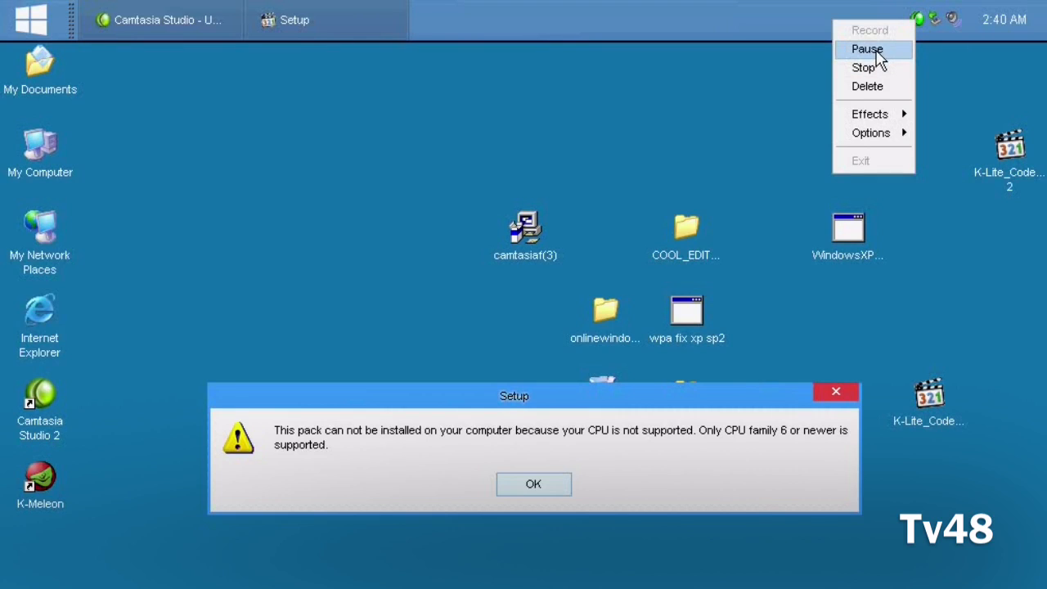
pyautogui.click(533, 484)
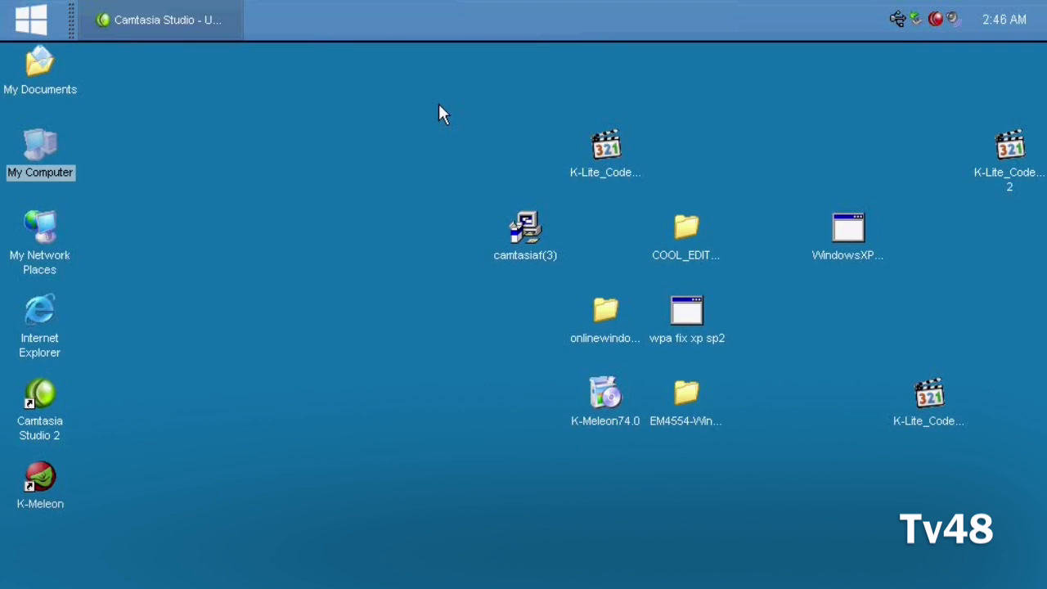
pyautogui.moveTo(597, 33)
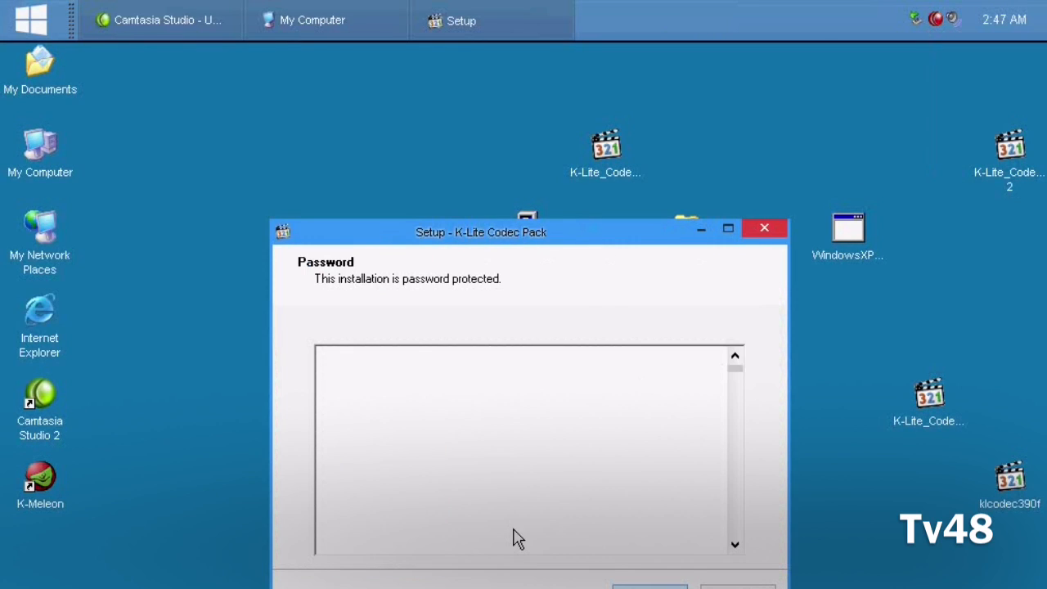
# Step: Accept the defaults on Password, Information, Start Menu Folder and Additional Tasks, then start installing
pyautogui.click(649, 587)
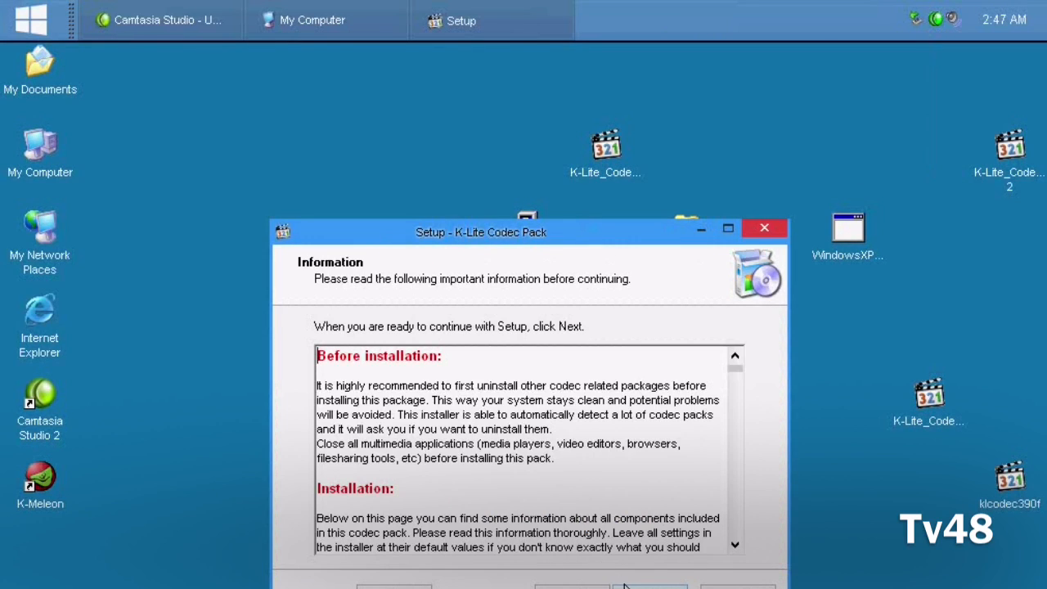
pyautogui.click(649, 588)
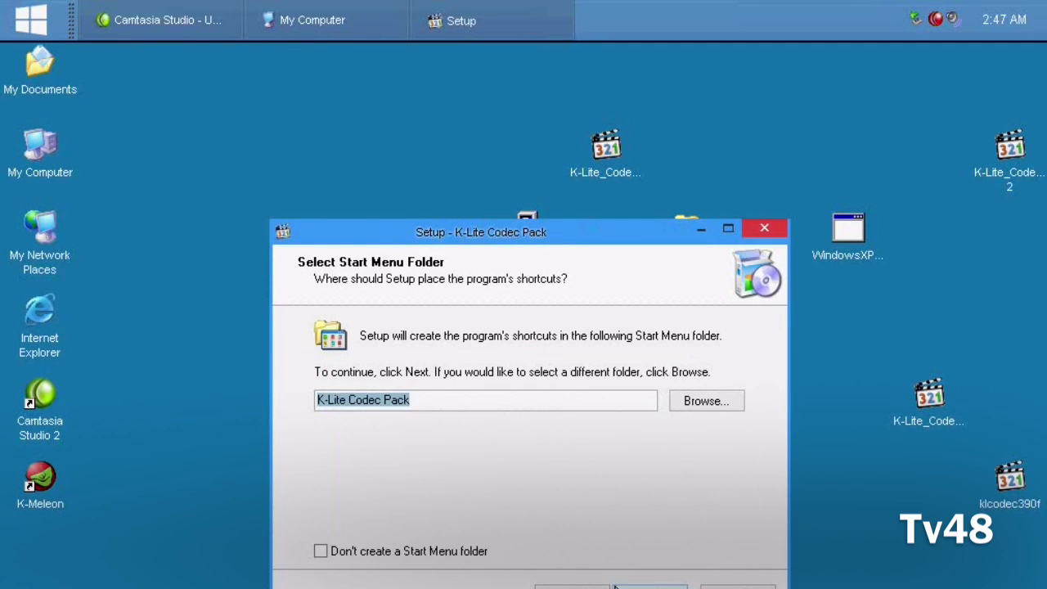
pyautogui.click(649, 586)
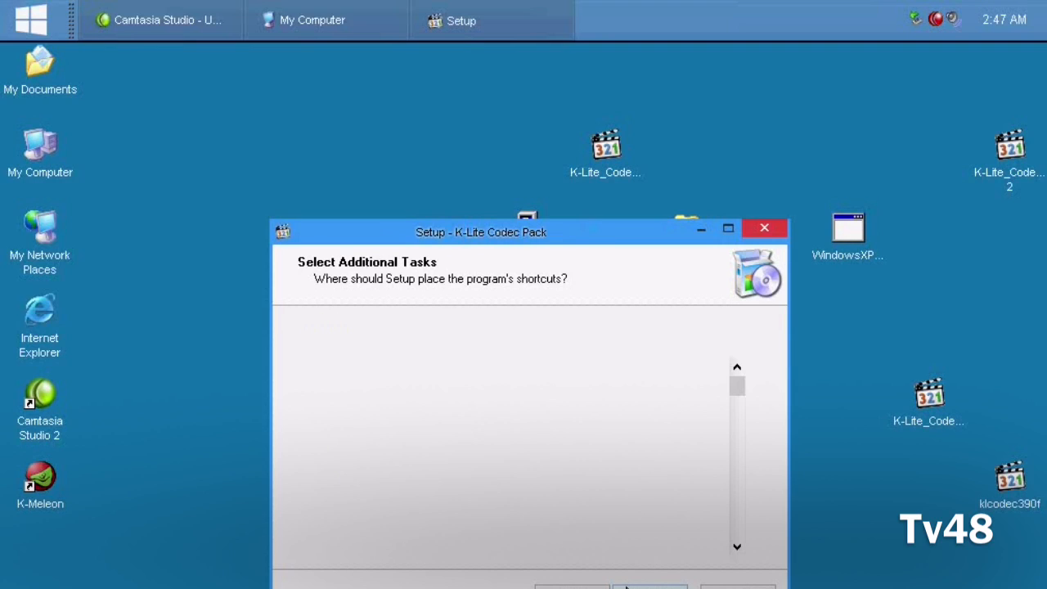
pyautogui.click(649, 586)
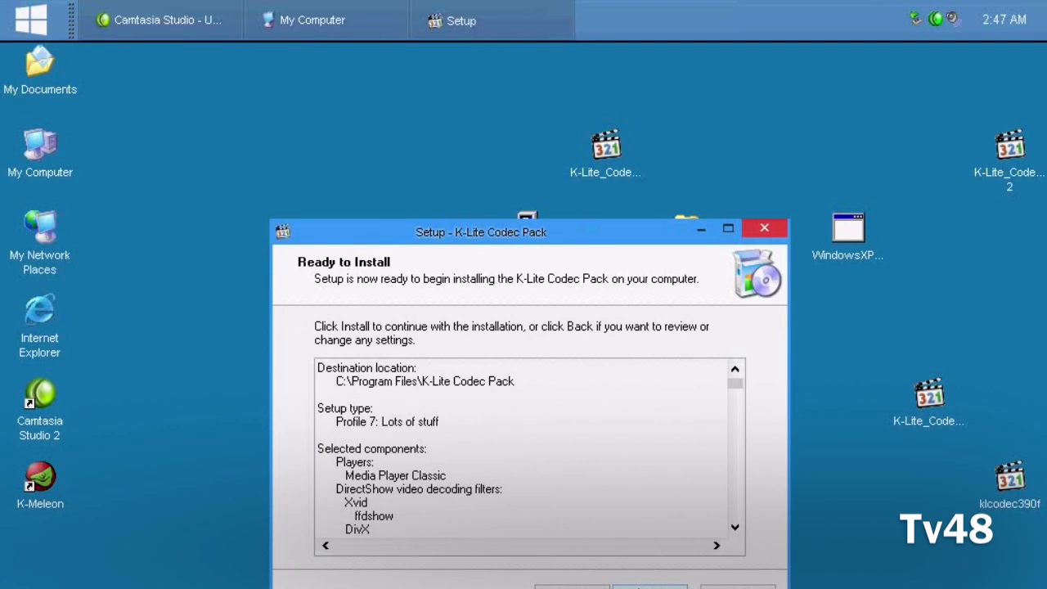
pyautogui.click(651, 588)
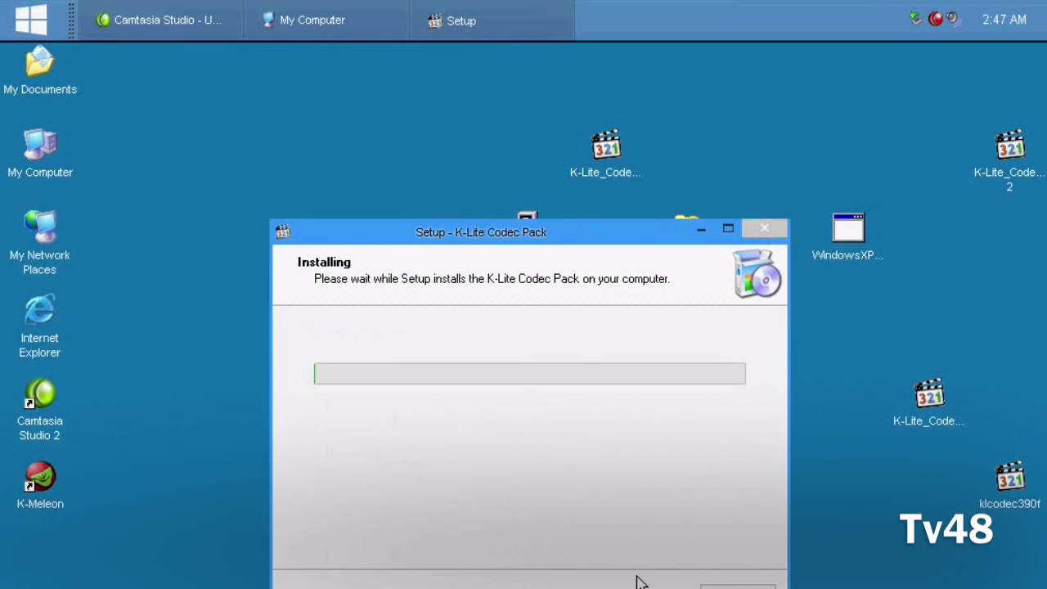
pyautogui.moveTo(957, 13)
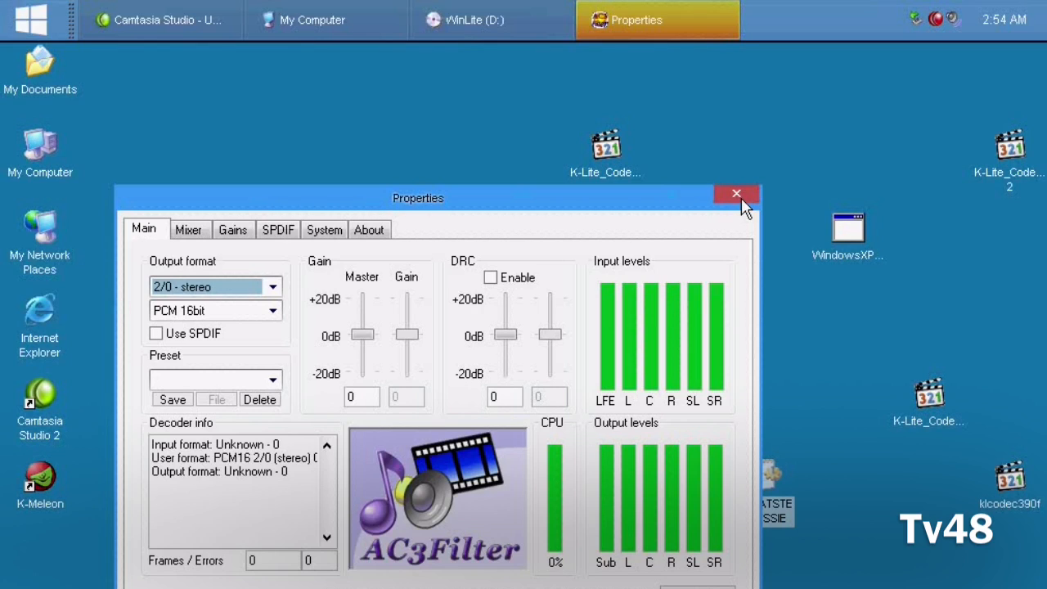
# Step: Close AC3Filter Properties and drag the COOL_EDIT_PRO folder to the desktop's top right
pyautogui.click(736, 194)
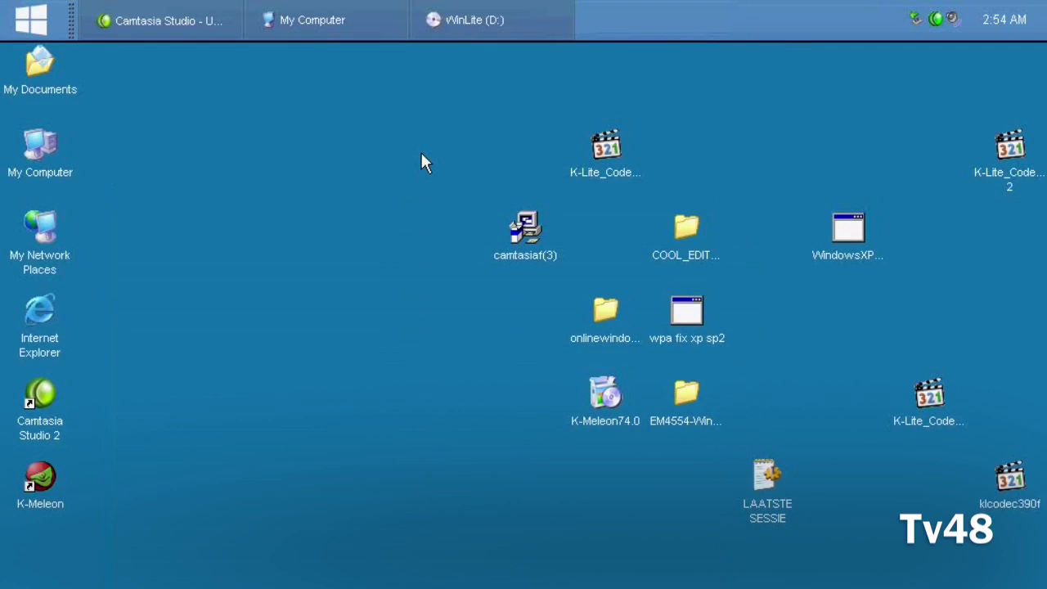
pyautogui.moveTo(614, 183)
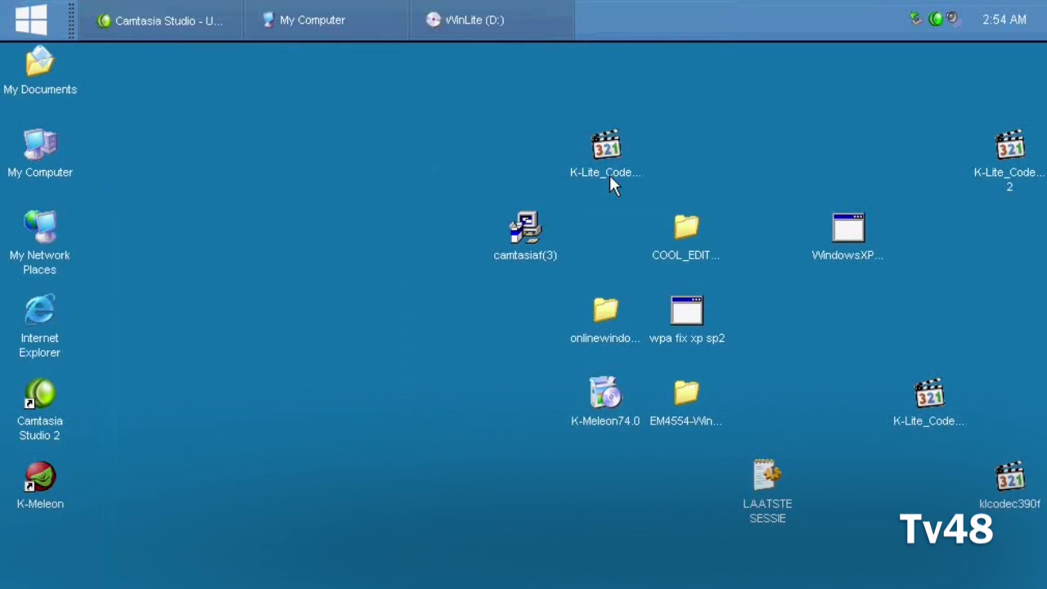
pyautogui.moveTo(844, 309)
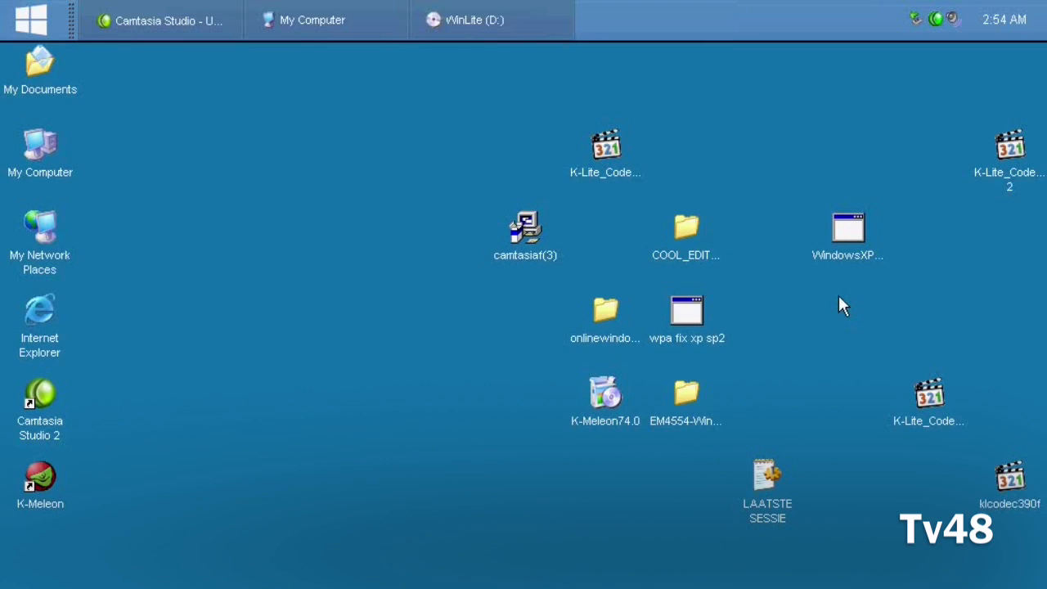
pyautogui.moveTo(613, 196)
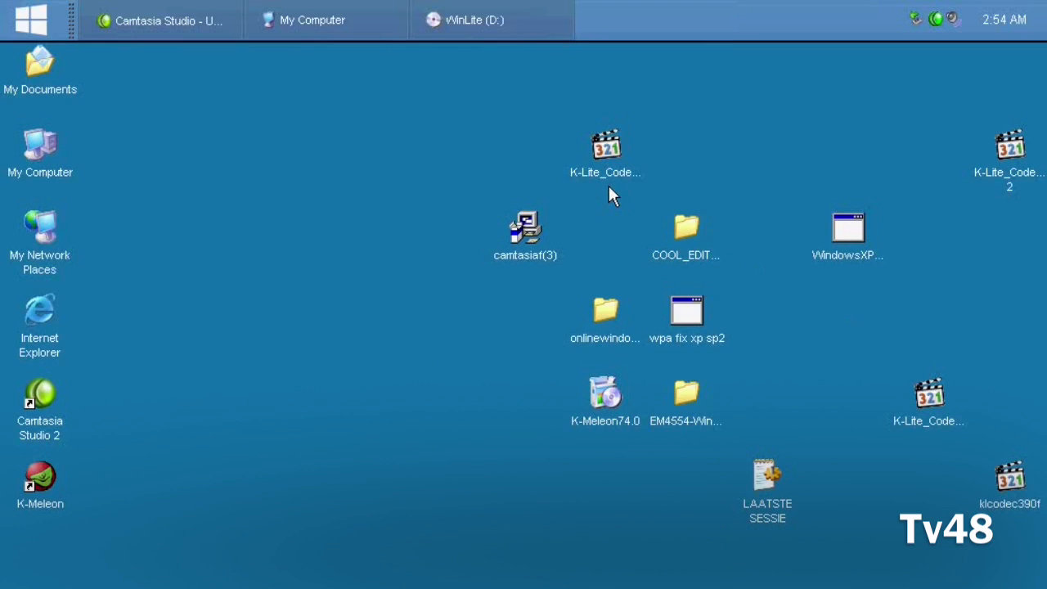
pyautogui.moveTo(728, 177)
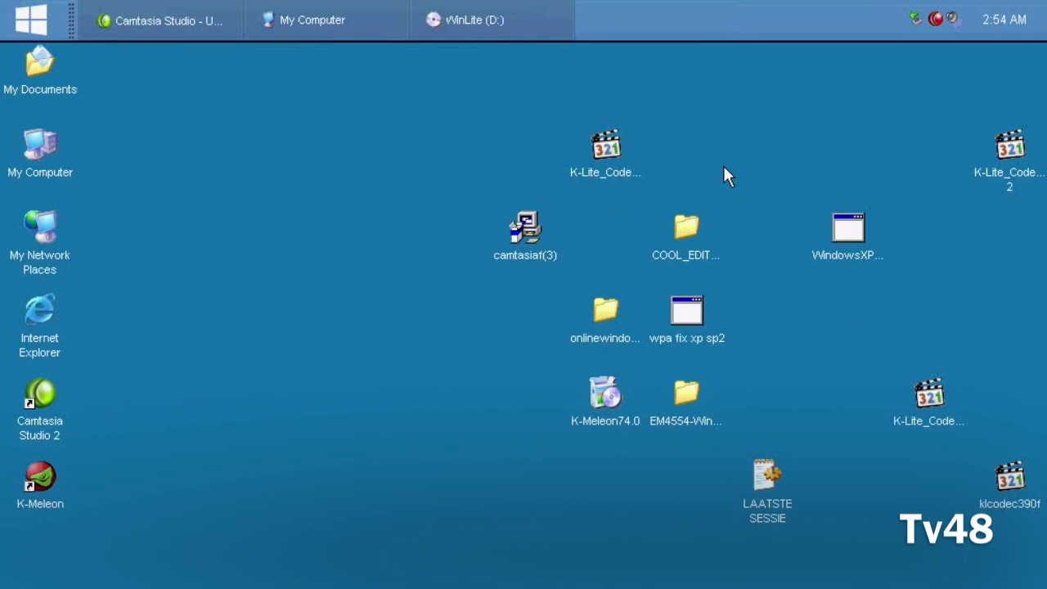
pyautogui.moveTo(685, 227); pyautogui.dragTo(847, 64)
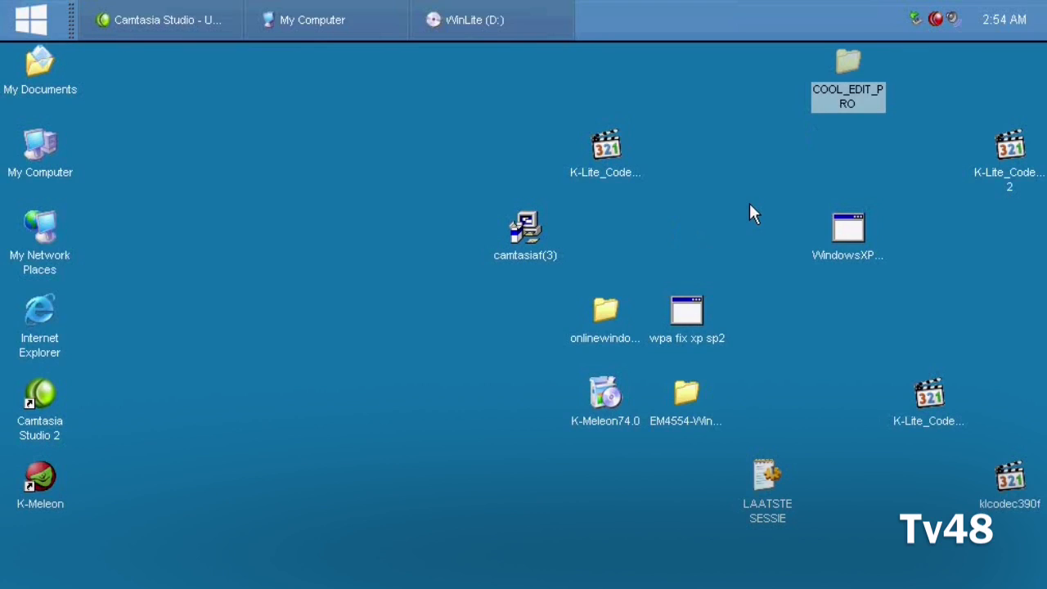
pyautogui.moveTo(573, 456)
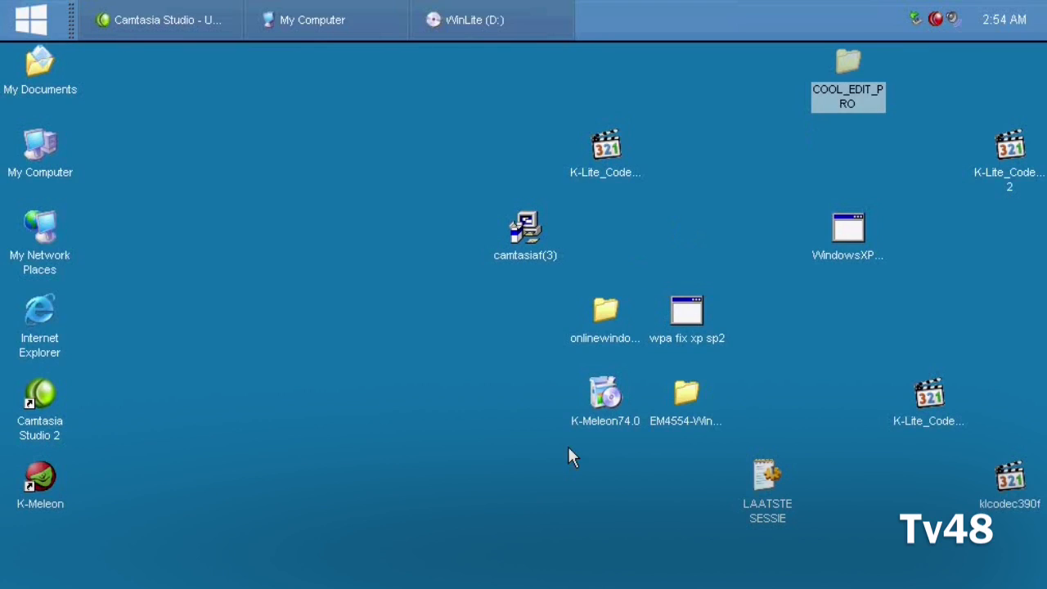
pyautogui.moveTo(569, 294)
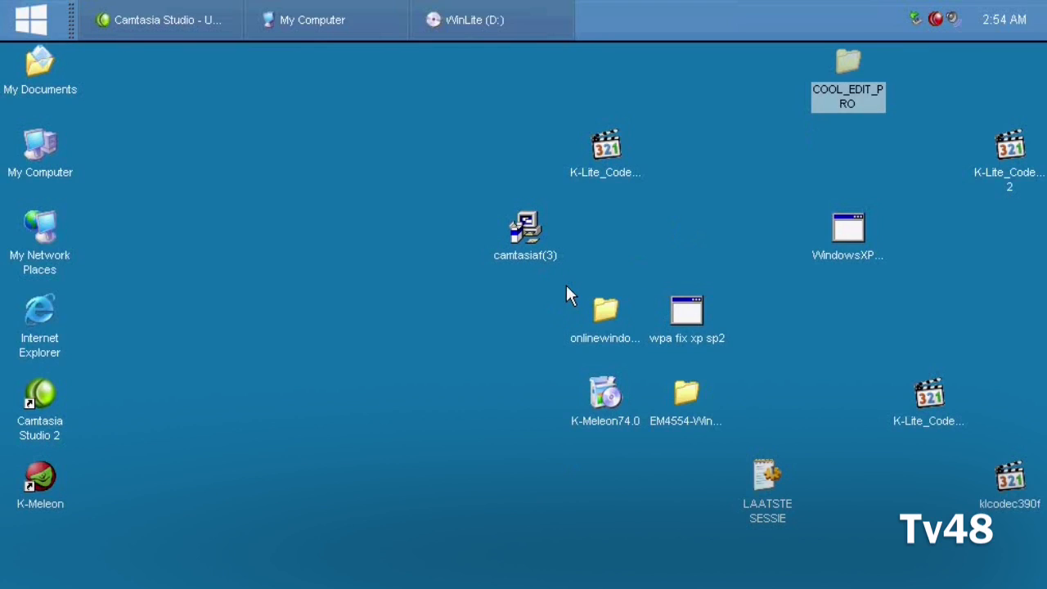
pyautogui.moveTo(678, 343)
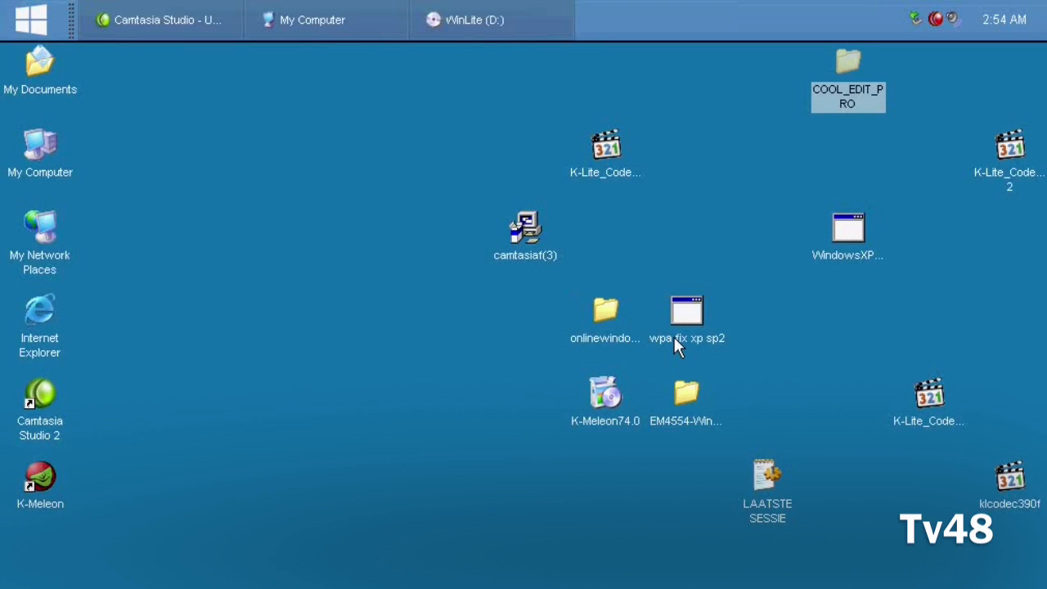
pyautogui.moveTo(684, 399)
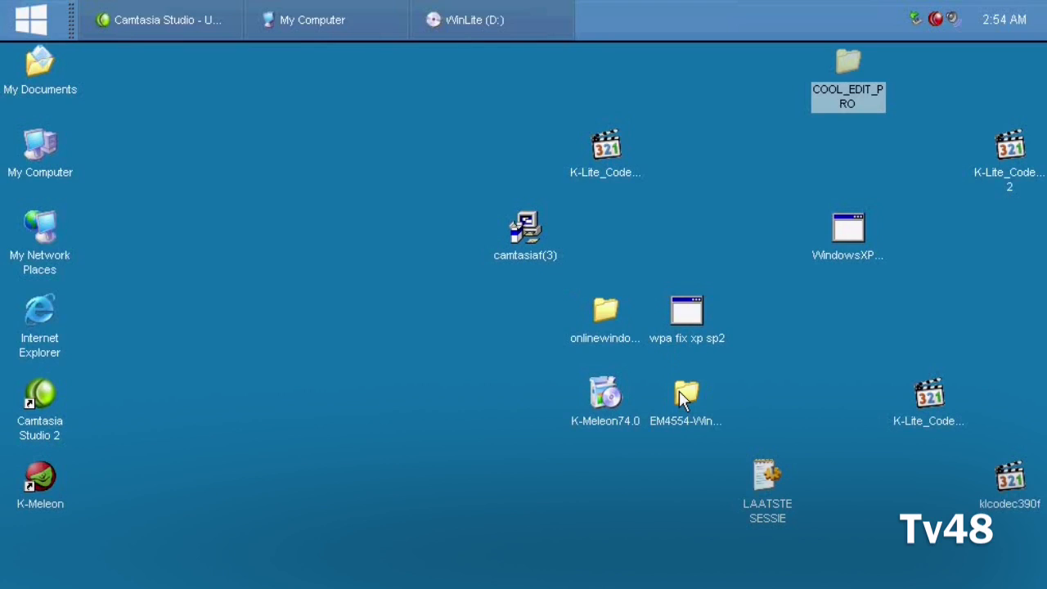
pyautogui.moveTo(690, 229)
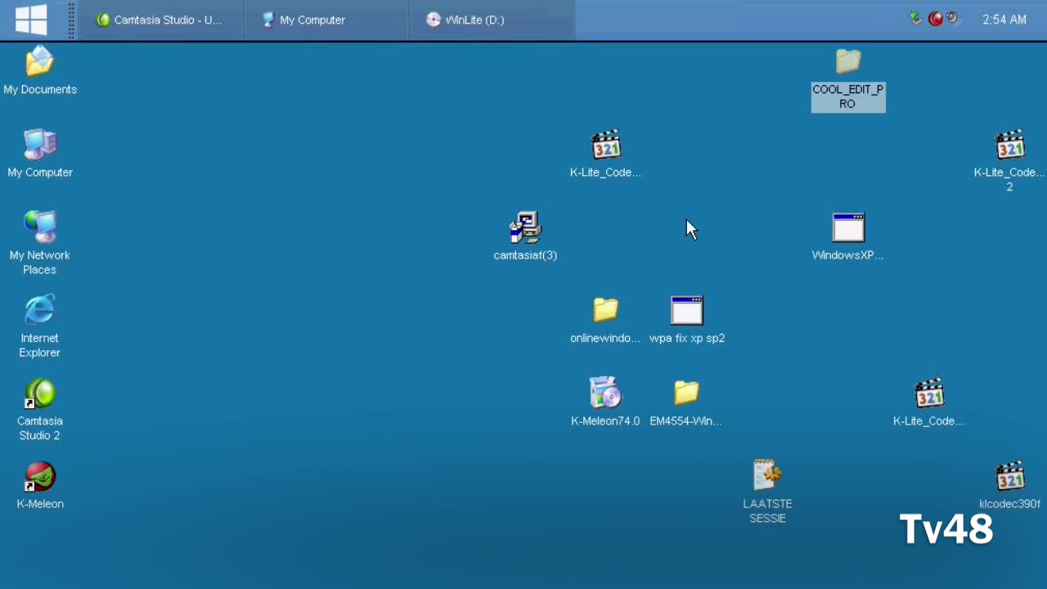
pyautogui.moveTo(667, 229)
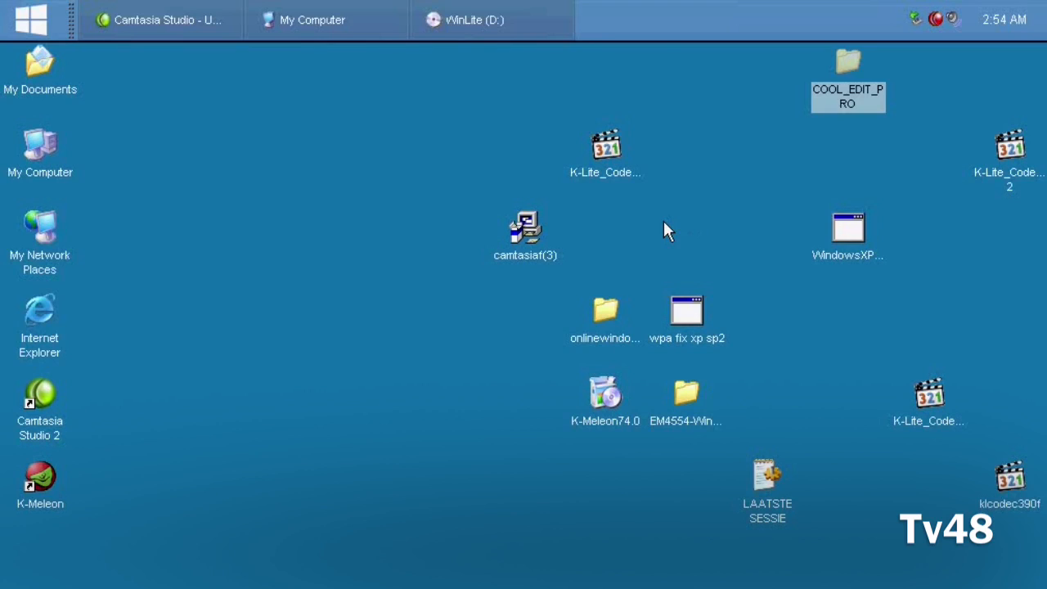
pyautogui.moveTo(968, 499)
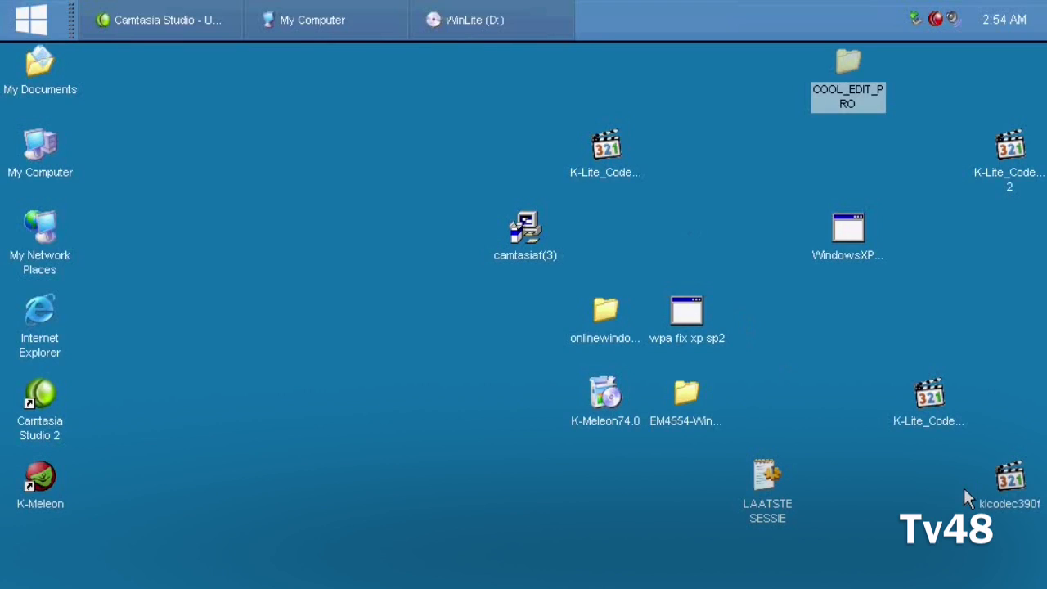
pyautogui.moveTo(818, 509)
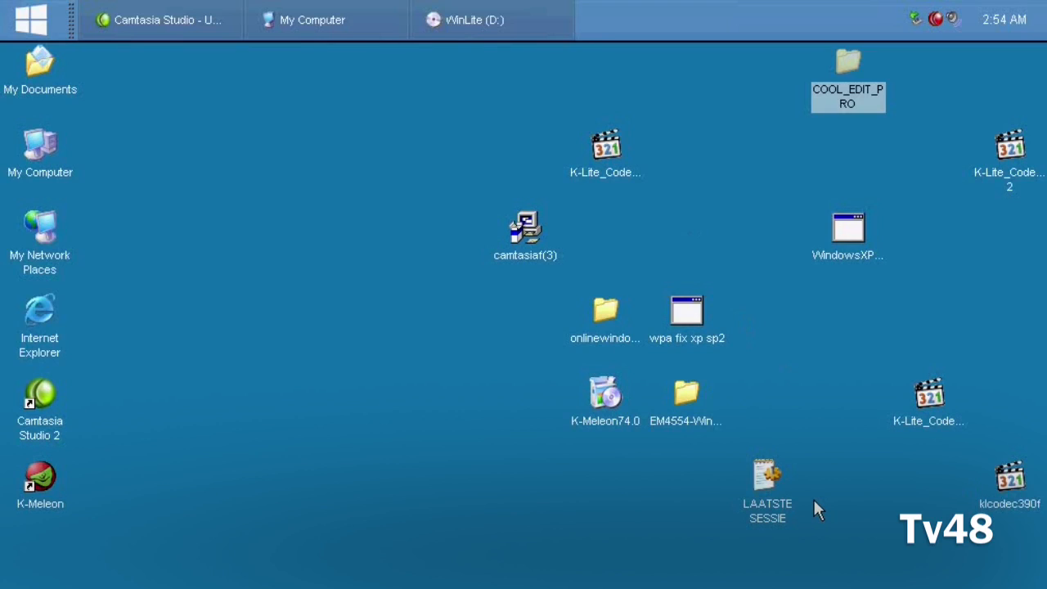
pyautogui.moveTo(368, 359)
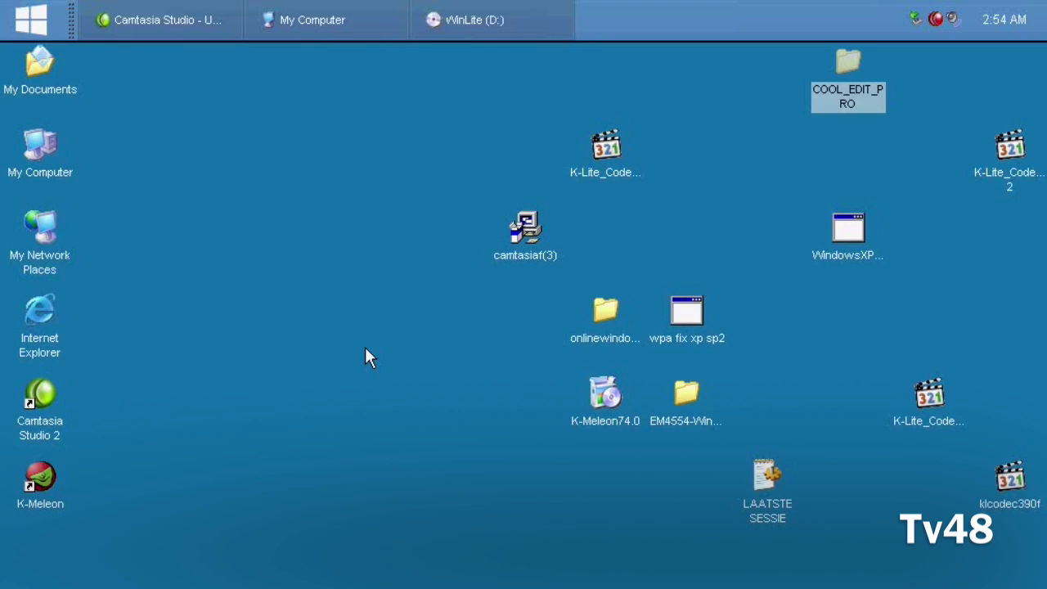
pyautogui.moveTo(76, 101)
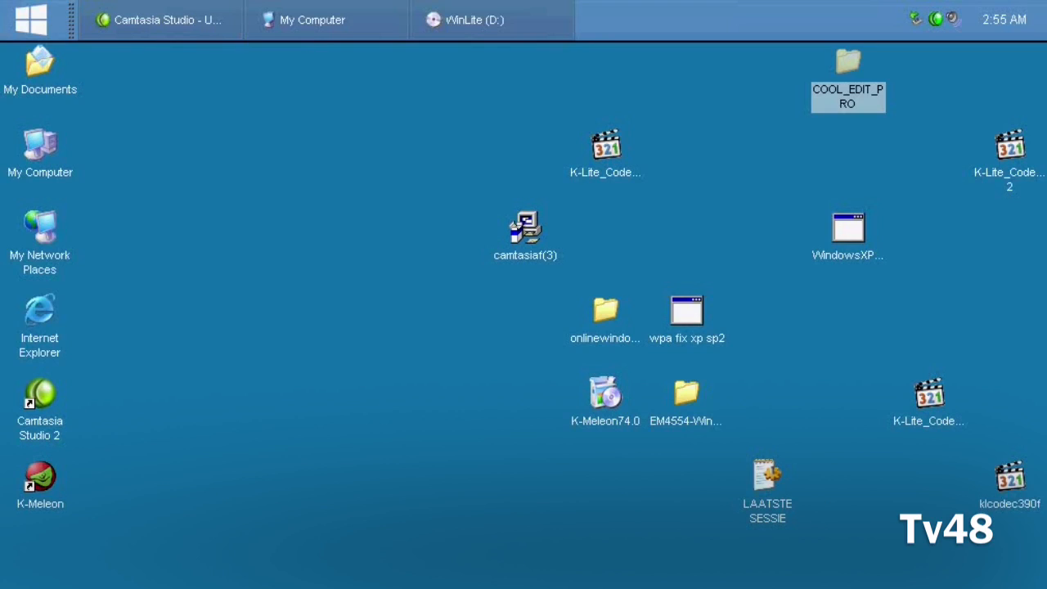
pyautogui.moveTo(522, 465)
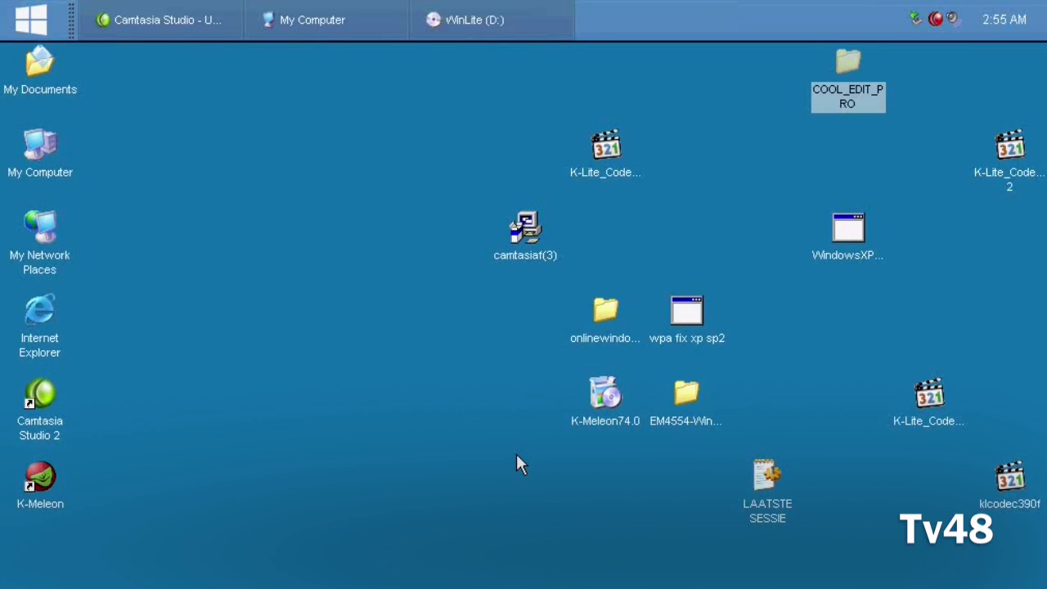
pyautogui.moveTo(718, 199)
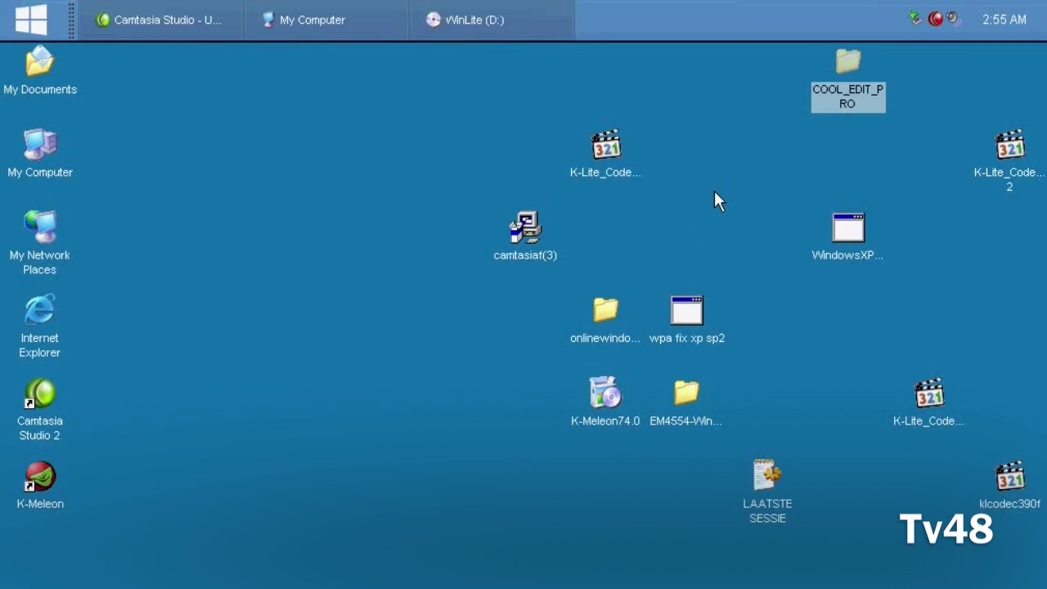
pyautogui.moveTo(766, 343)
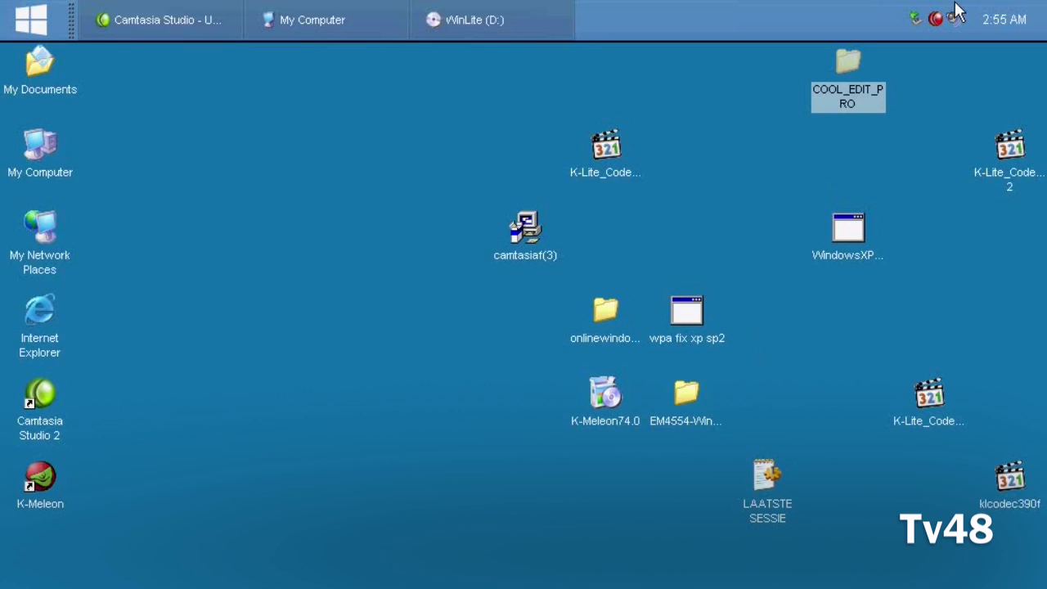
pyautogui.moveTo(939, 23)
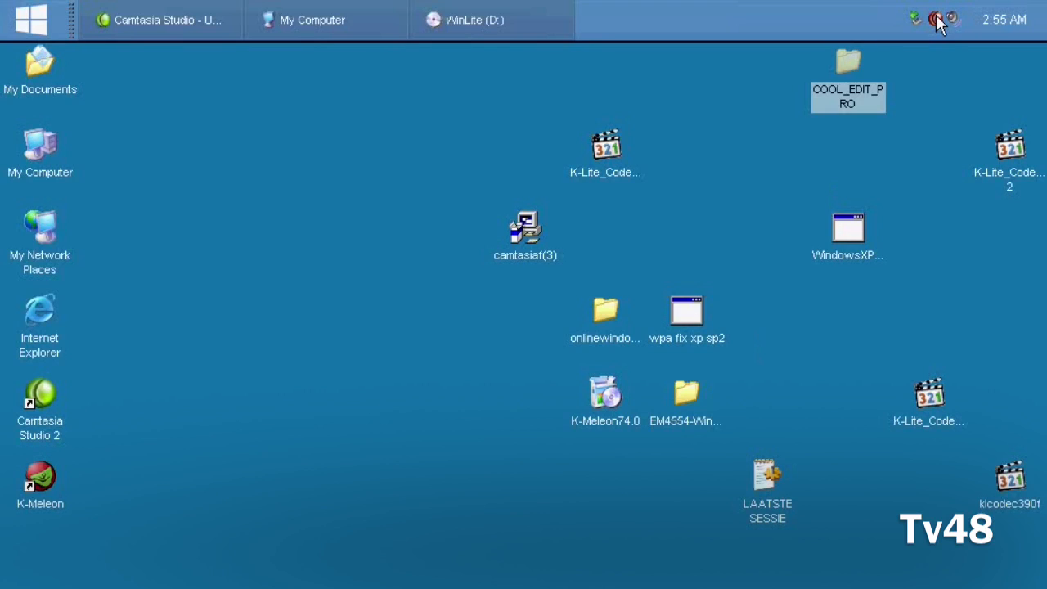